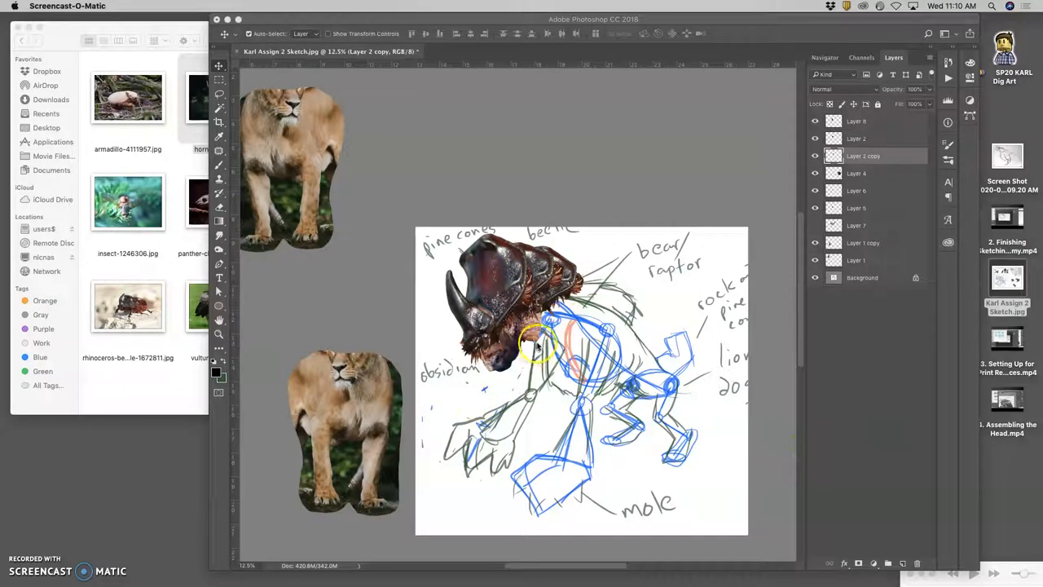
Zoom the canvas from 12.5% to 25% around the beetle head layers.
{"action": "scroll", "scroll_direction": "down", "scroll_amount": 3}
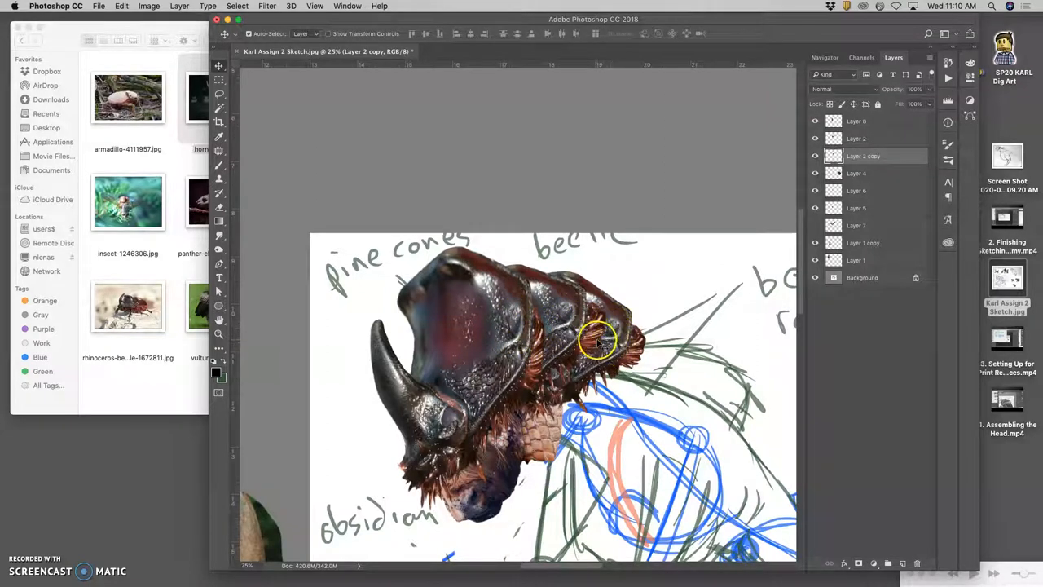
Warp Layer 2's front shell plate so its top bends and curves over the horned head.
{"action": "left_click", "coordinate": [814, 139]}
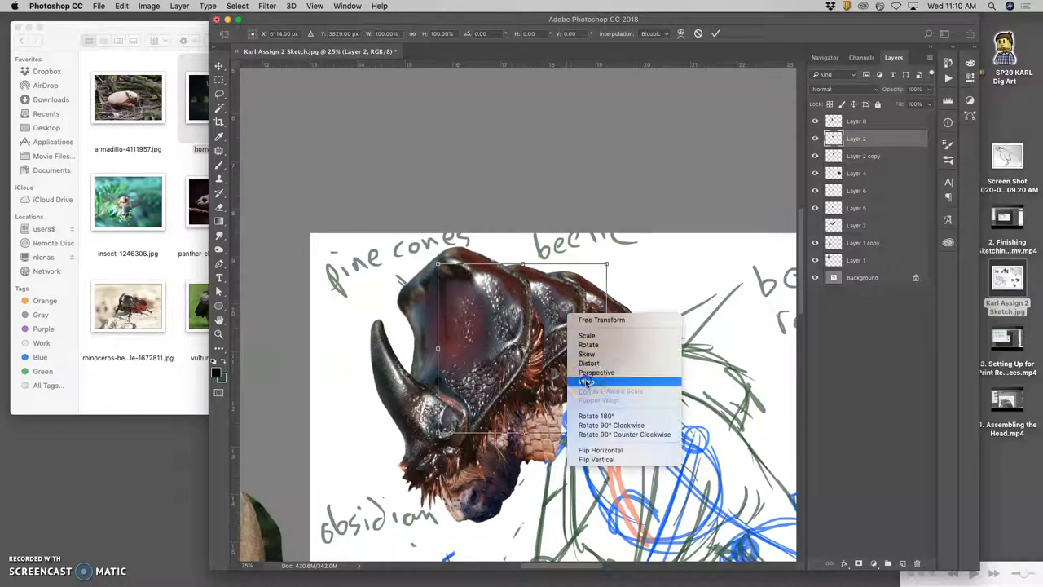
{"action": "left_click", "coordinate": [587, 381]}
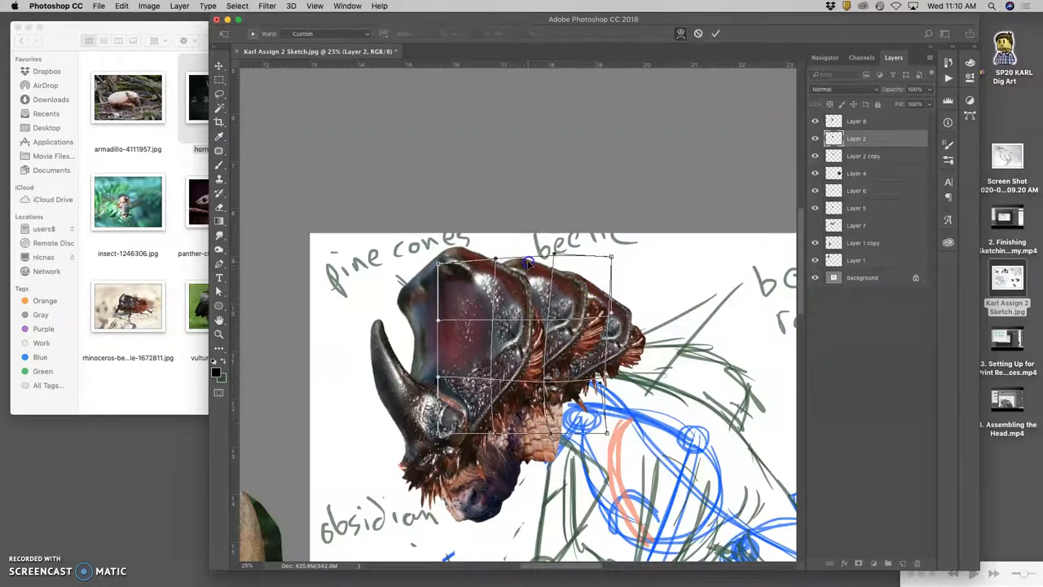
{"action": "left_click_drag", "start_coordinate": [528, 264], "coordinate": [525, 254]}
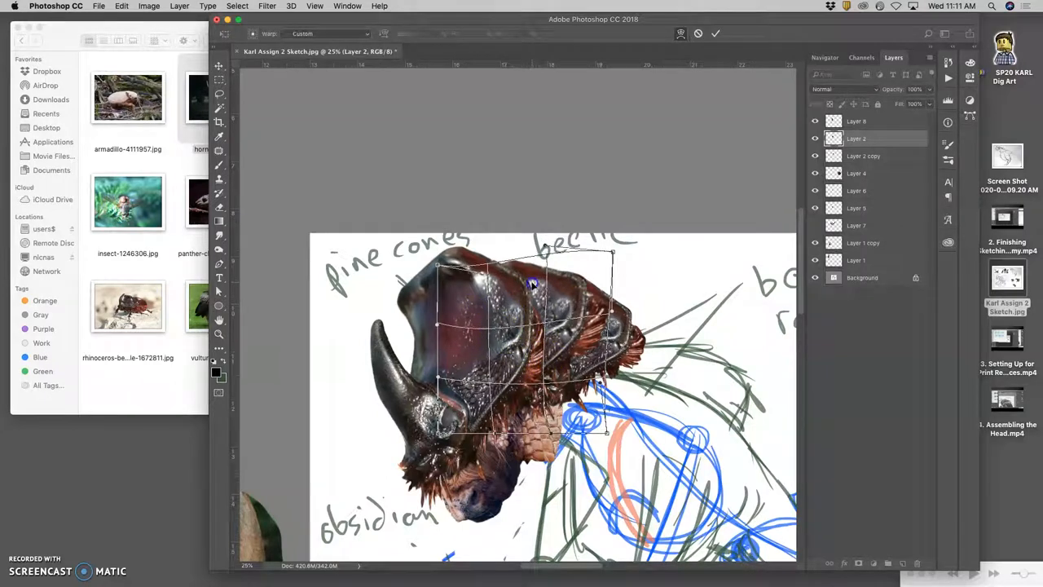
{"action": "left_click_drag", "start_coordinate": [530, 284], "coordinate": [562, 373]}
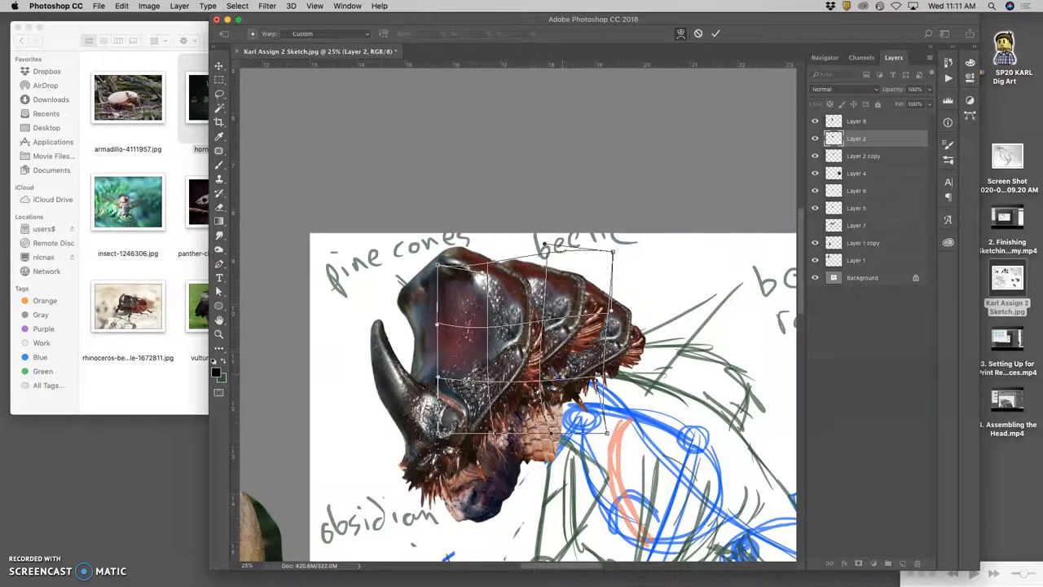
{"action": "left_click", "coordinate": [150, 6]}
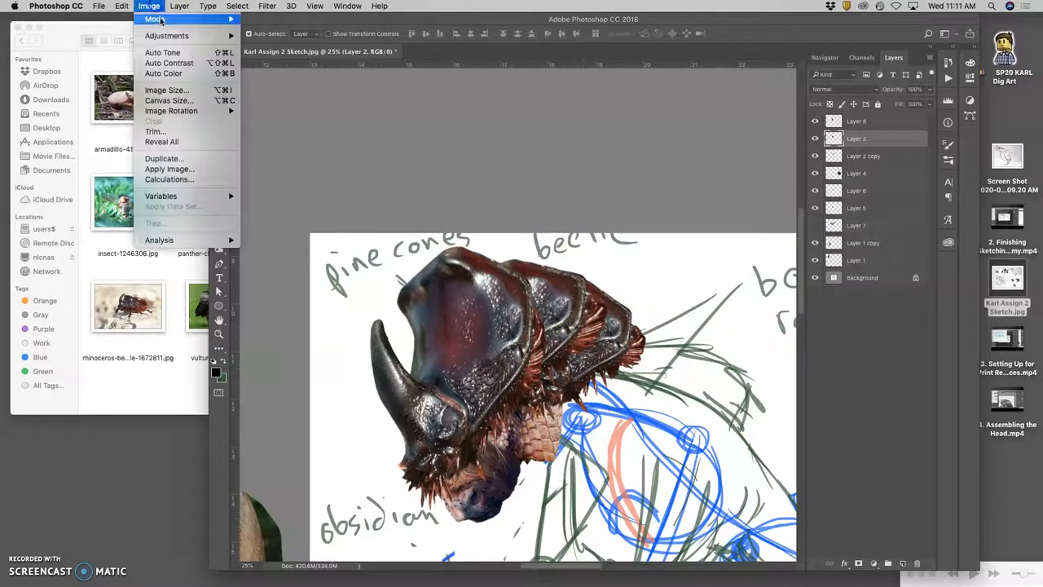
Apply Levels to the front plate, darkening midtones and lowering then nudging up the white output.
{"action": "left_click", "coordinate": [166, 36]}
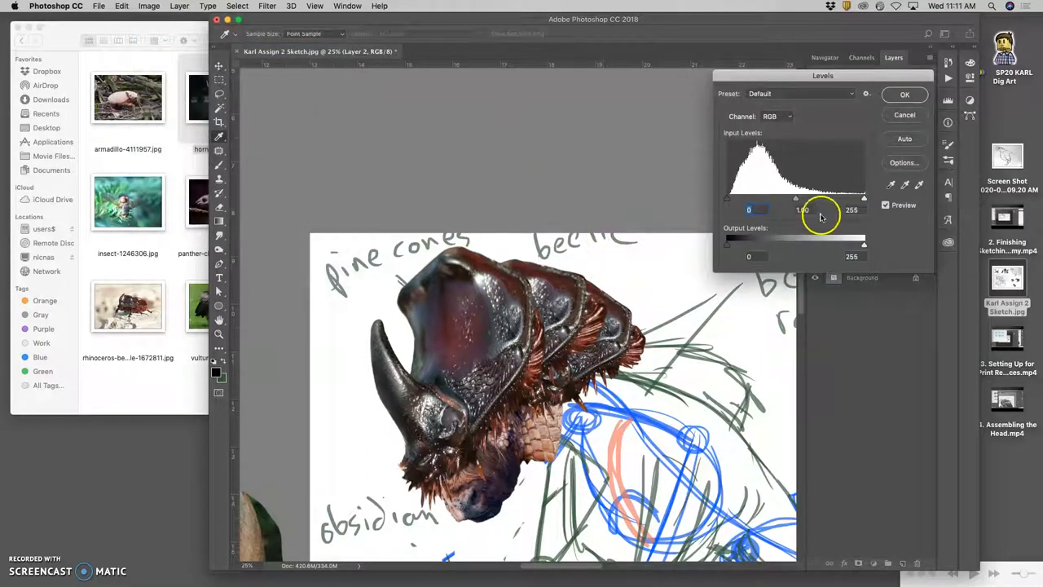
{"action": "left_click_drag", "start_coordinate": [795, 199], "coordinate": [806, 198]}
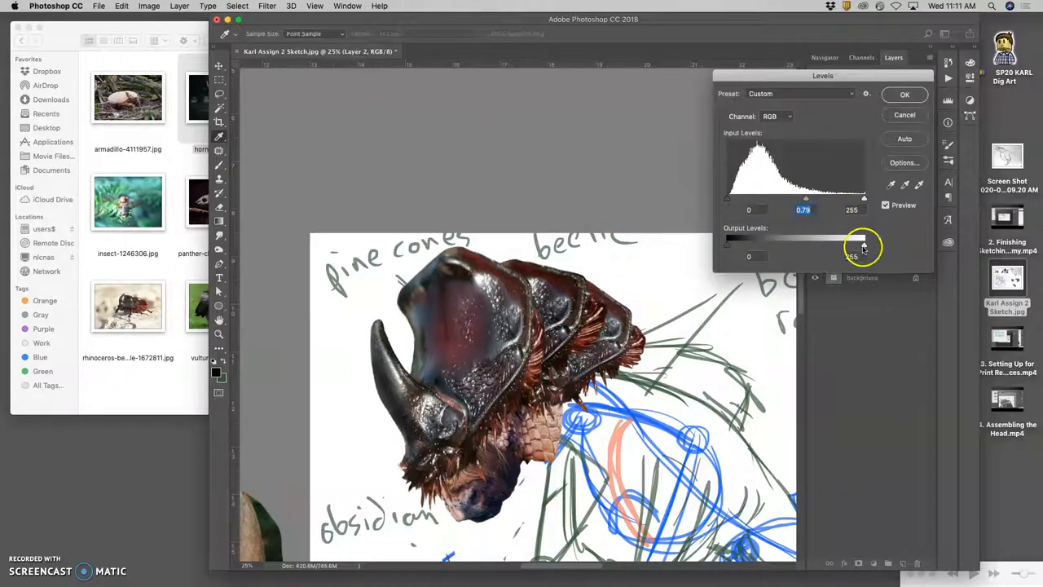
{"action": "left_click_drag", "start_coordinate": [862, 242], "coordinate": [842, 242]}
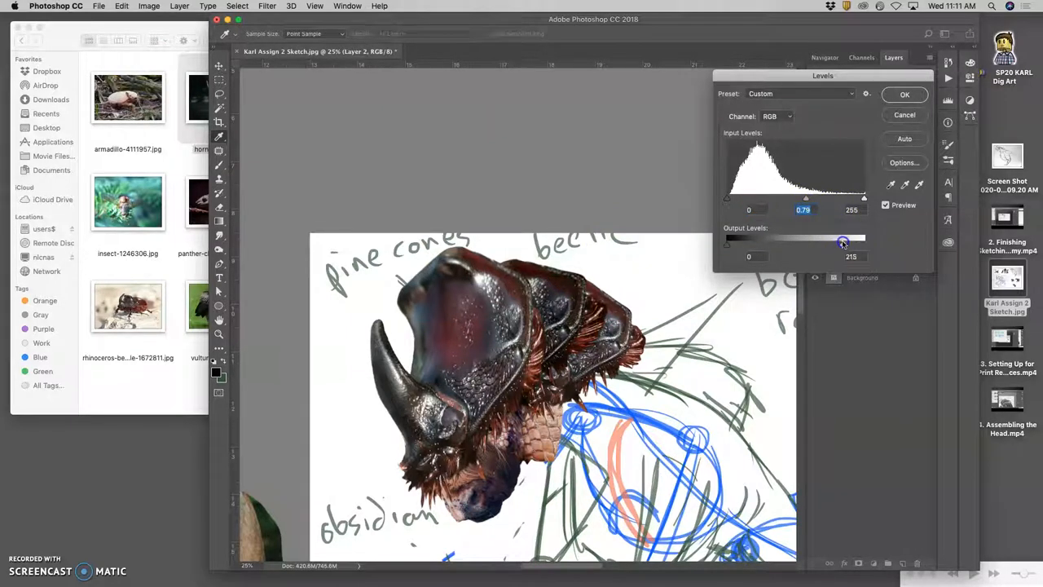
{"action": "left_click_drag", "start_coordinate": [850, 243], "coordinate": [860, 243]}
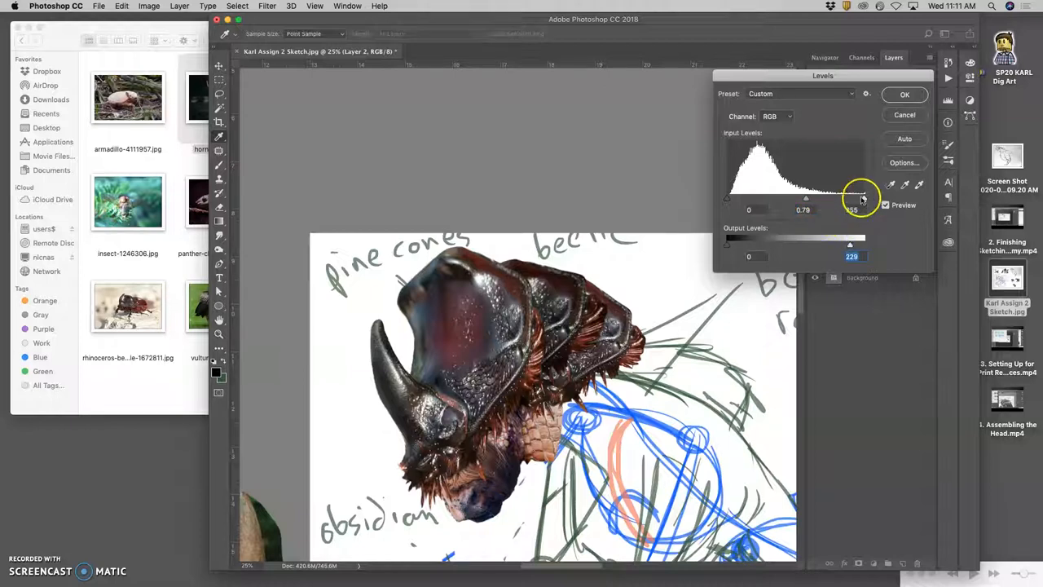
{"action": "left_click", "coordinate": [904, 93]}
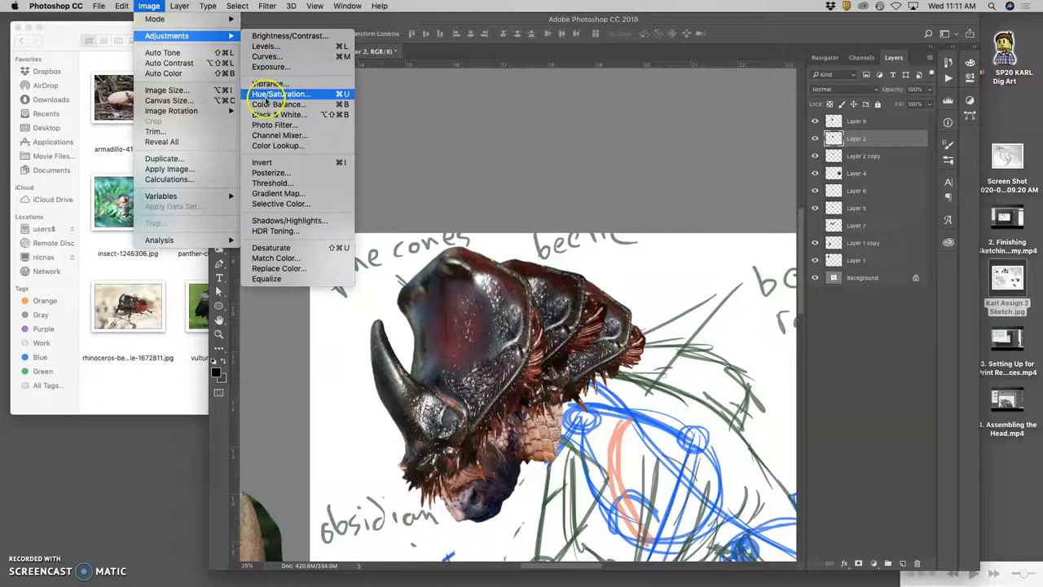
Apply Color Balance to the front plate, shifting midtones toward cyan with slight magenta and blue tweaks.
{"action": "left_click", "coordinate": [277, 105]}
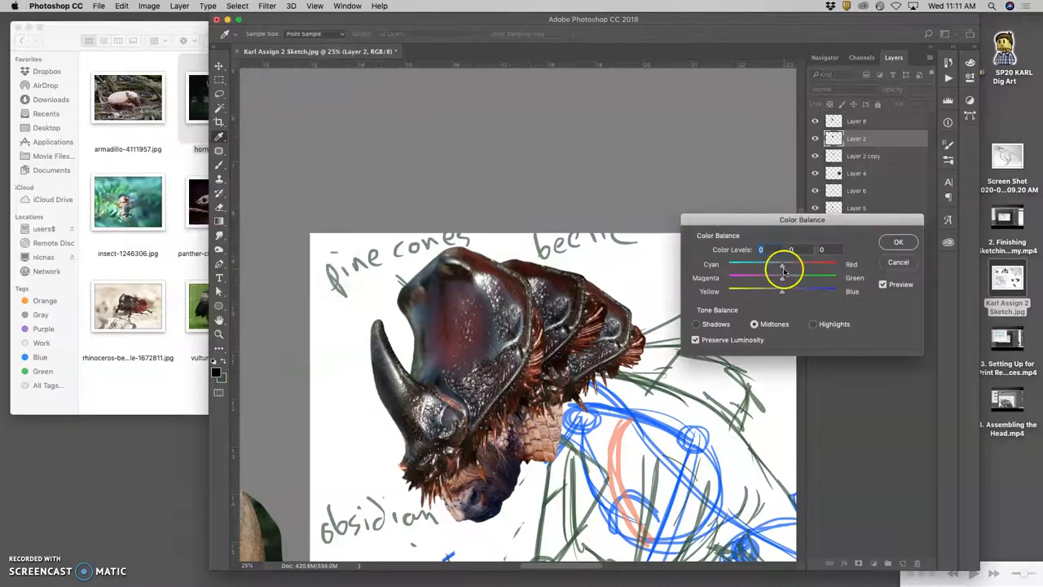
{"action": "left_click_drag", "start_coordinate": [782, 265], "coordinate": [756, 266]}
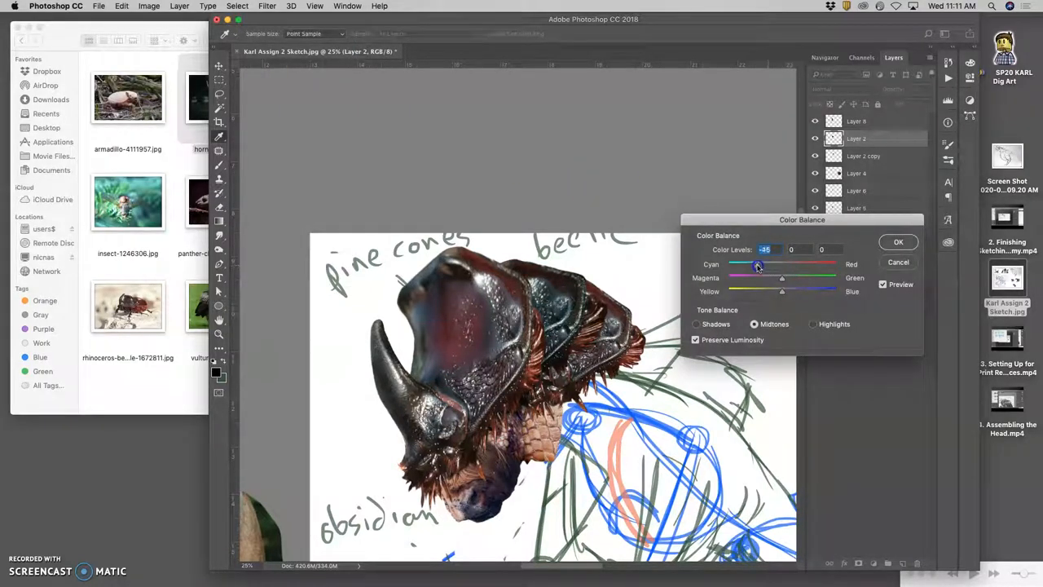
{"action": "left_click_drag", "start_coordinate": [758, 277], "coordinate": [782, 277]}
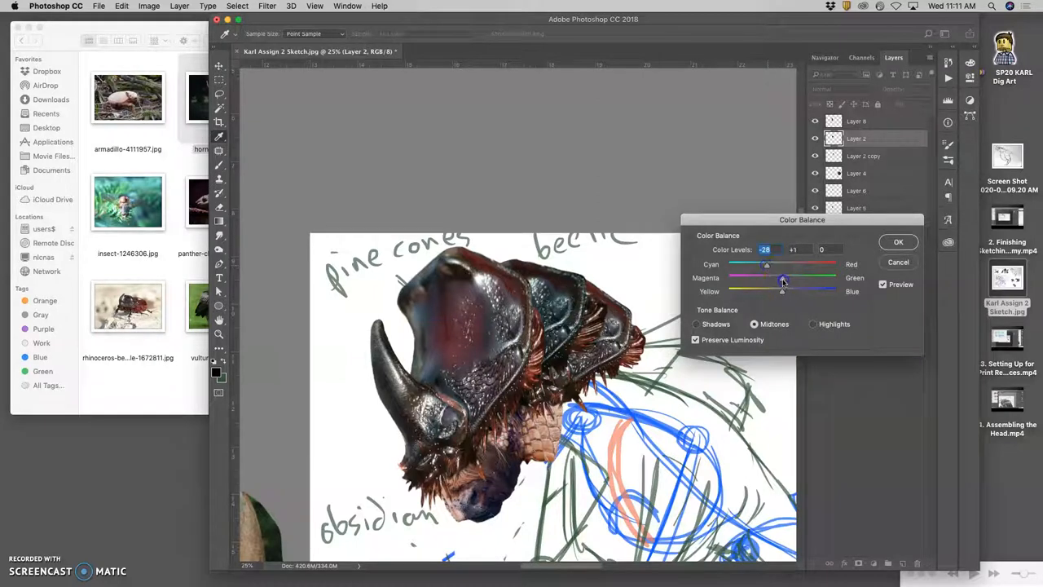
{"action": "left_click_drag", "start_coordinate": [782, 291], "coordinate": [786, 291]}
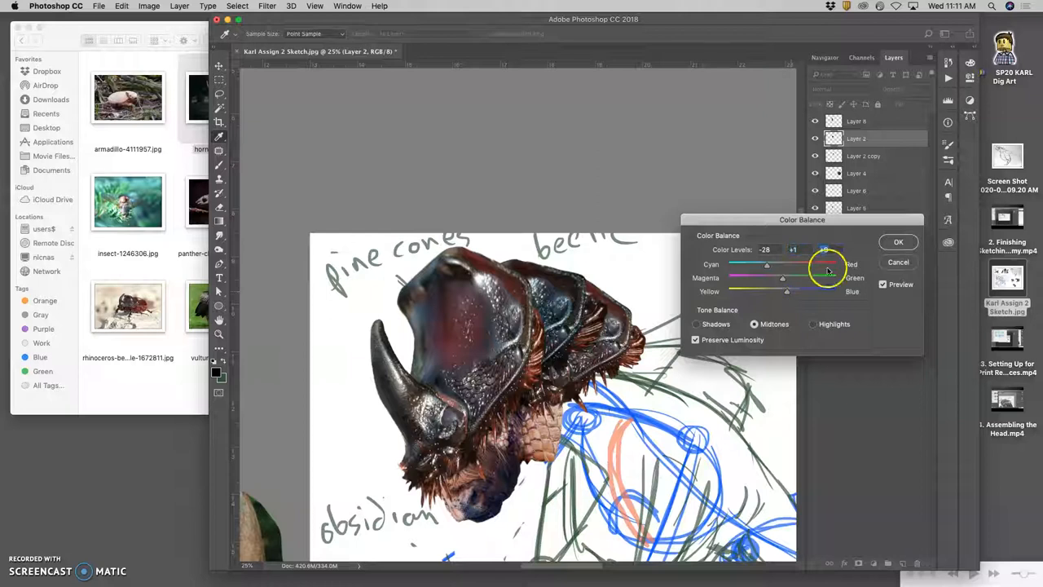
{"action": "left_click", "coordinate": [898, 241]}
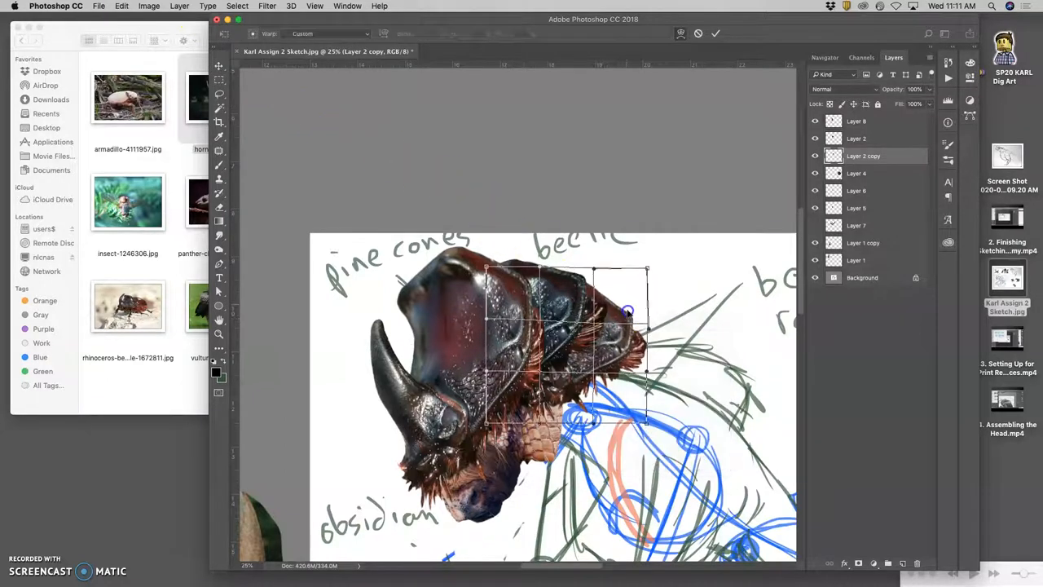
Warp Layer 2 copy's shell plate, bending its outline, lower part and upper corner to fit the head.
{"action": "left_click_drag", "start_coordinate": [627, 313], "coordinate": [639, 359]}
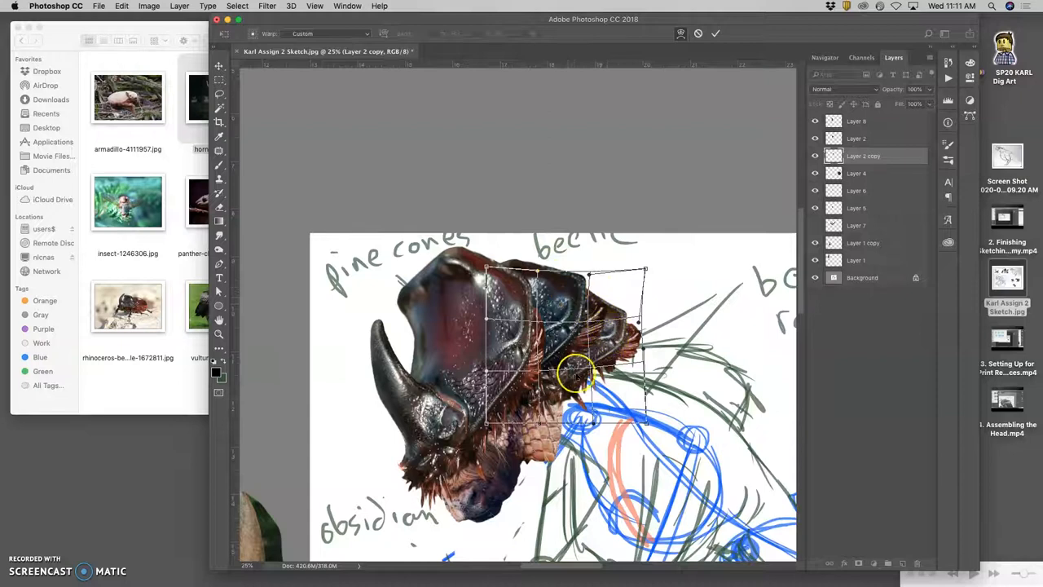
{"action": "left_click_drag", "start_coordinate": [579, 378], "coordinate": [579, 302]}
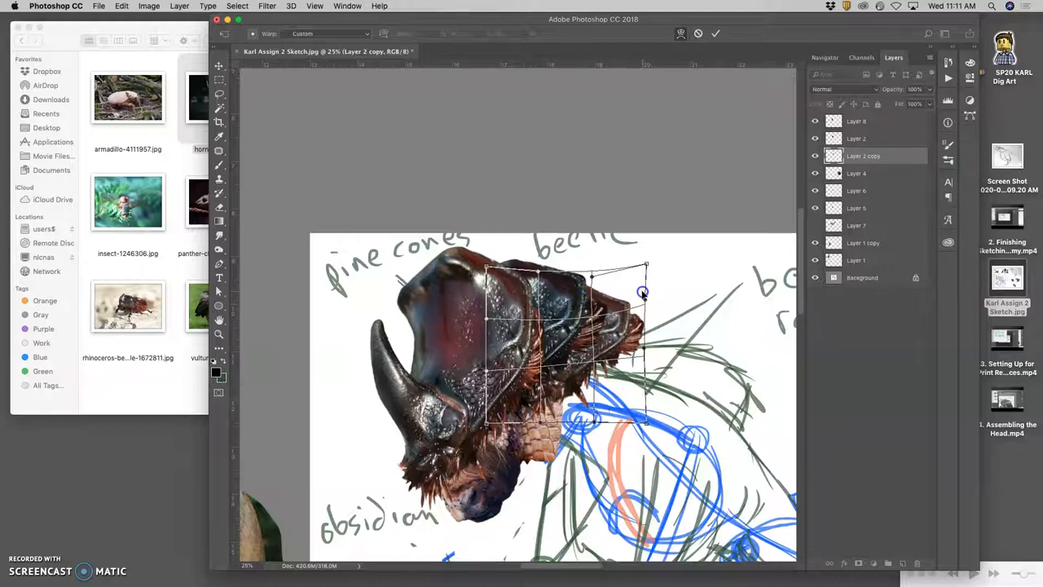
{"action": "left_click_drag", "start_coordinate": [642, 293], "coordinate": [573, 369]}
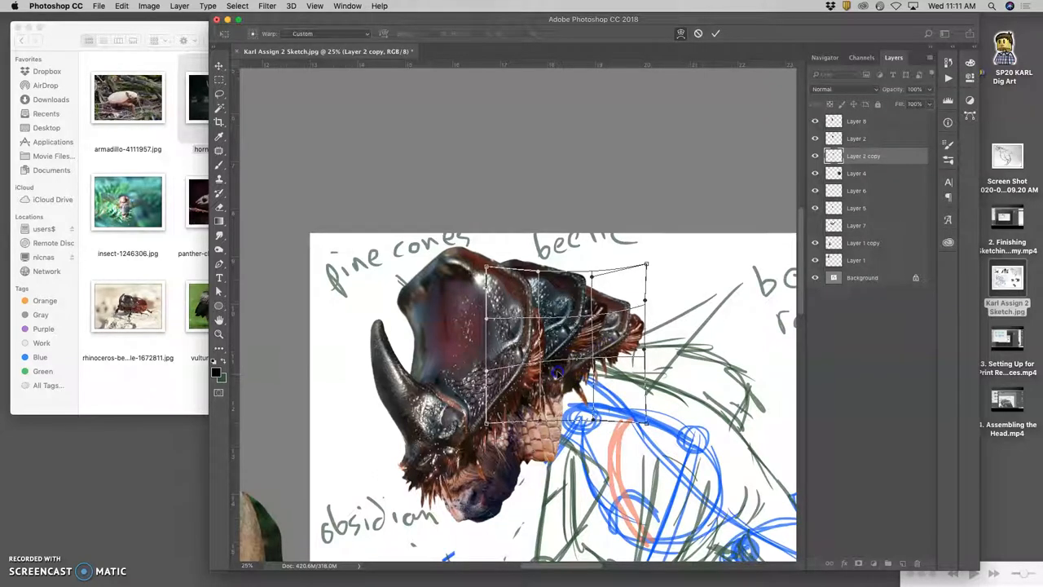
{"action": "left_click", "coordinate": [715, 32]}
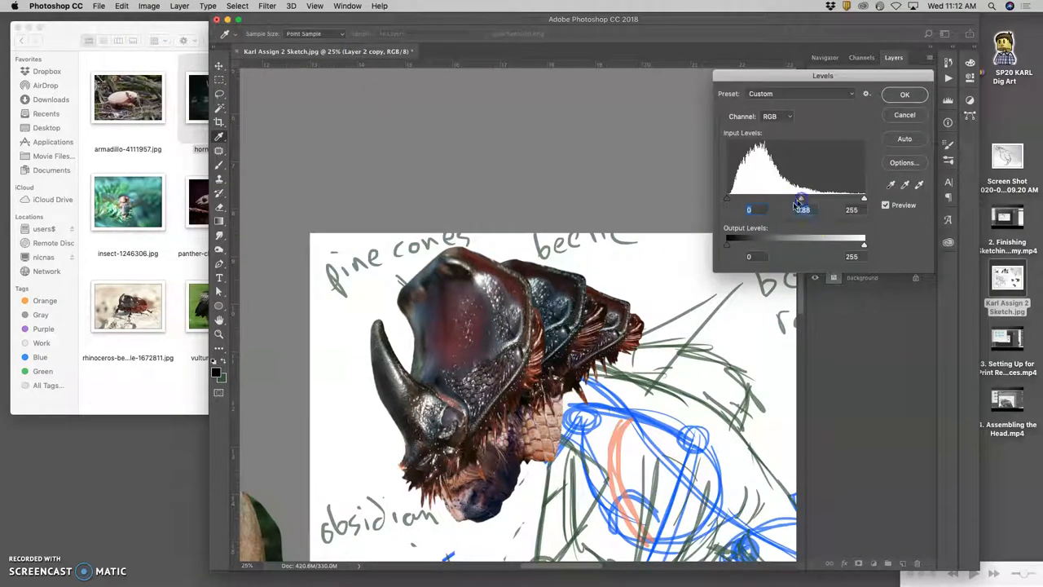
Darken Layer 2 copy's midtones with Levels, then shift it toward cyan with Color Balance.
{"action": "left_click_drag", "start_coordinate": [864, 245], "coordinate": [851, 244]}
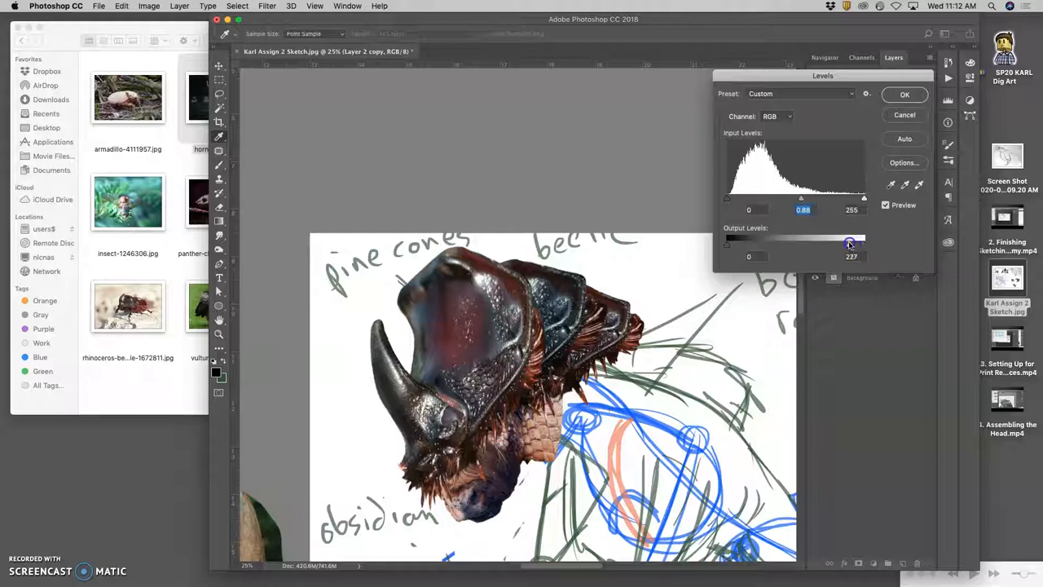
{"action": "left_click", "coordinate": [905, 95]}
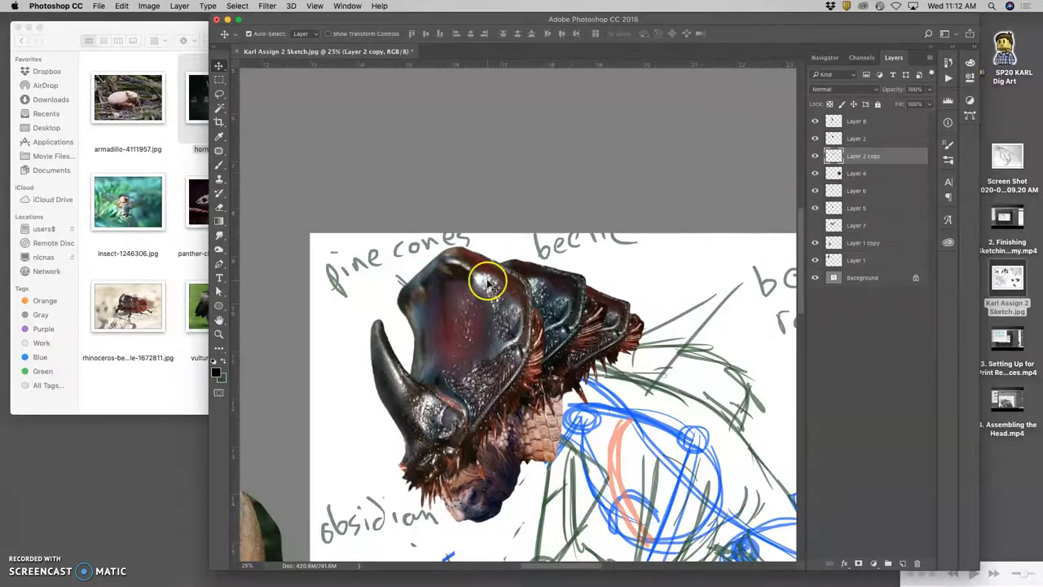
{"action": "left_click", "coordinate": [150, 7]}
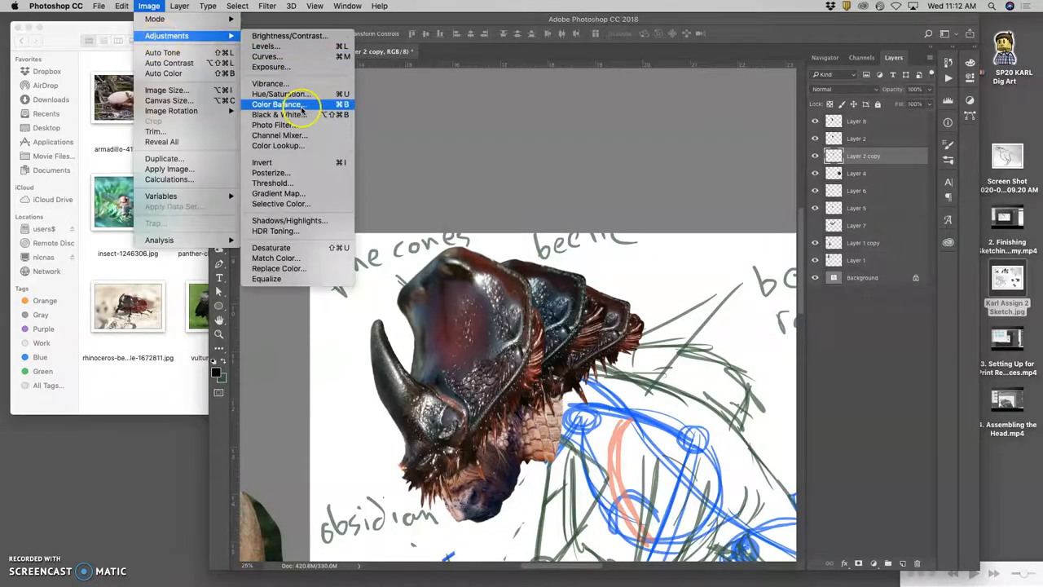
{"action": "left_click", "coordinate": [274, 104]}
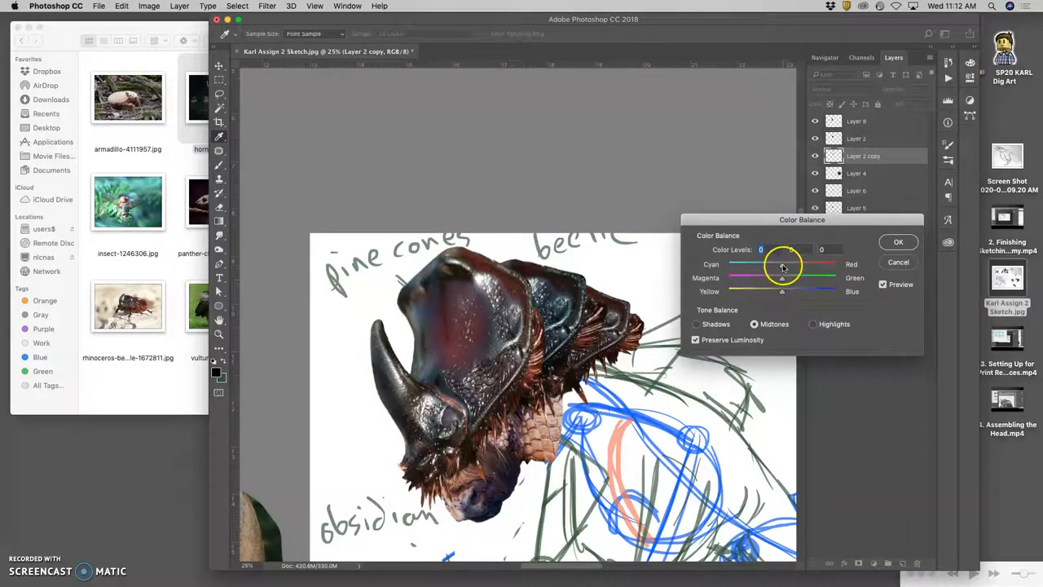
{"action": "left_click_drag", "start_coordinate": [782, 264], "coordinate": [771, 264]}
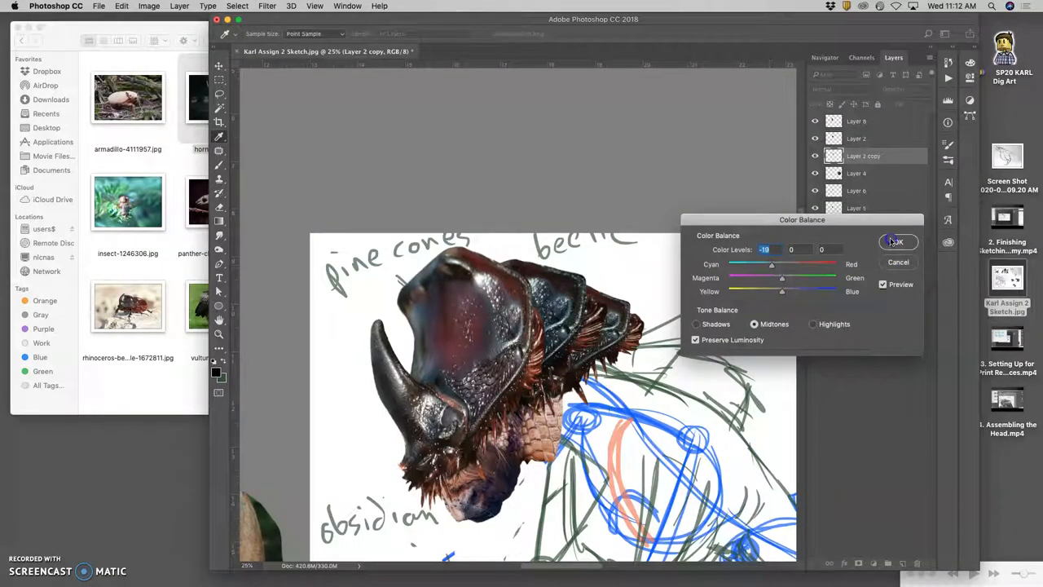
{"action": "left_click", "coordinate": [896, 242]}
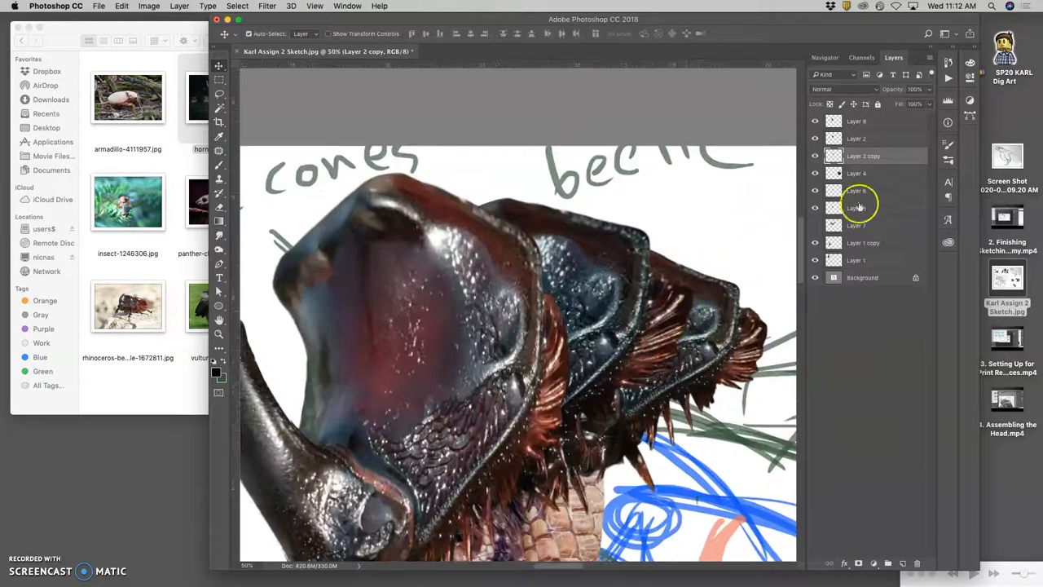
Burn midtone shading at 22% exposure onto Layer 2's front shell plate.
{"action": "left_click", "coordinate": [857, 137]}
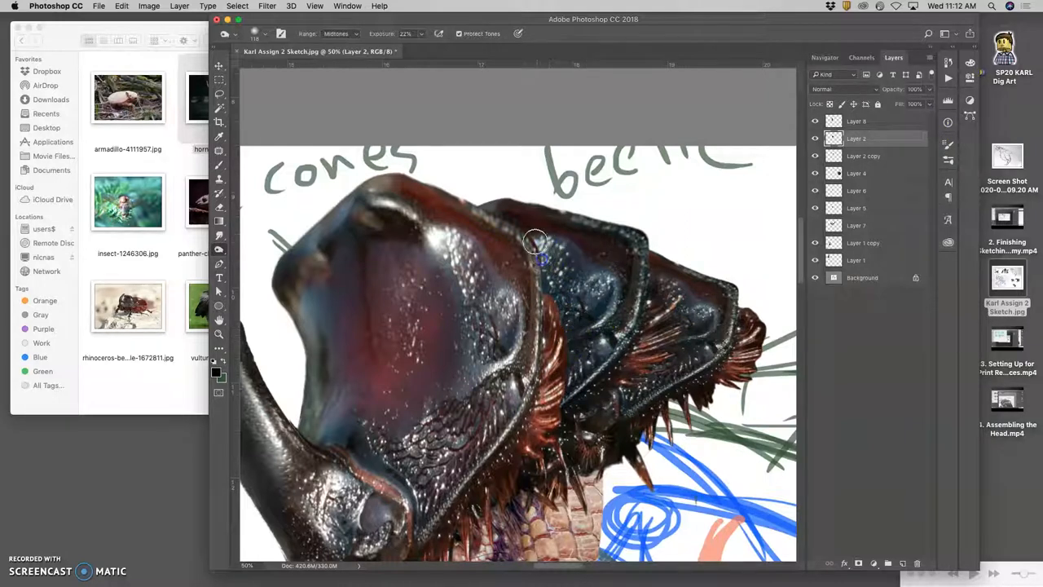
{"action": "left_click", "coordinate": [857, 121]}
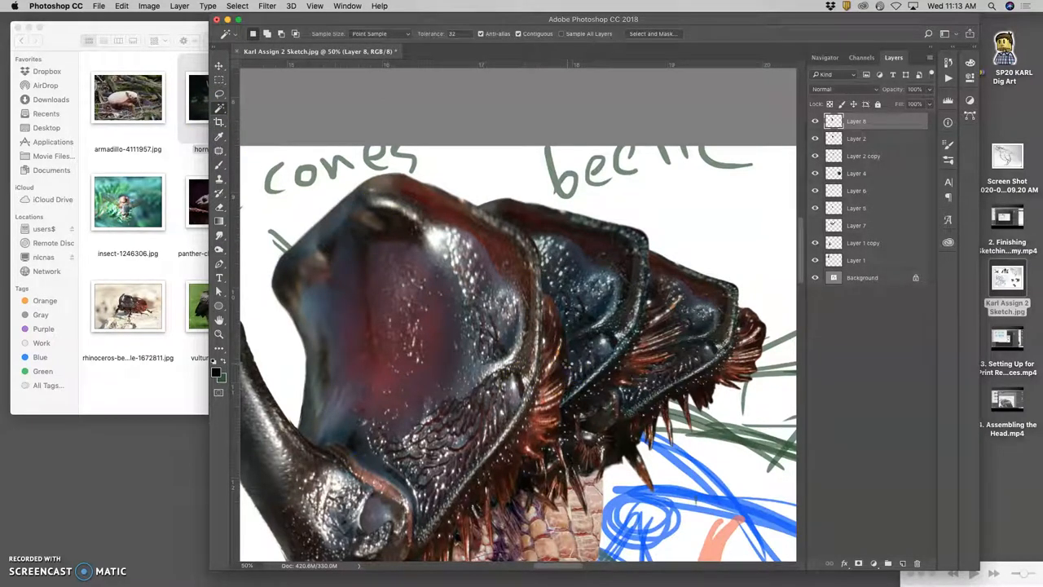
Erase stray bristles along the head's lower edge, then burn darker shading into the shell plates.
{"action": "left_click", "coordinate": [562, 357]}
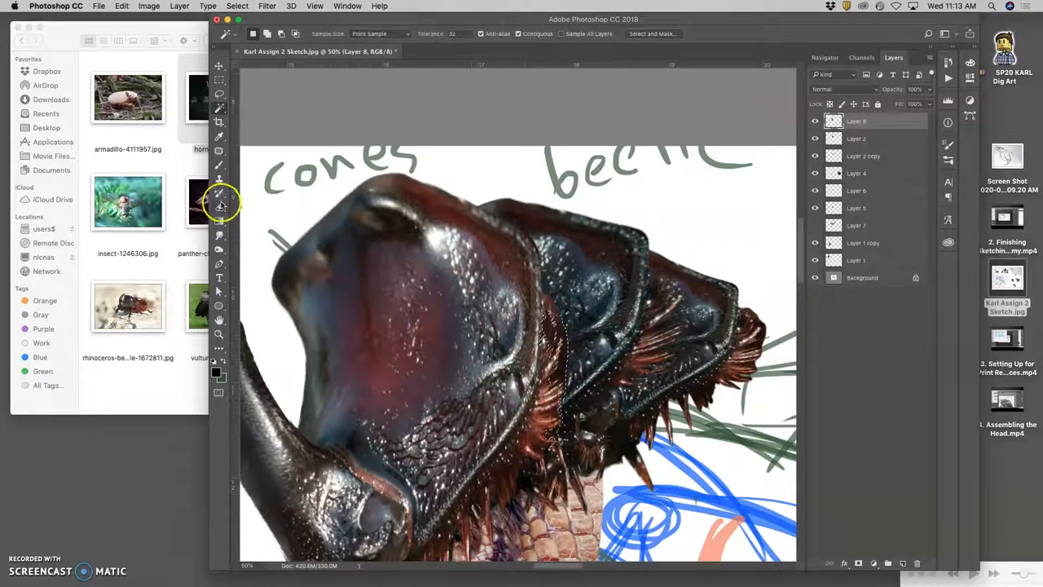
{"action": "left_click", "coordinate": [219, 192]}
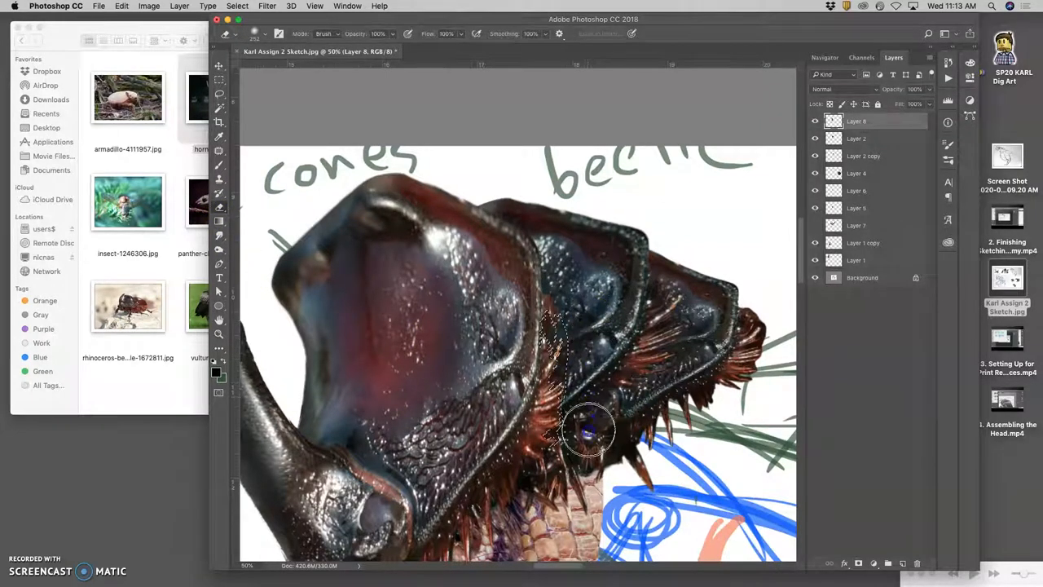
{"action": "mouse_move", "coordinate": [577, 295]}
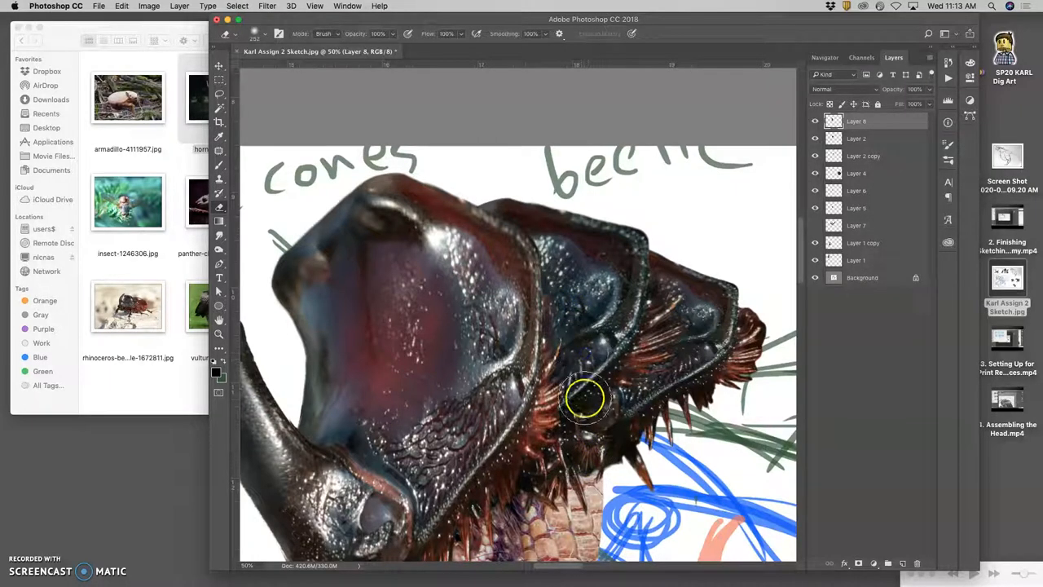
{"action": "mouse_move", "coordinate": [225, 253]}
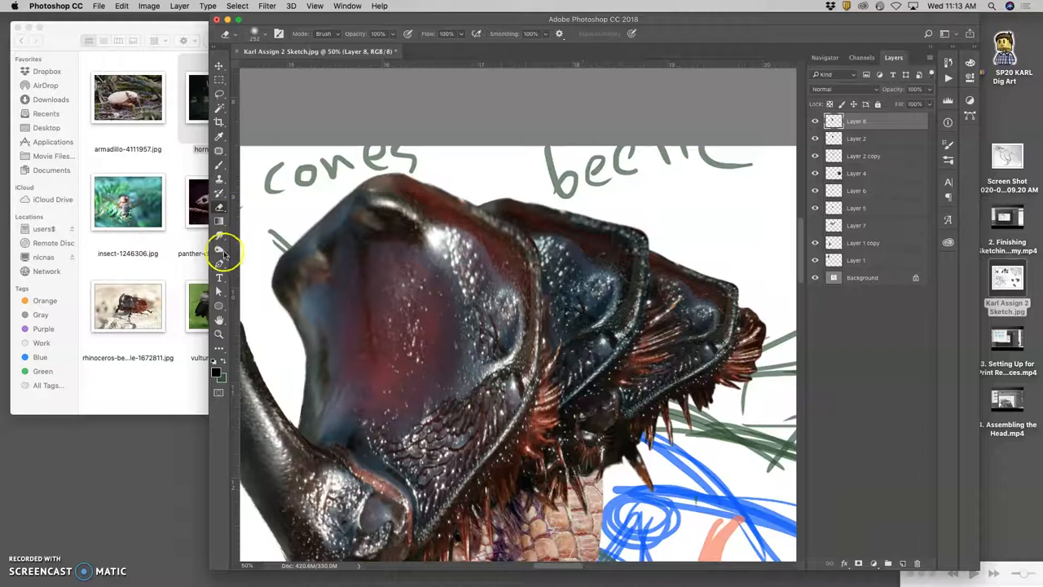
{"action": "left_click", "coordinate": [218, 251]}
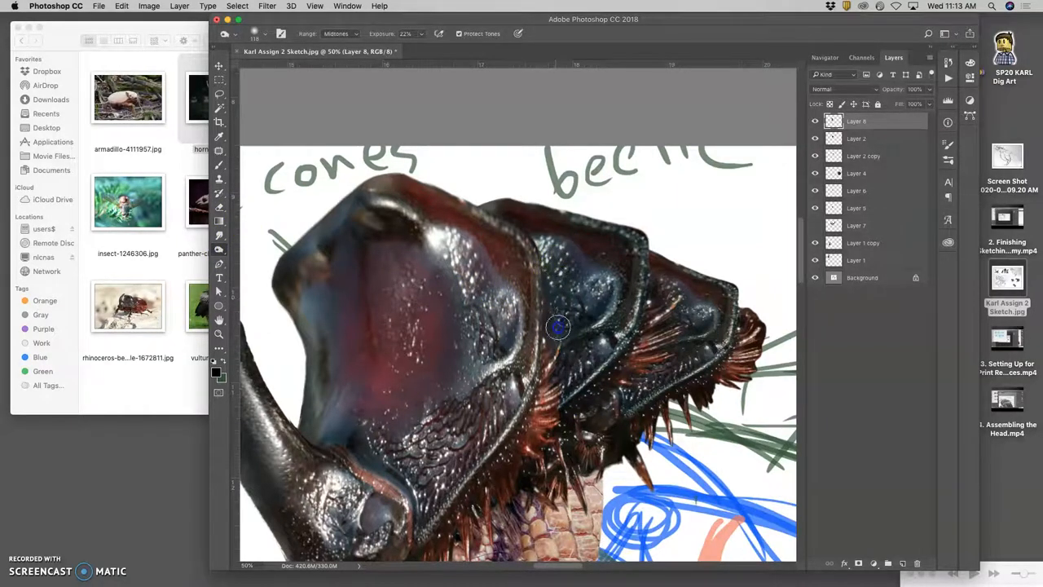
{"action": "left_click", "coordinate": [857, 136]}
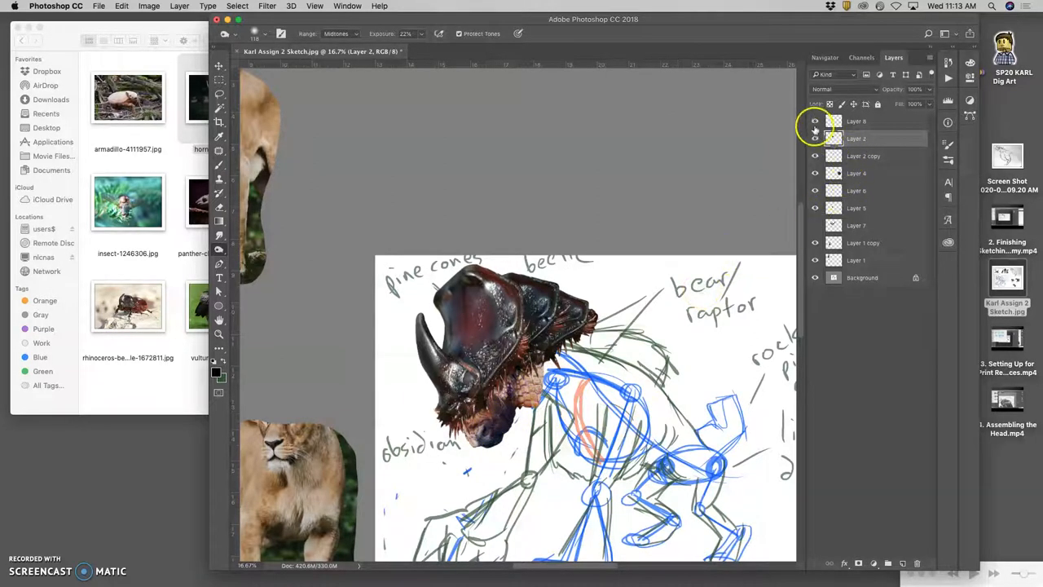
{"action": "left_click", "coordinate": [814, 121]}
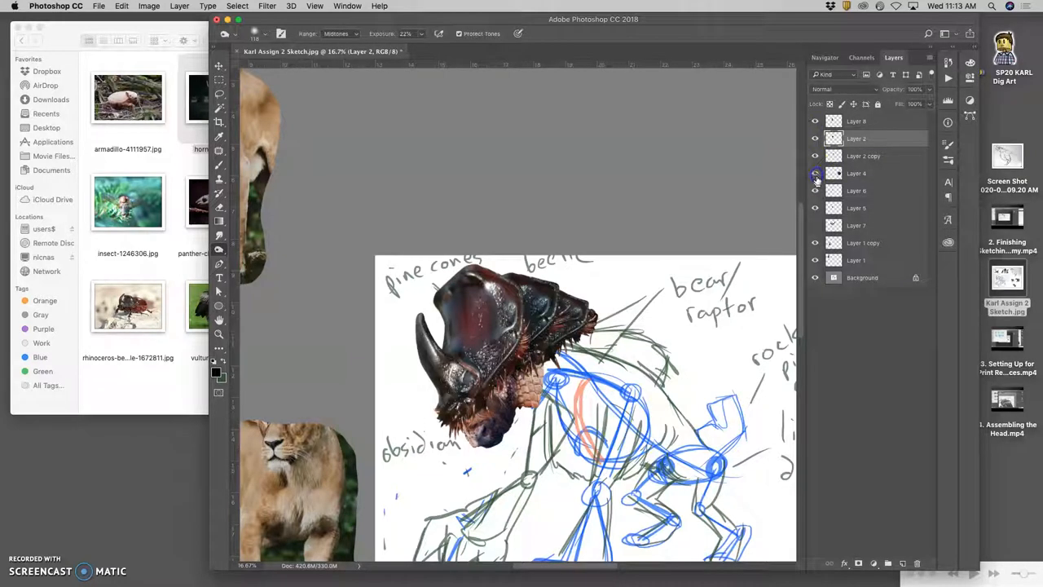
{"action": "left_click", "coordinate": [815, 173]}
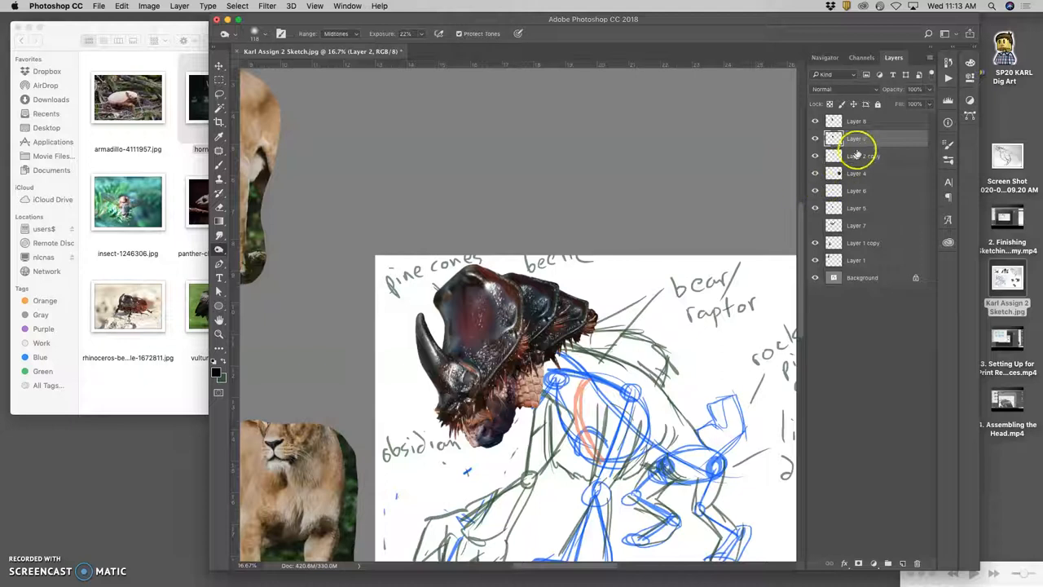
{"action": "left_click", "coordinate": [860, 156]}
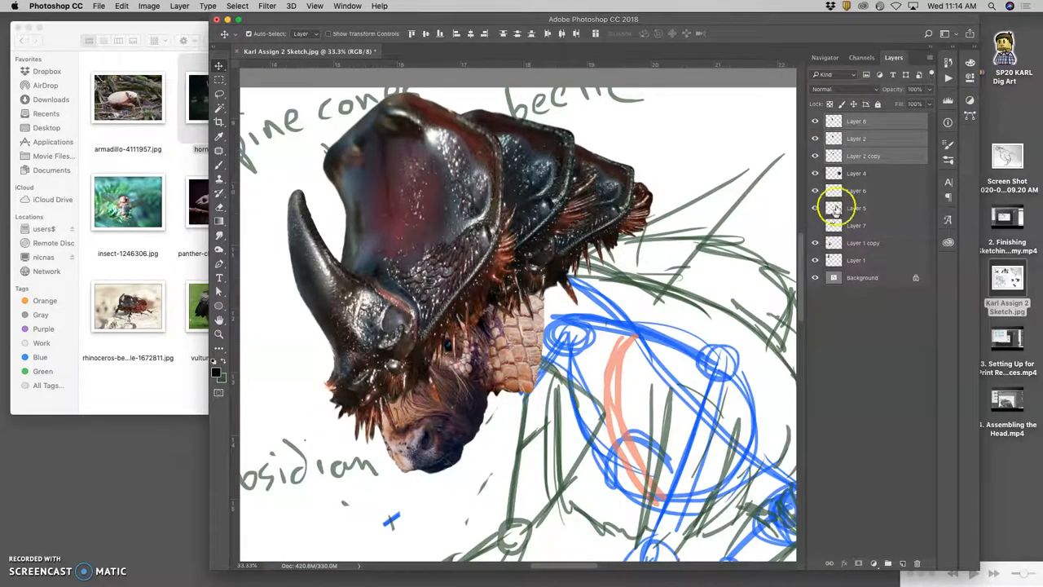
Toggle Layer 6 to compare, then erase the face edges so they tuck under the scaly neck.
{"action": "left_click", "coordinate": [814, 191]}
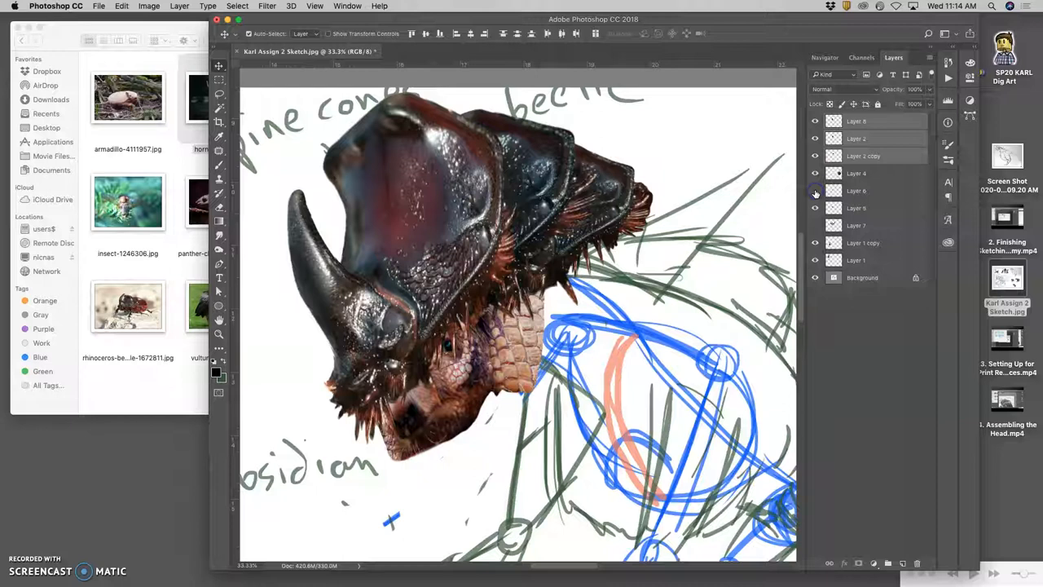
{"action": "left_click", "coordinate": [815, 190]}
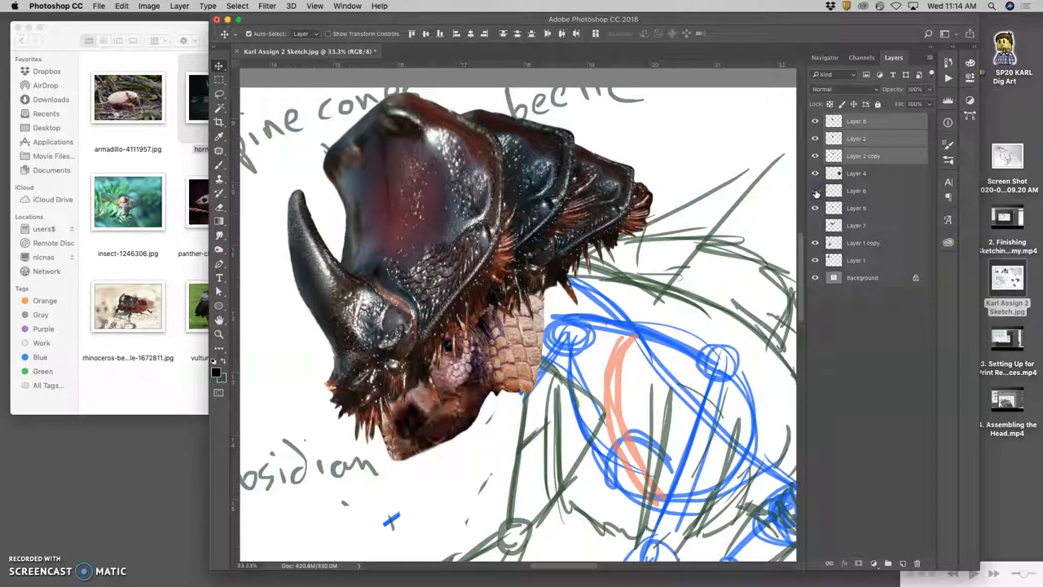
{"action": "left_click", "coordinate": [864, 189]}
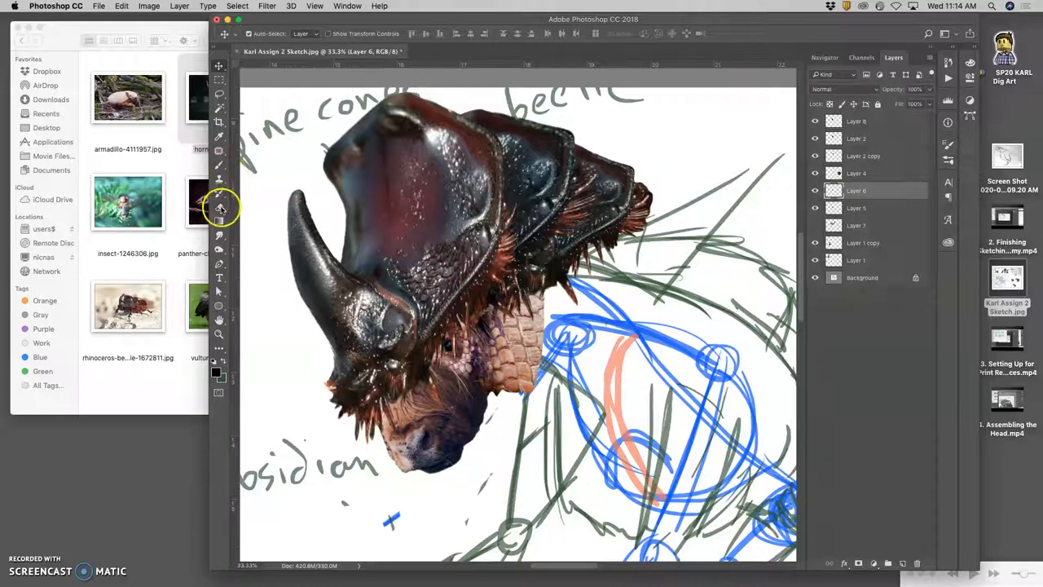
{"action": "left_click", "coordinate": [219, 208]}
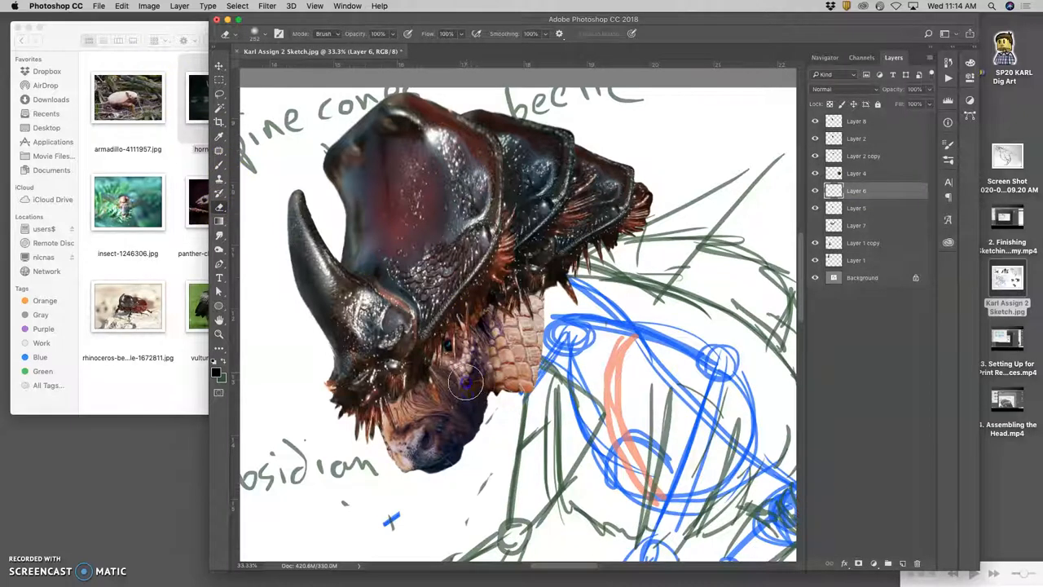
{"action": "mouse_move", "coordinate": [474, 392]}
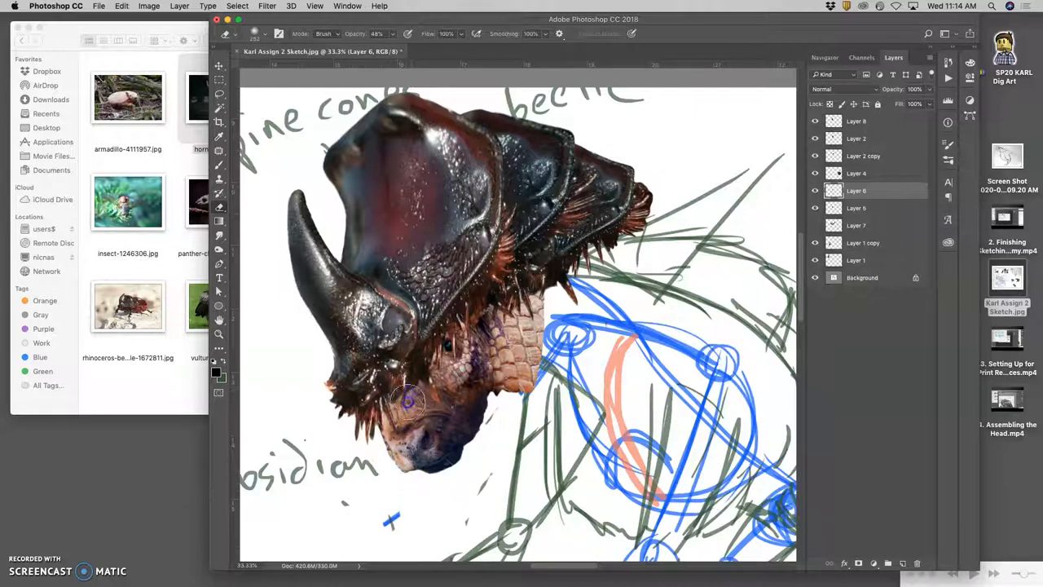
{"action": "mouse_move", "coordinate": [432, 371]}
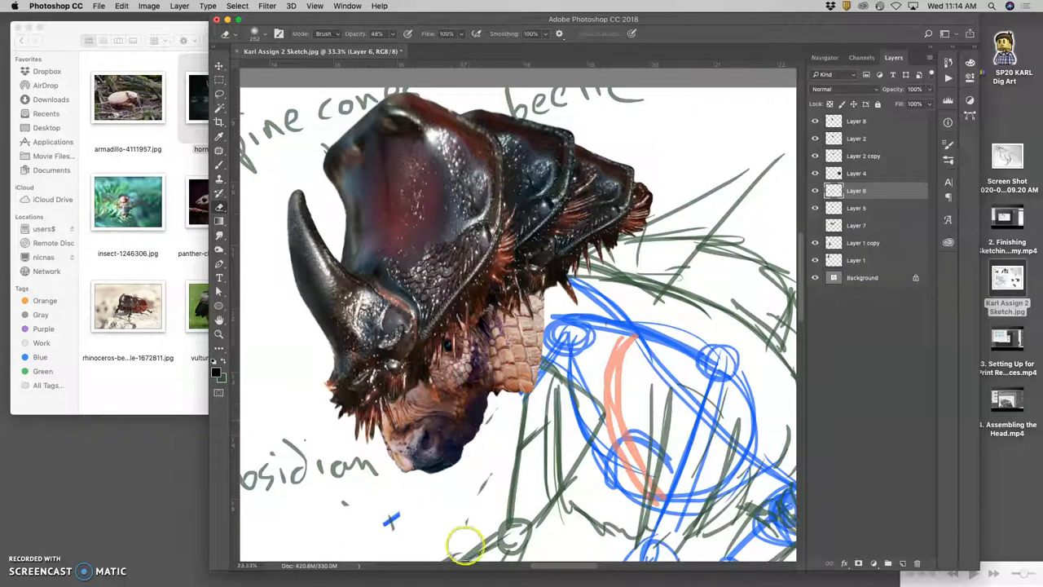
{"action": "mouse_move", "coordinate": [469, 408]}
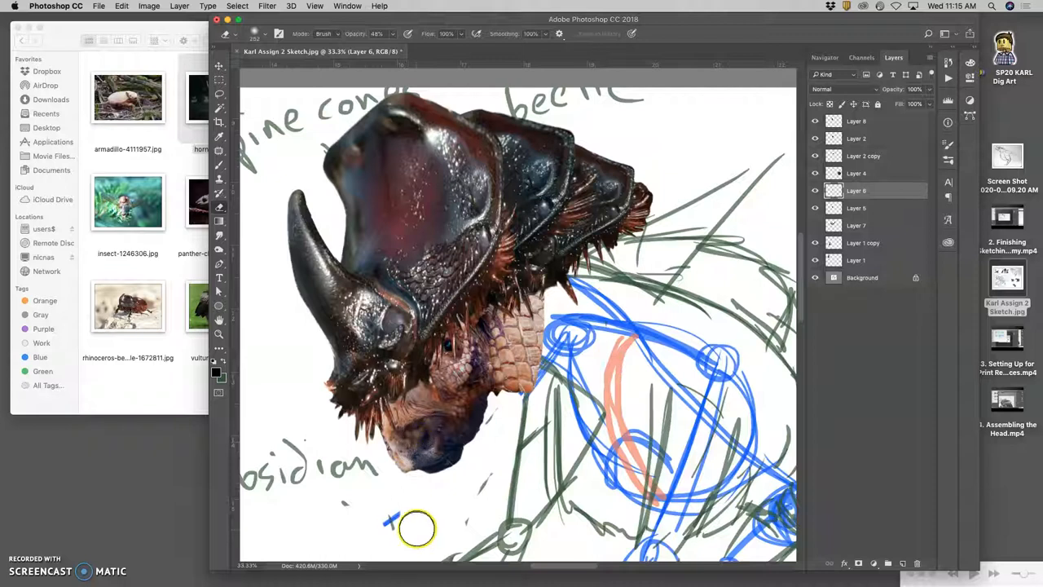
{"action": "mouse_move", "coordinate": [417, 509]}
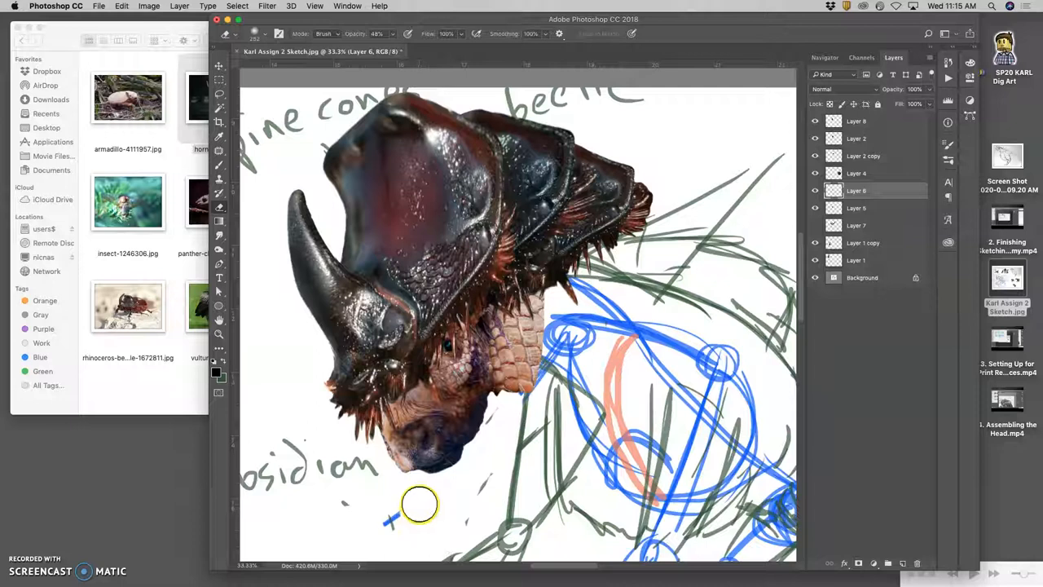
{"action": "mouse_move", "coordinate": [420, 501]}
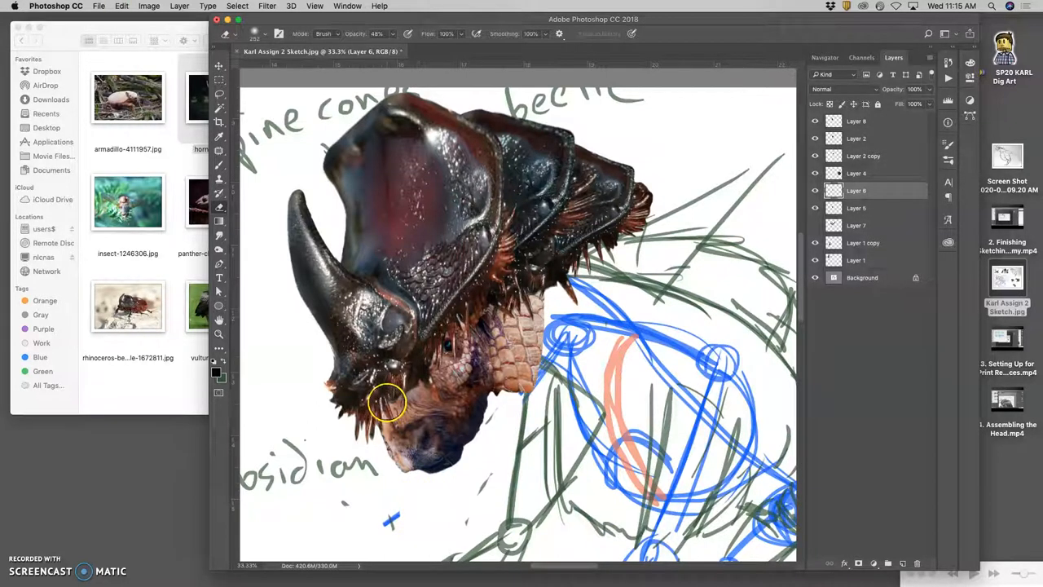
{"action": "mouse_move", "coordinate": [554, 329]}
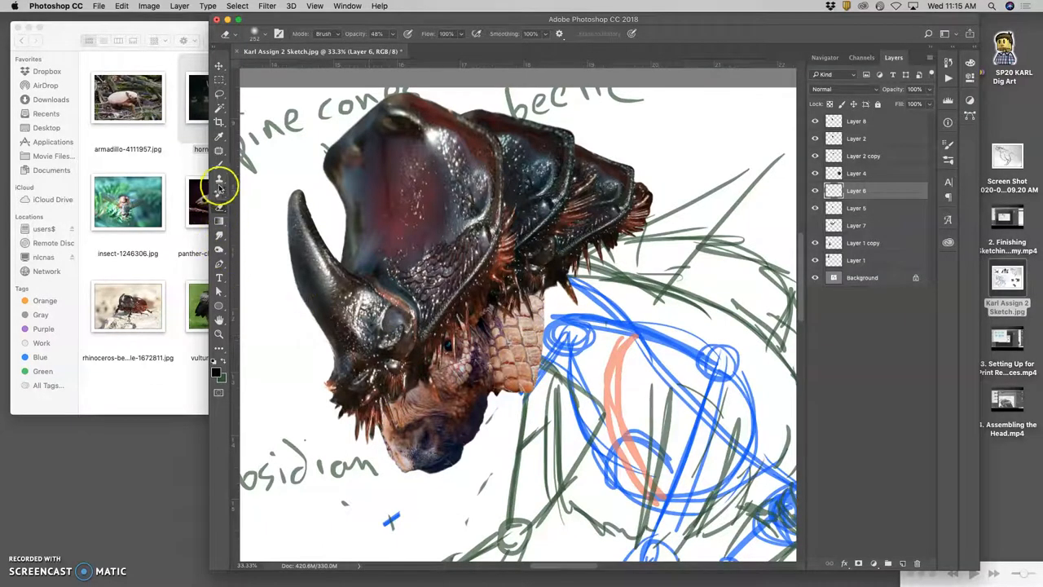
Burn darker shading on Layer 5 where the face meets the scales.
{"action": "left_click", "coordinate": [218, 181]}
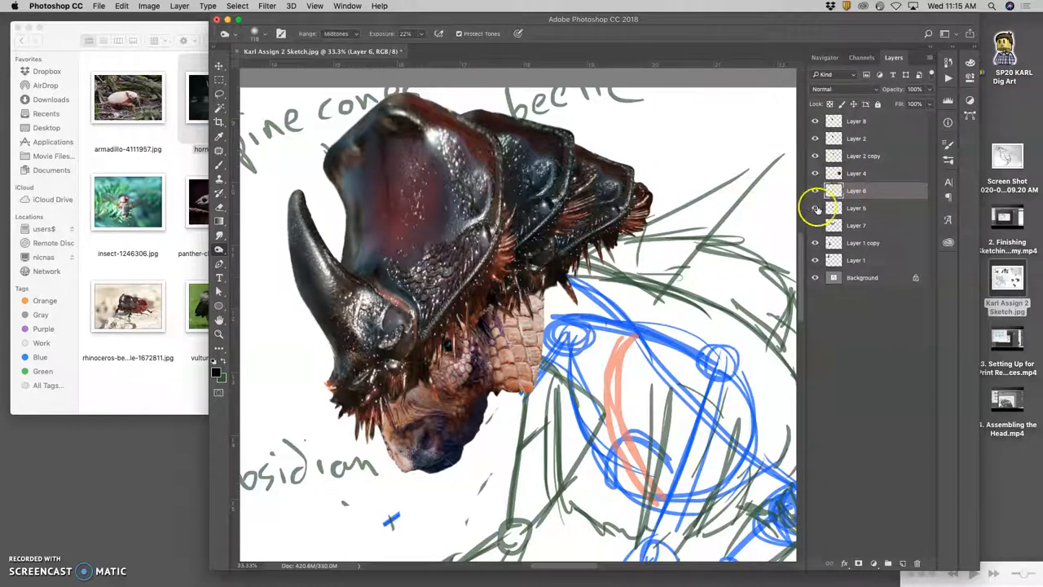
{"action": "left_click", "coordinate": [856, 209]}
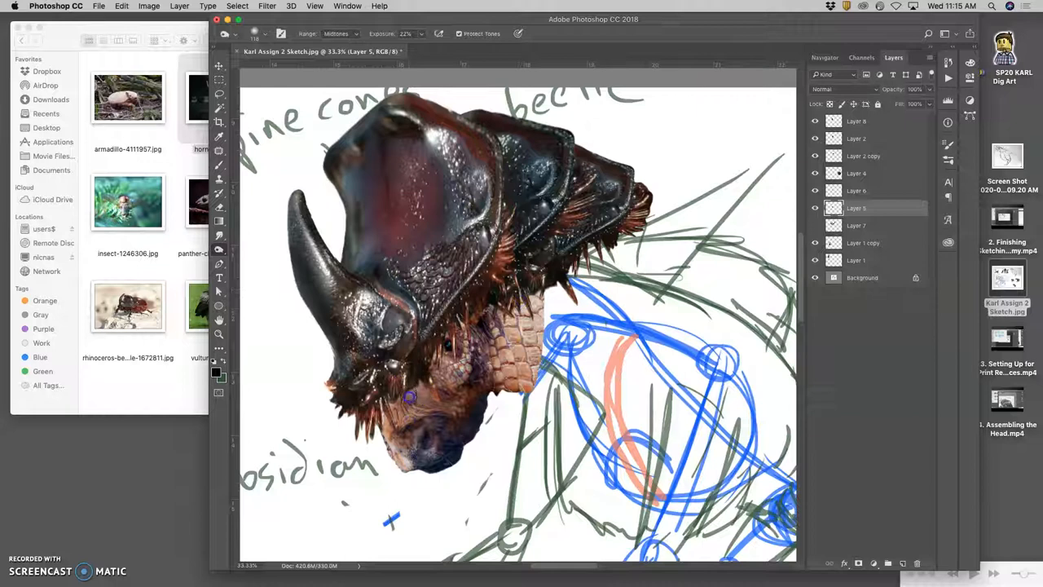
{"action": "mouse_move", "coordinate": [490, 352]}
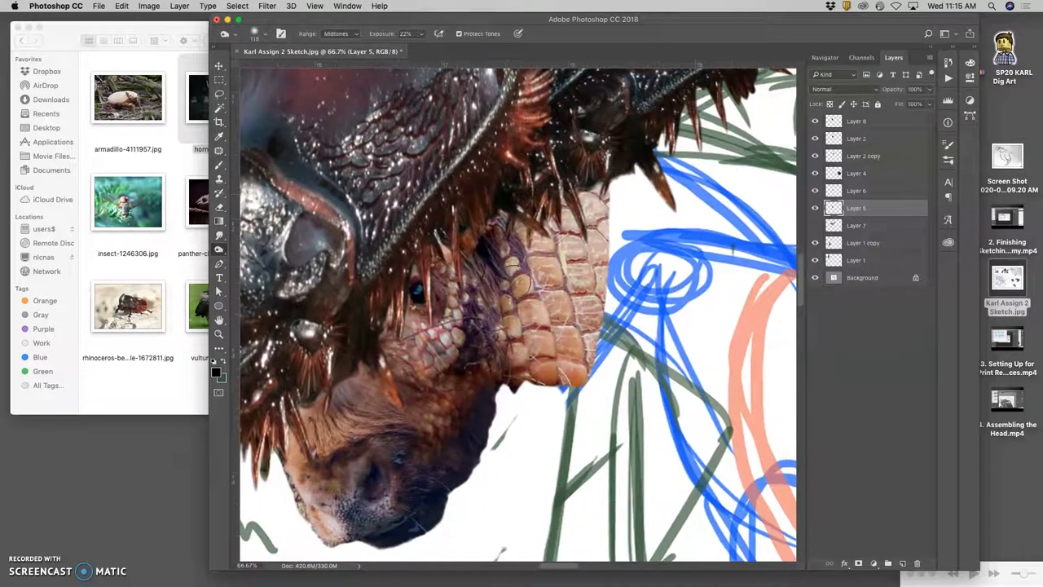
{"action": "left_click", "coordinate": [815, 157]}
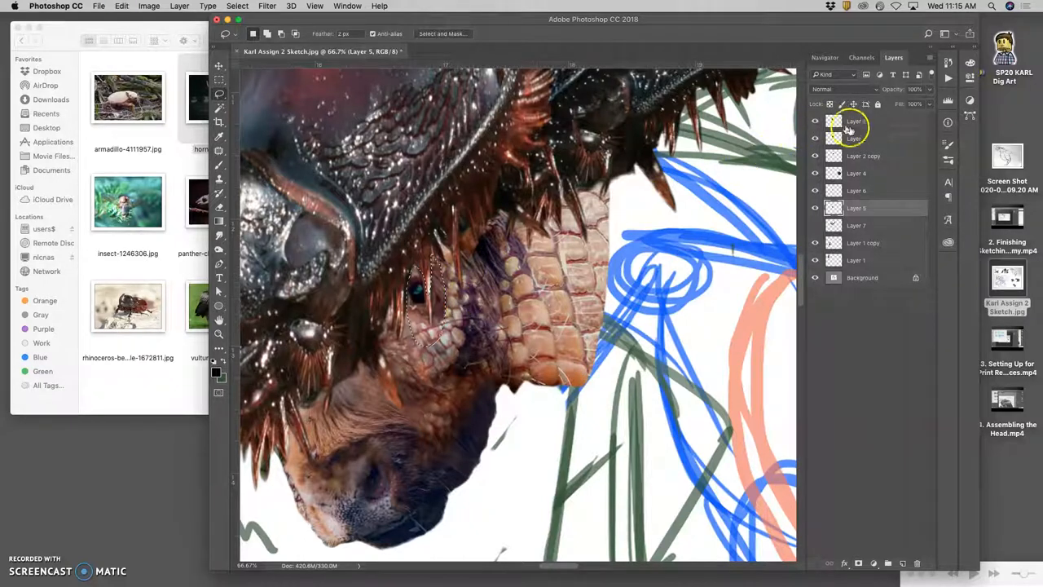
Lasso part of the face on Layer 8 and free-transform it into place under the shell.
{"action": "left_click", "coordinate": [855, 121]}
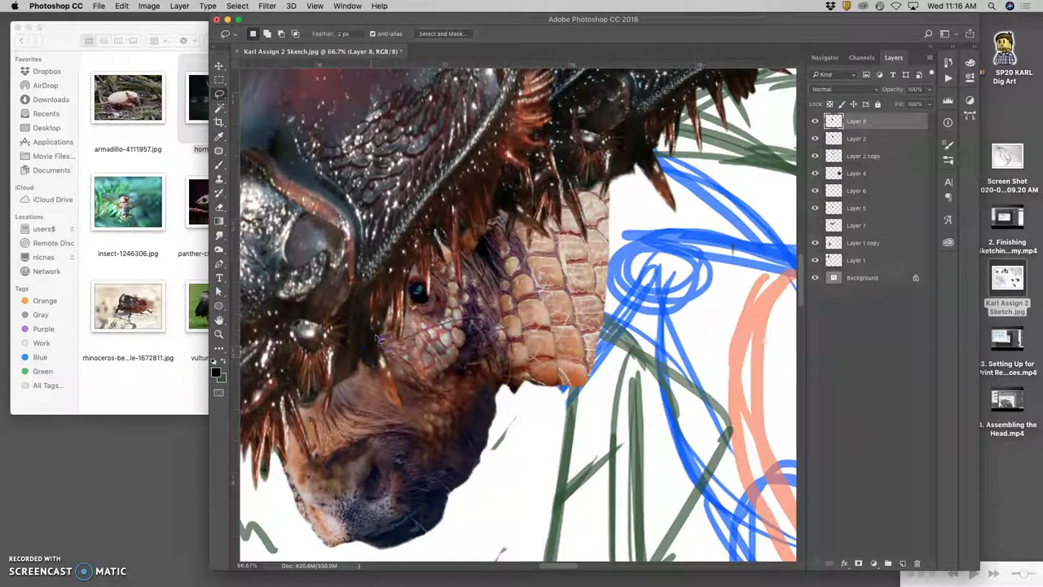
{"action": "mouse_move", "coordinate": [367, 342]}
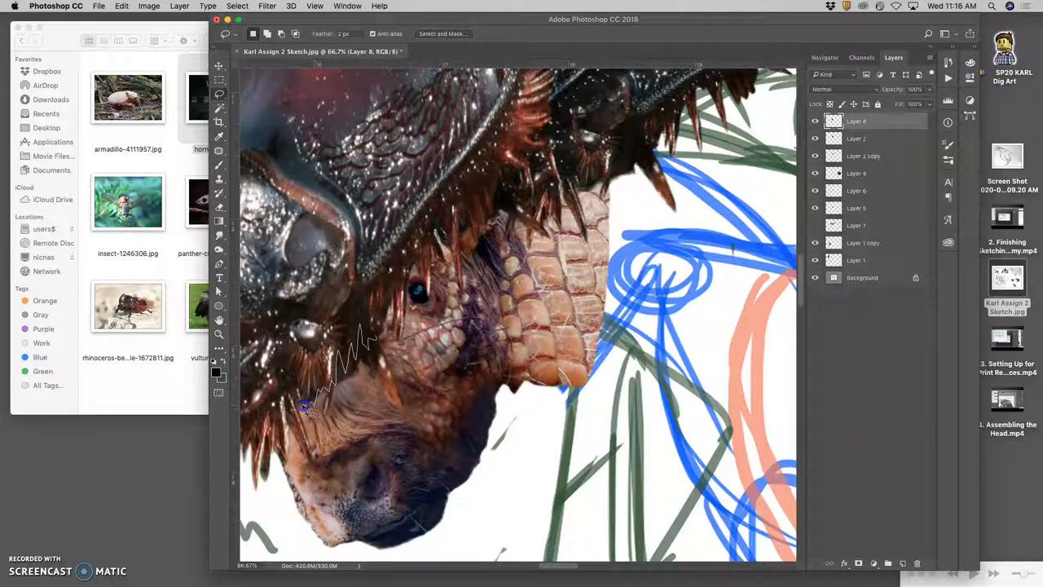
{"action": "left_click_drag", "start_coordinate": [307, 407], "coordinate": [391, 343]}
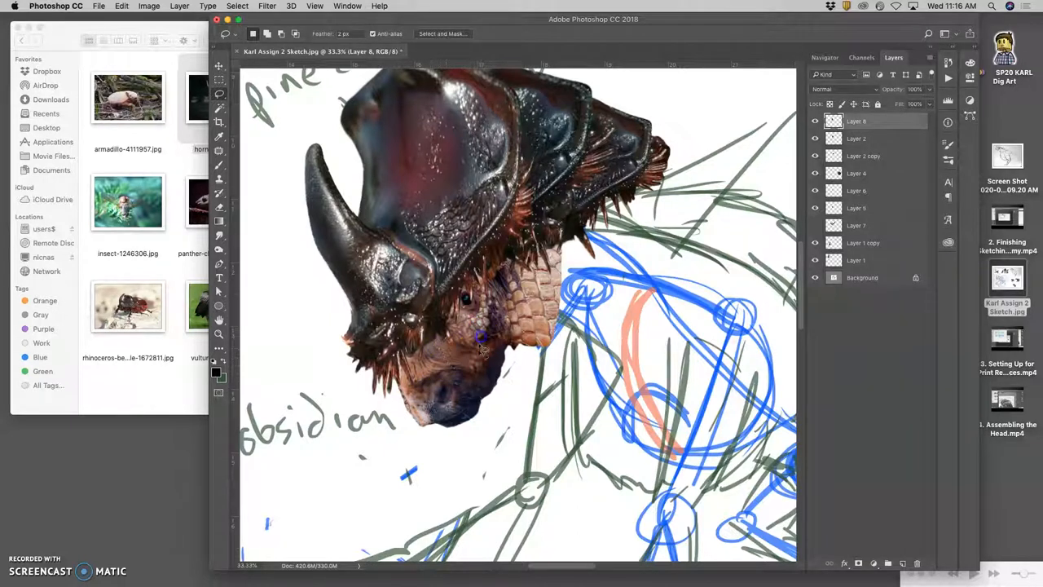
{"action": "mouse_move", "coordinate": [795, 179]}
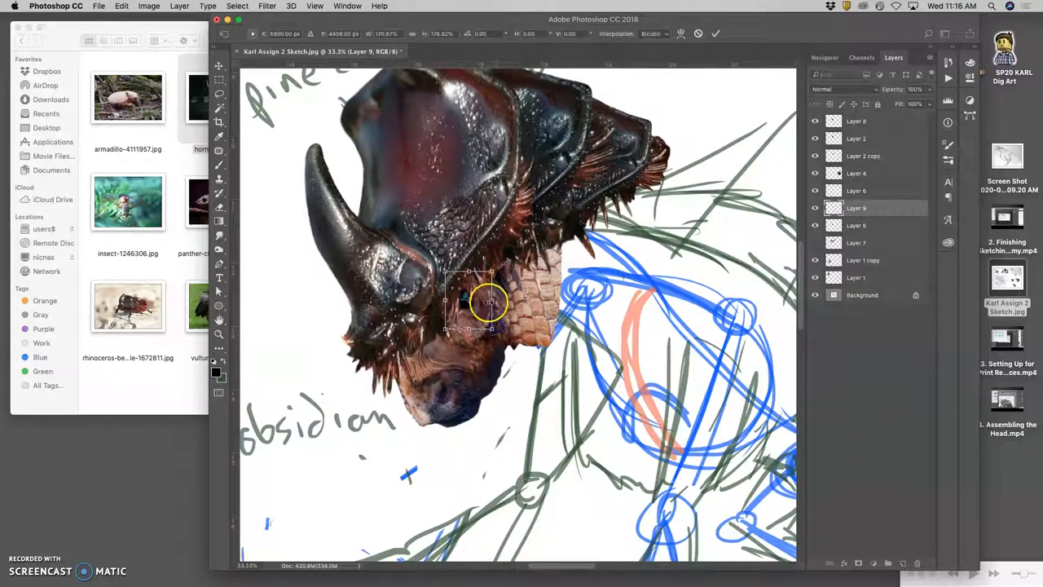
{"action": "left_click_drag", "start_coordinate": [488, 301], "coordinate": [476, 306]}
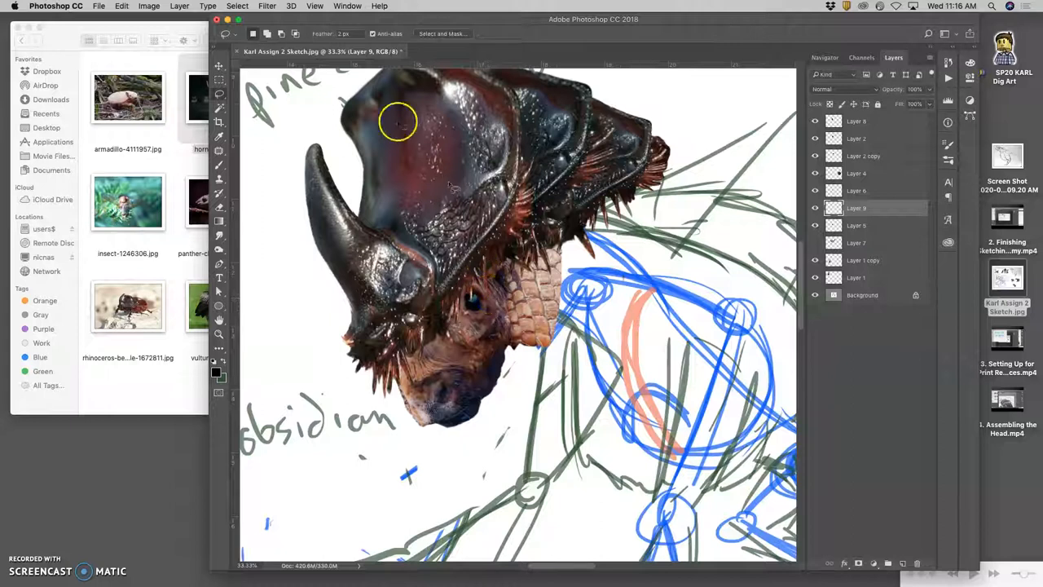
Apply Levels to the head layer with the white input slider at about 227.
{"action": "left_click", "coordinate": [150, 6]}
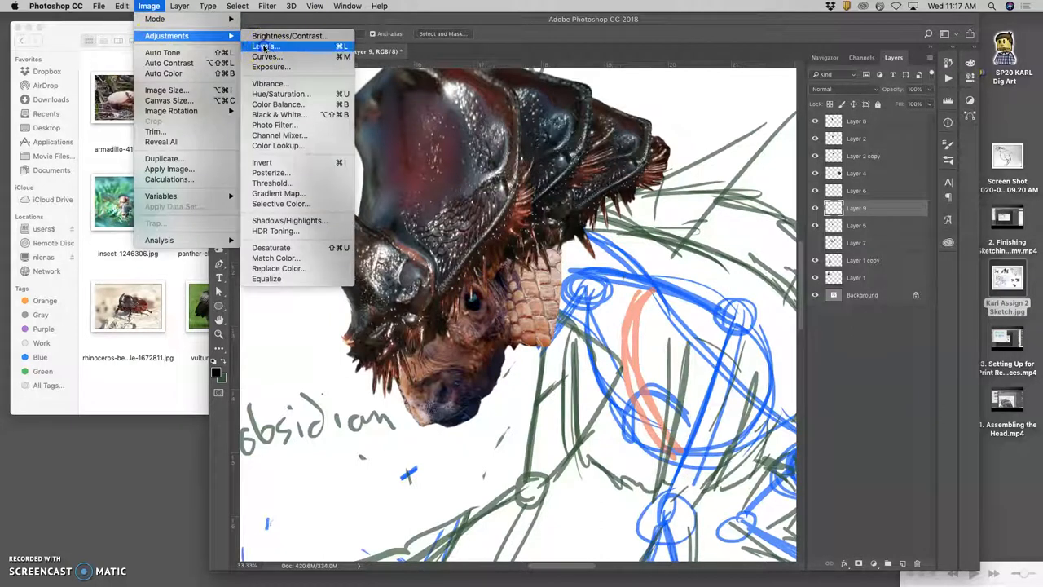
{"action": "left_click", "coordinate": [264, 46]}
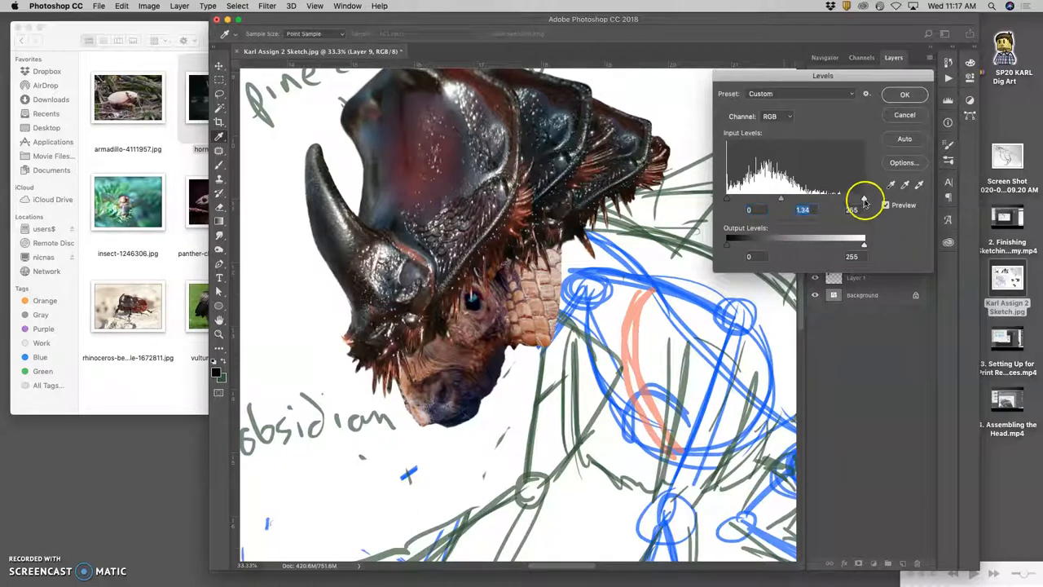
{"action": "left_click_drag", "start_coordinate": [864, 199], "coordinate": [850, 199]}
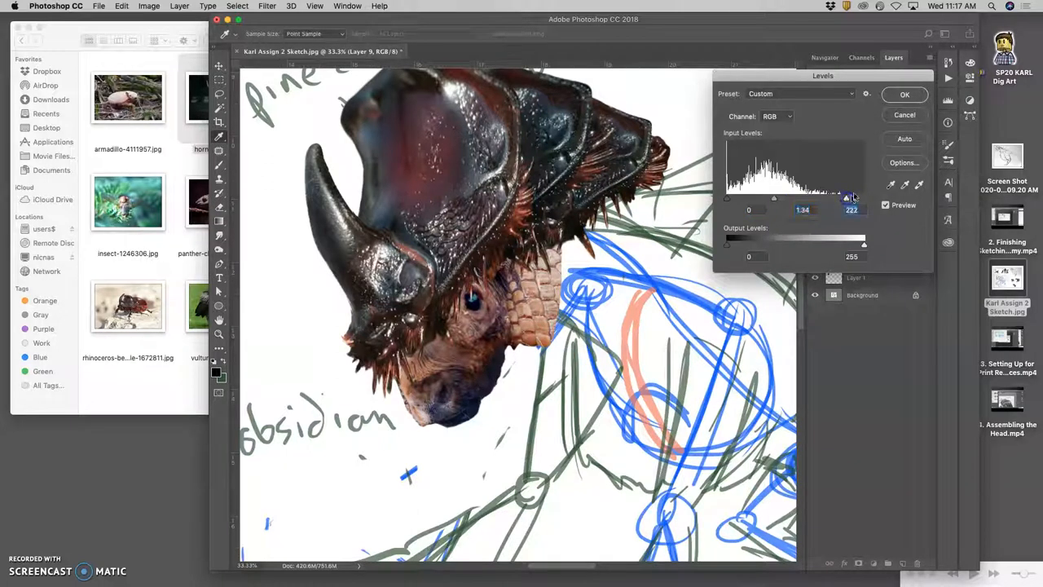
{"action": "left_click", "coordinate": [904, 93]}
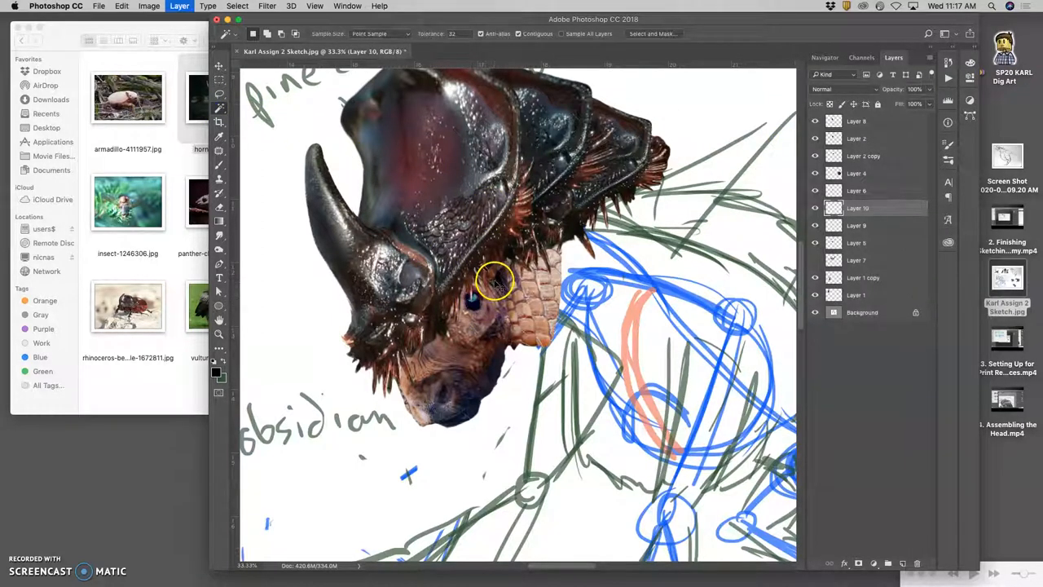
Start a Hue/Saturation adjustment on the eye, raising saturation and toning down lightness.
{"action": "left_click", "coordinate": [149, 6]}
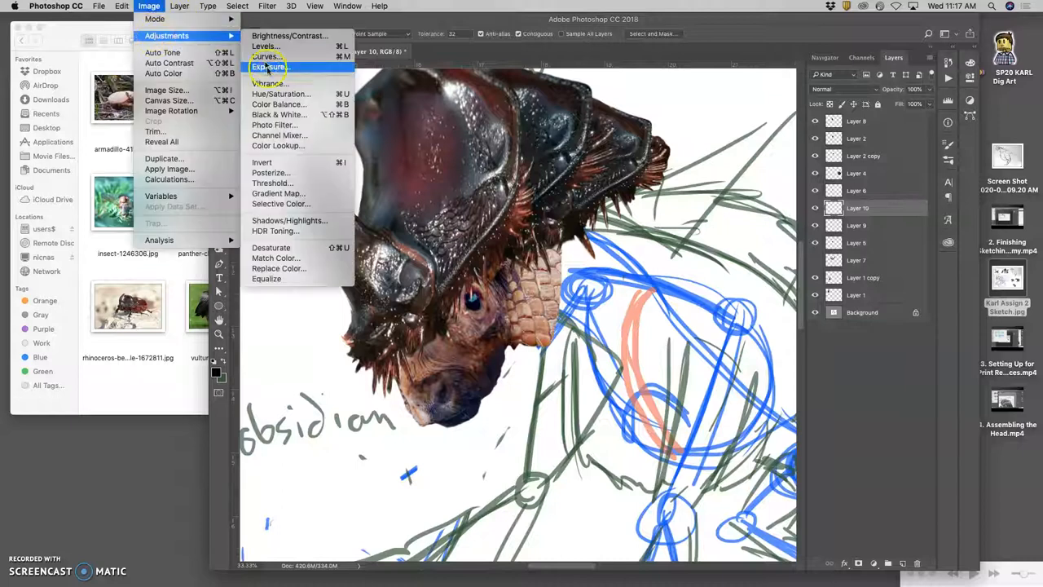
{"action": "left_click", "coordinate": [280, 93]}
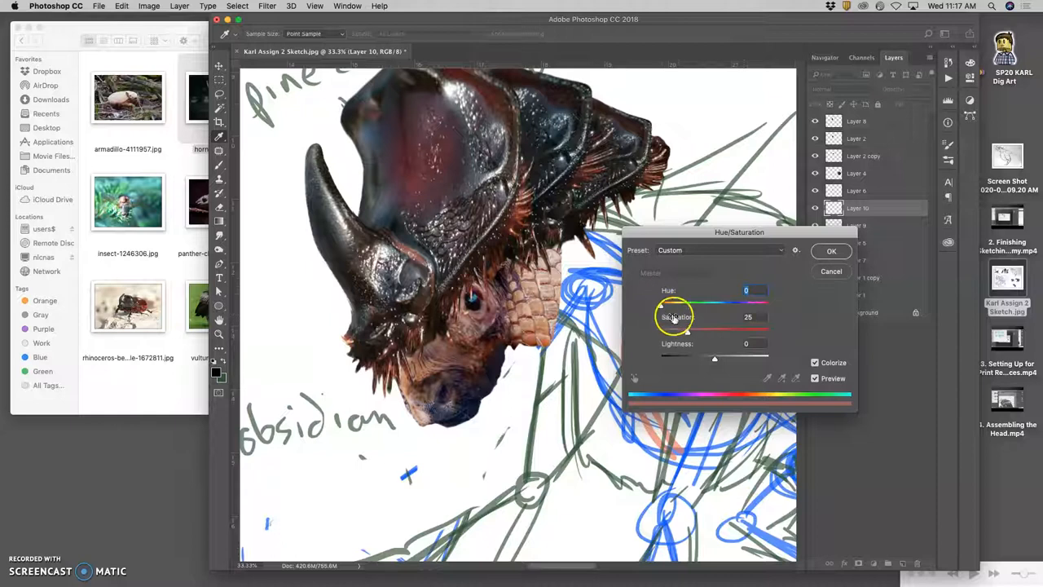
{"action": "left_click_drag", "start_coordinate": [688, 329], "coordinate": [753, 329]}
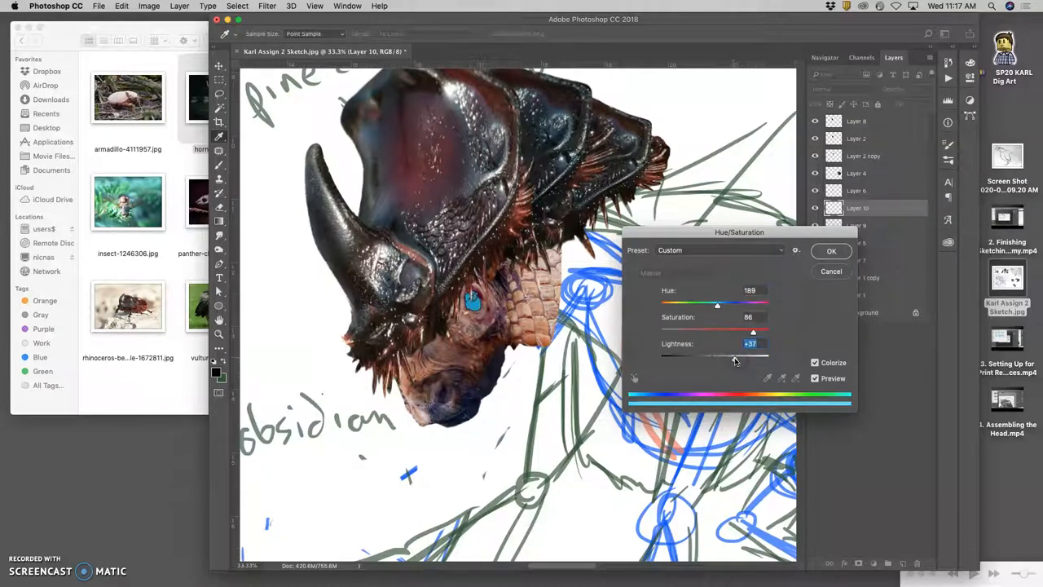
{"action": "left_click_drag", "start_coordinate": [717, 303], "coordinate": [739, 303]}
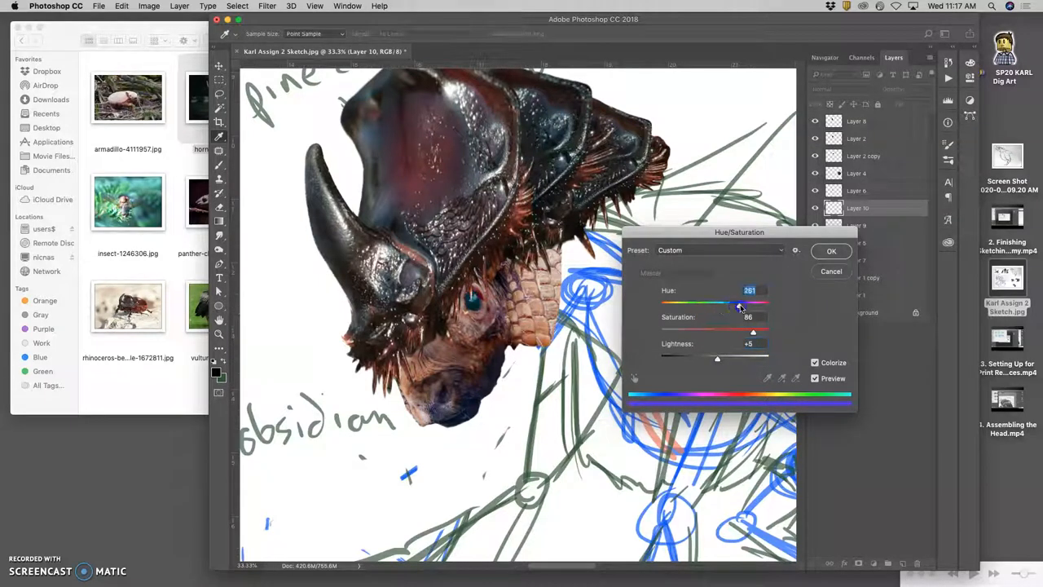
Shift the eye tint to red at full saturation and brighten its lightness.
{"action": "left_click_drag", "start_coordinate": [736, 303], "coordinate": [767, 304]}
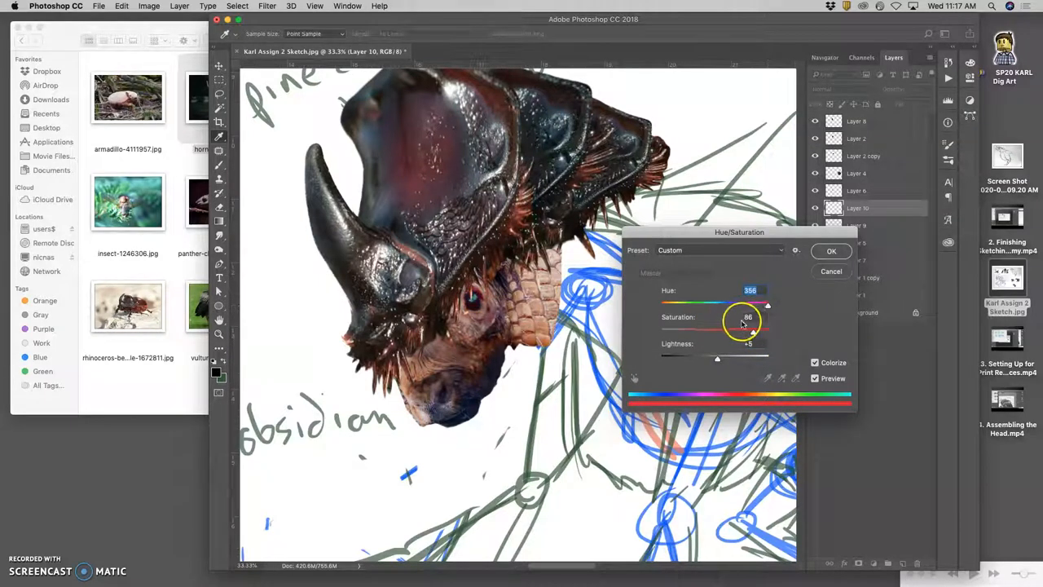
{"action": "left_click_drag", "start_coordinate": [740, 304], "coordinate": [767, 305]}
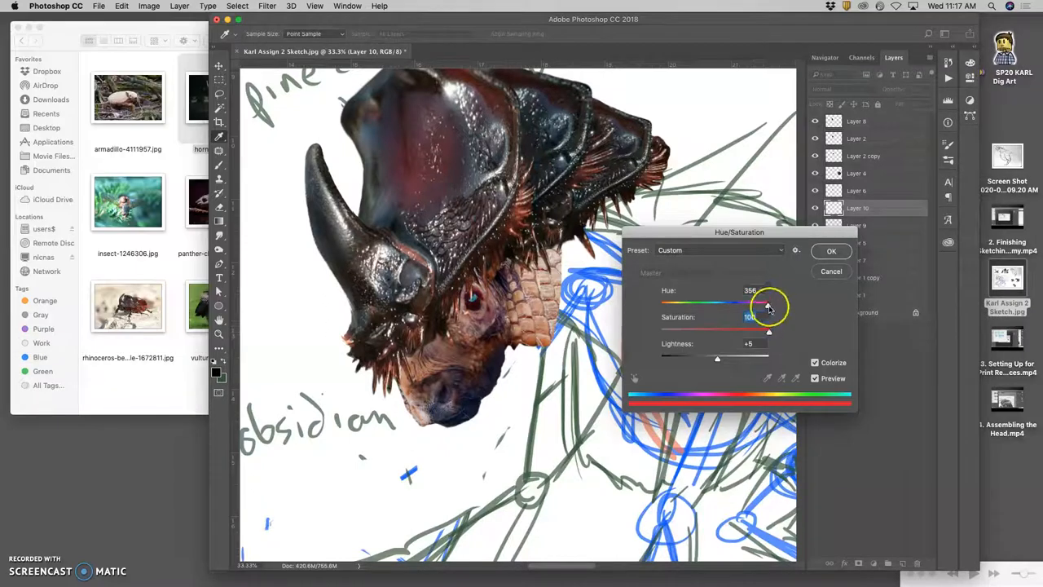
{"action": "left_click_drag", "start_coordinate": [764, 307], "coordinate": [769, 305]}
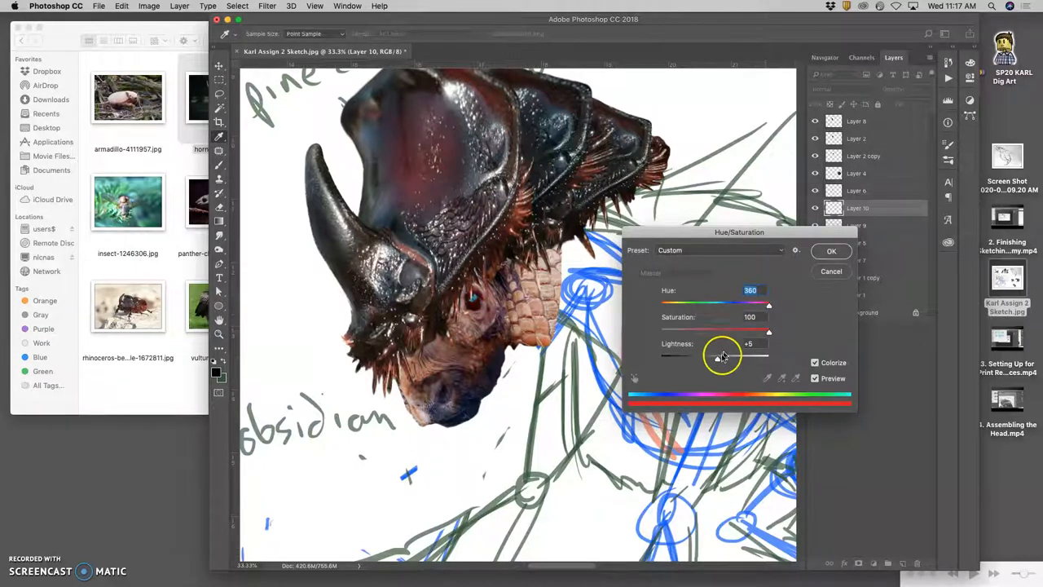
{"action": "left_click_drag", "start_coordinate": [717, 355], "coordinate": [732, 355]}
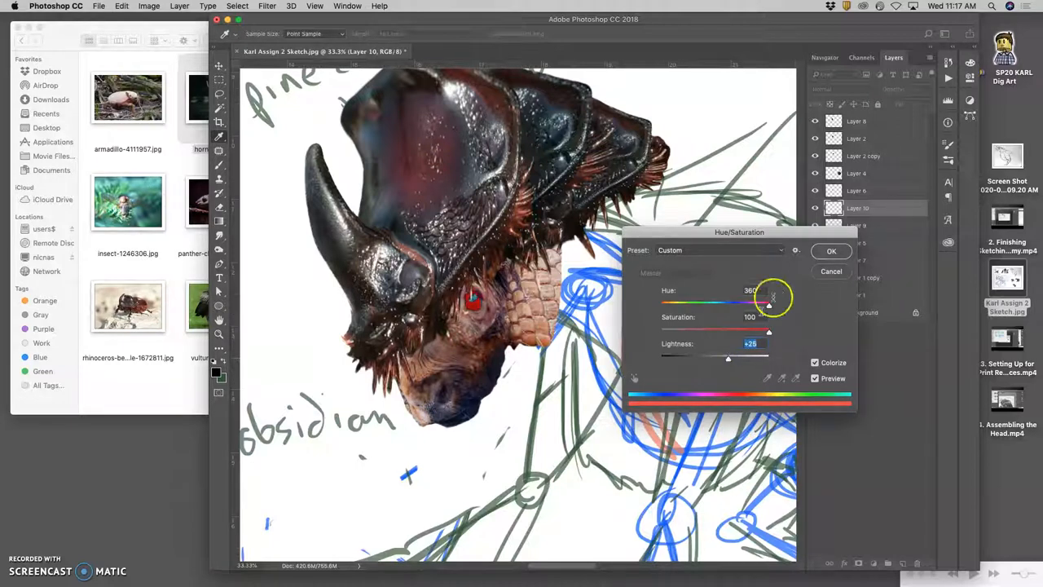
Apply the red eye colour, then soften it with a Gaussian Blur of about 0.8 px.
{"action": "left_click", "coordinate": [267, 6]}
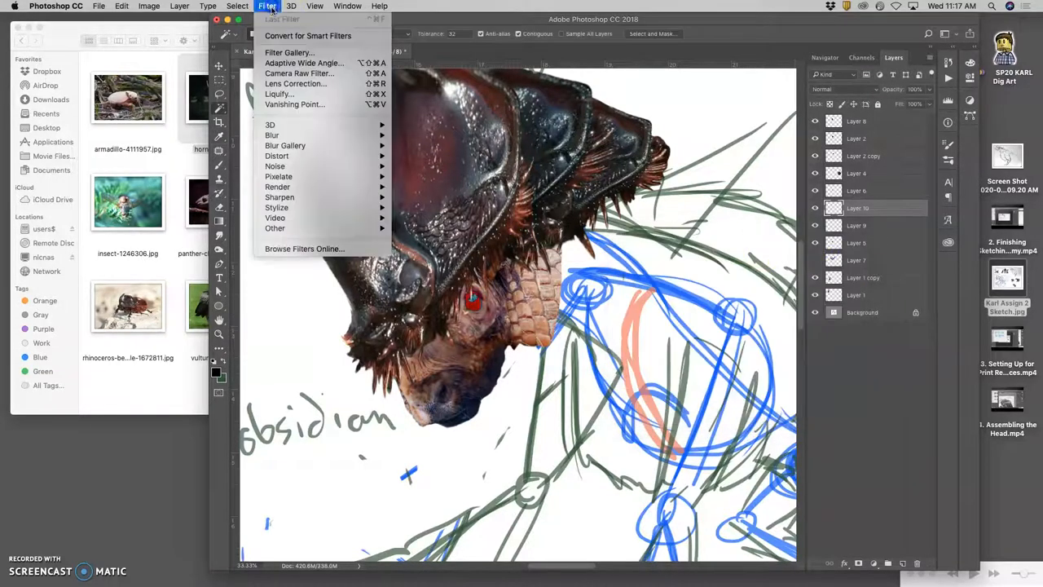
{"action": "mouse_move", "coordinate": [270, 134]}
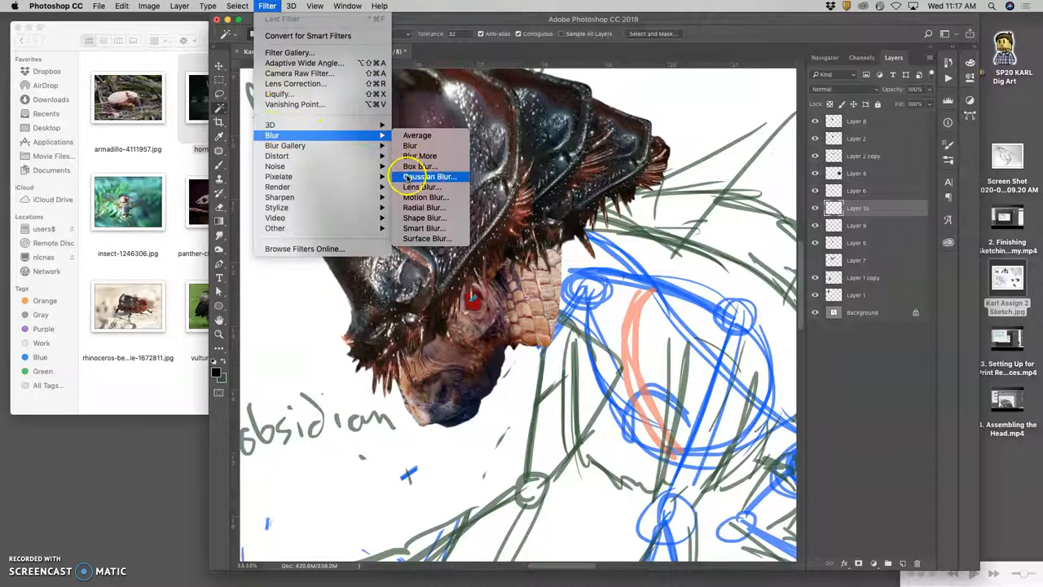
{"action": "left_click", "coordinate": [430, 176]}
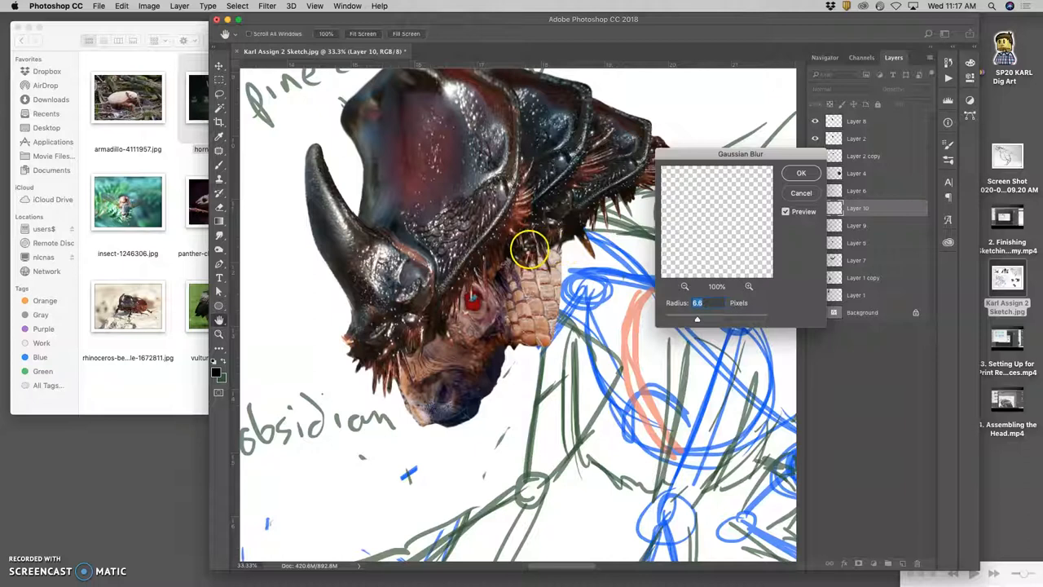
{"action": "left_click", "coordinate": [802, 173]}
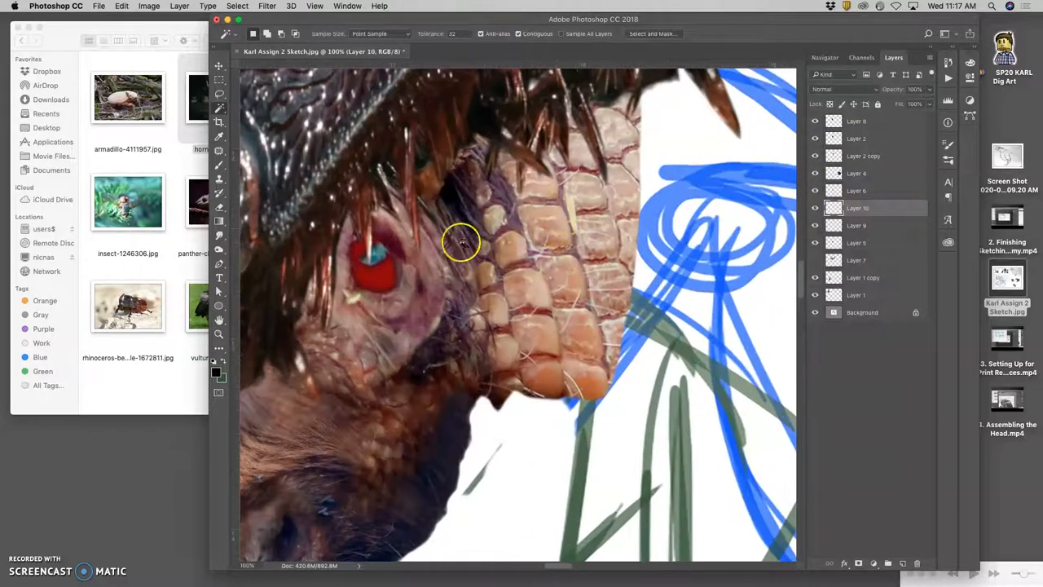
{"action": "left_click", "coordinate": [218, 67]}
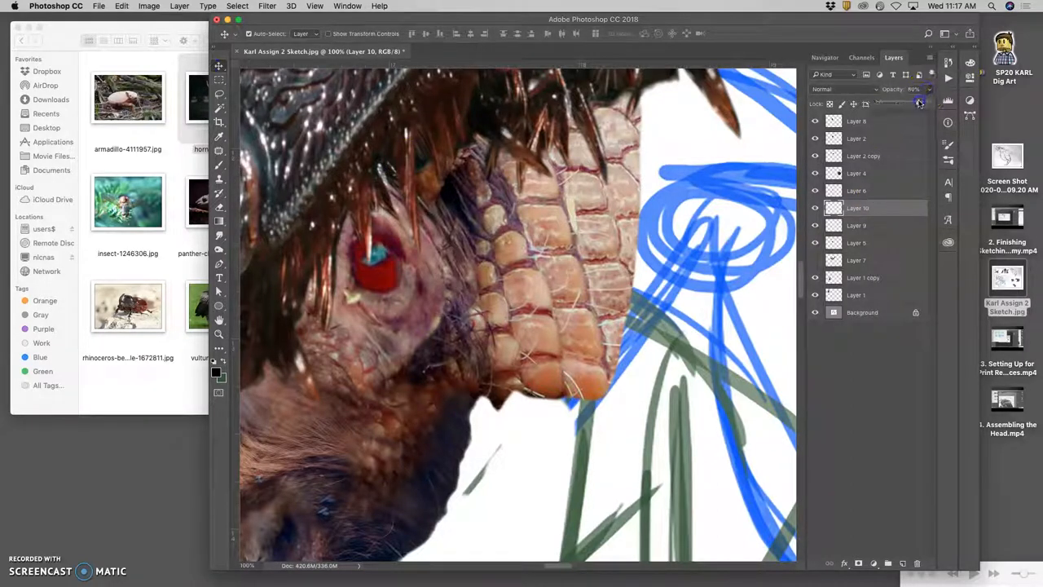
{"action": "left_click_drag", "start_coordinate": [919, 103], "coordinate": [903, 103]}
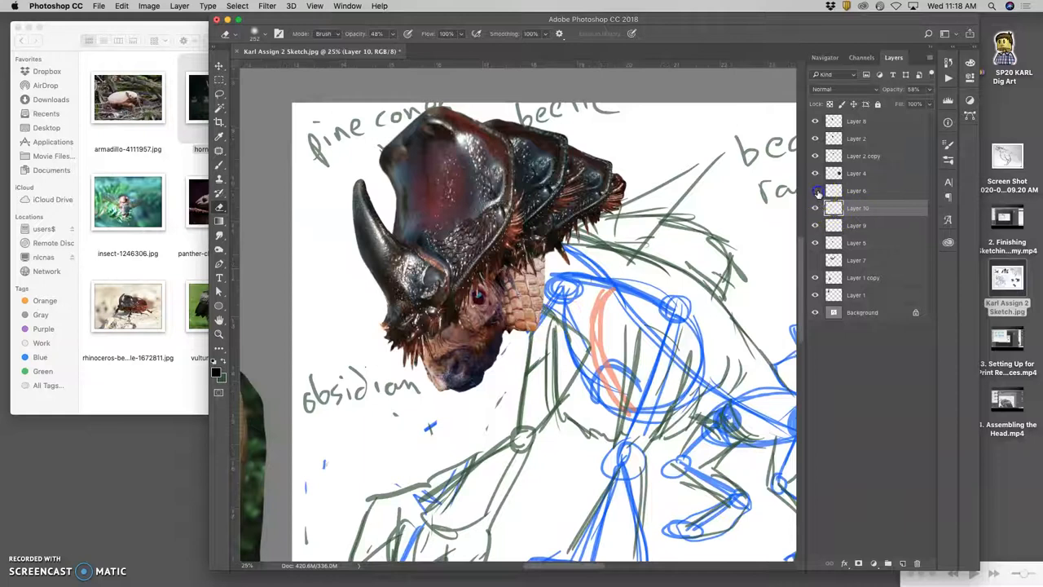
Blend the Layer 9 copy over the original in Overlay, then try another blend mode.
{"action": "left_click", "coordinate": [814, 209]}
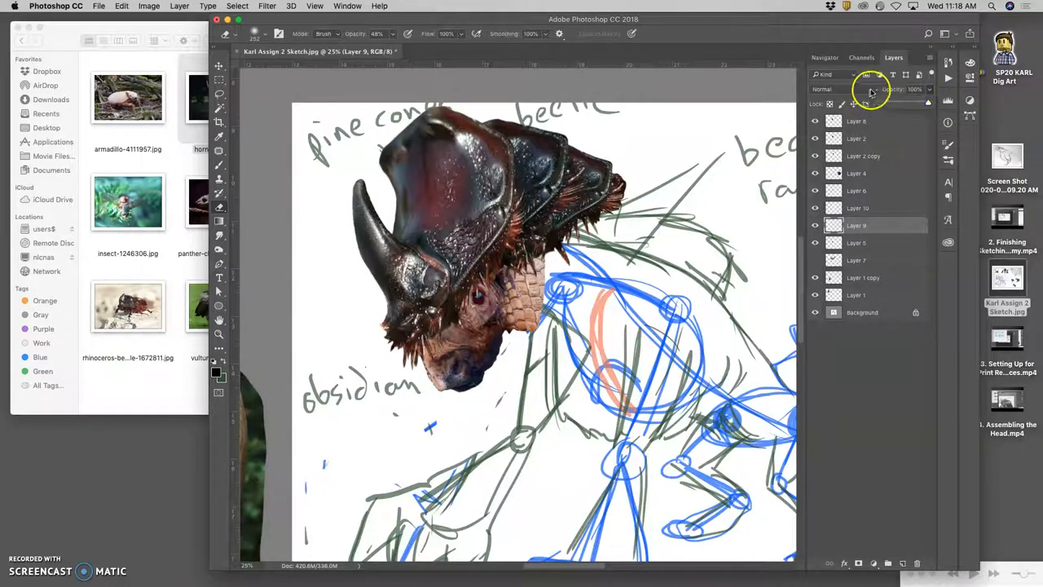
{"action": "left_click", "coordinate": [870, 88]}
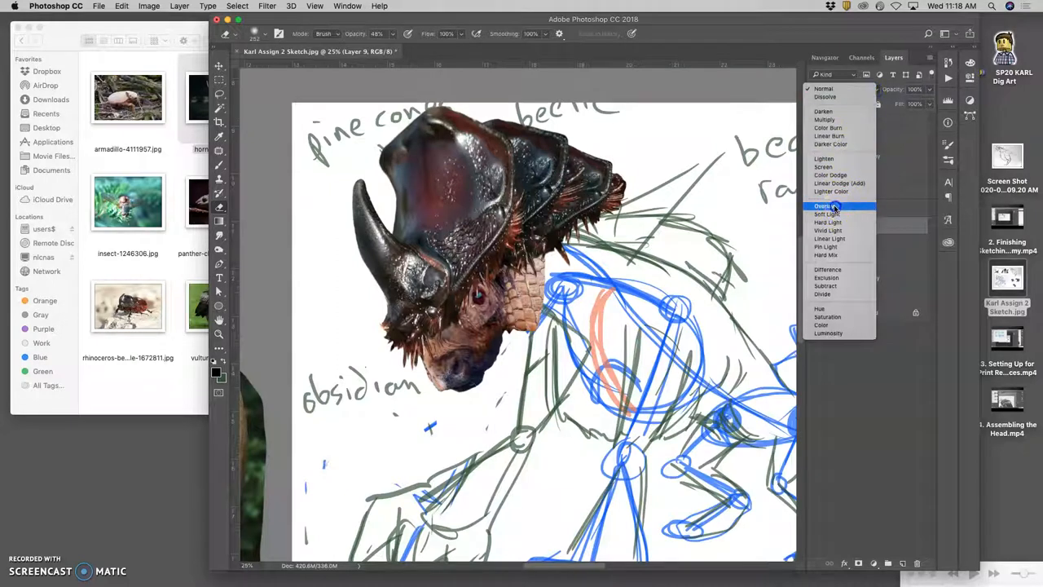
{"action": "left_click", "coordinate": [824, 205]}
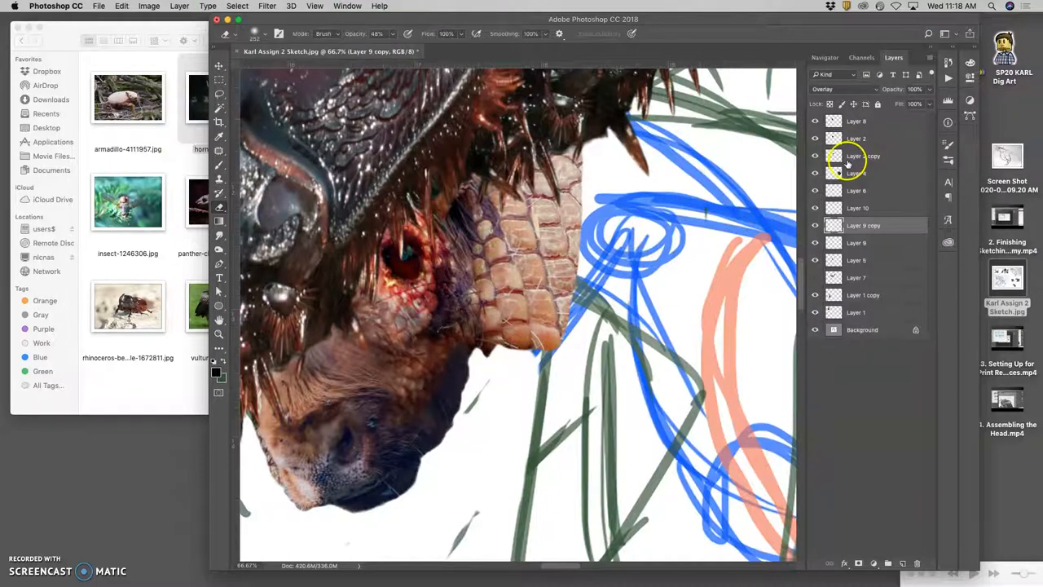
{"action": "left_click", "coordinate": [831, 88]}
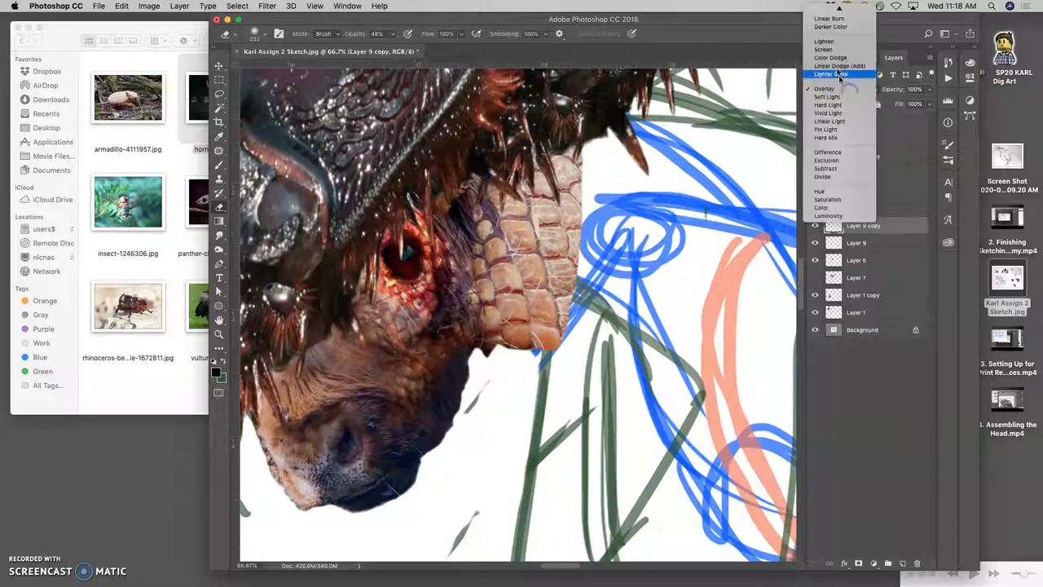
{"action": "left_click", "coordinate": [831, 75]}
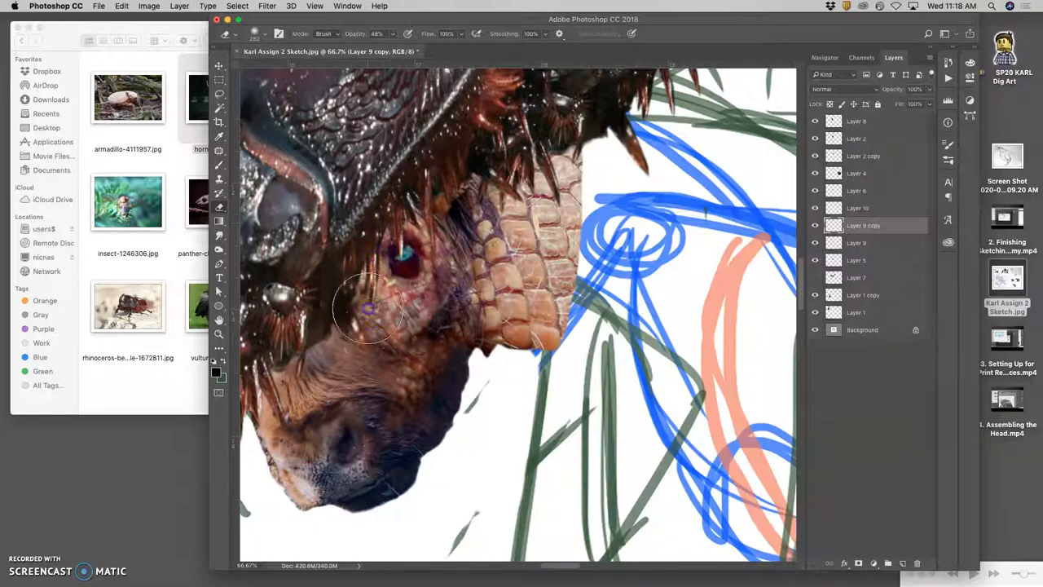
{"action": "mouse_move", "coordinate": [486, 309]}
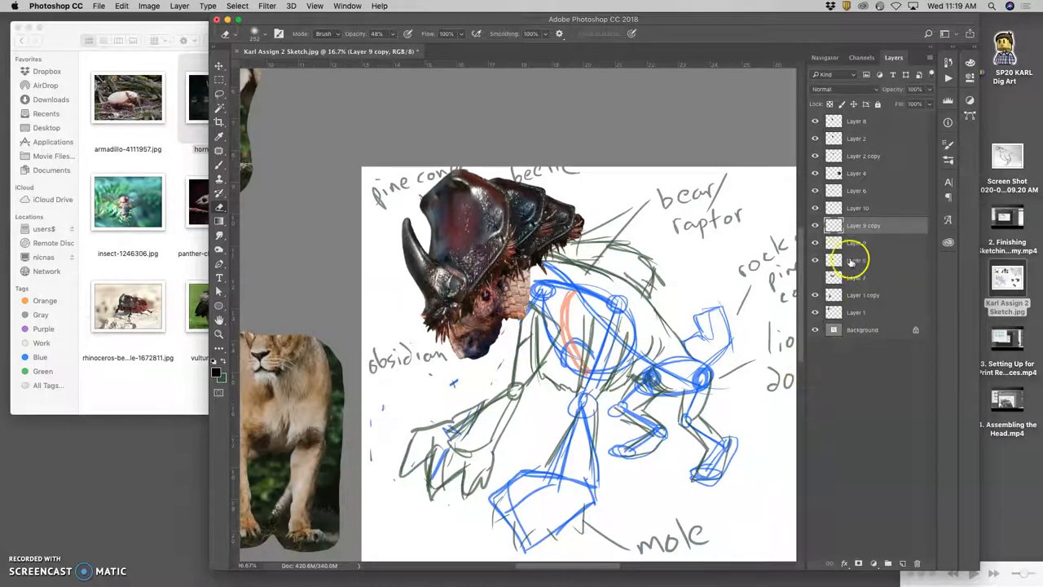
Gather the beetle-head layers into a new group named Head.
{"action": "left_click", "coordinate": [856, 261]}
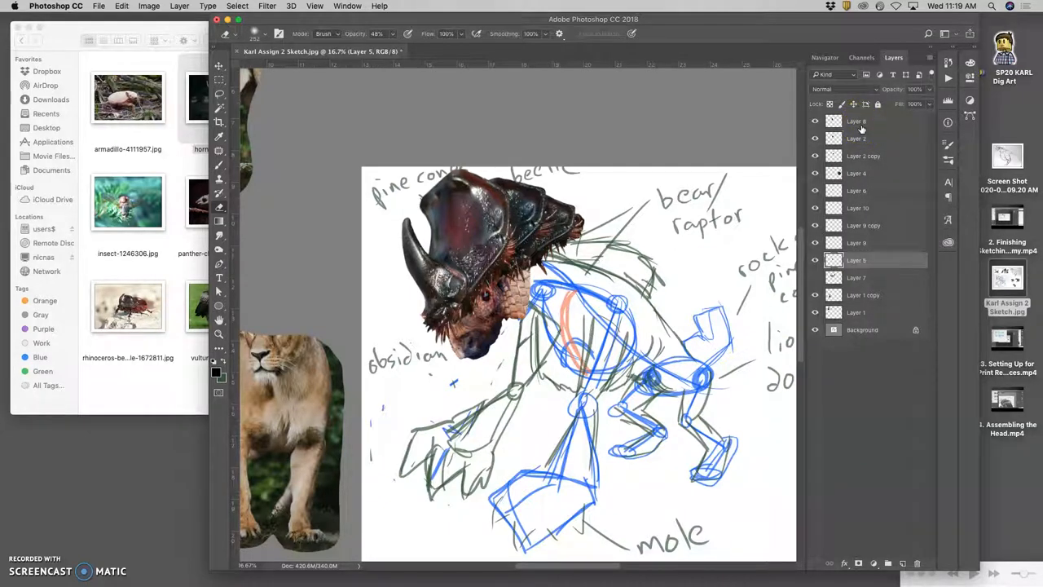
{"action": "mouse_move", "coordinate": [874, 123]}
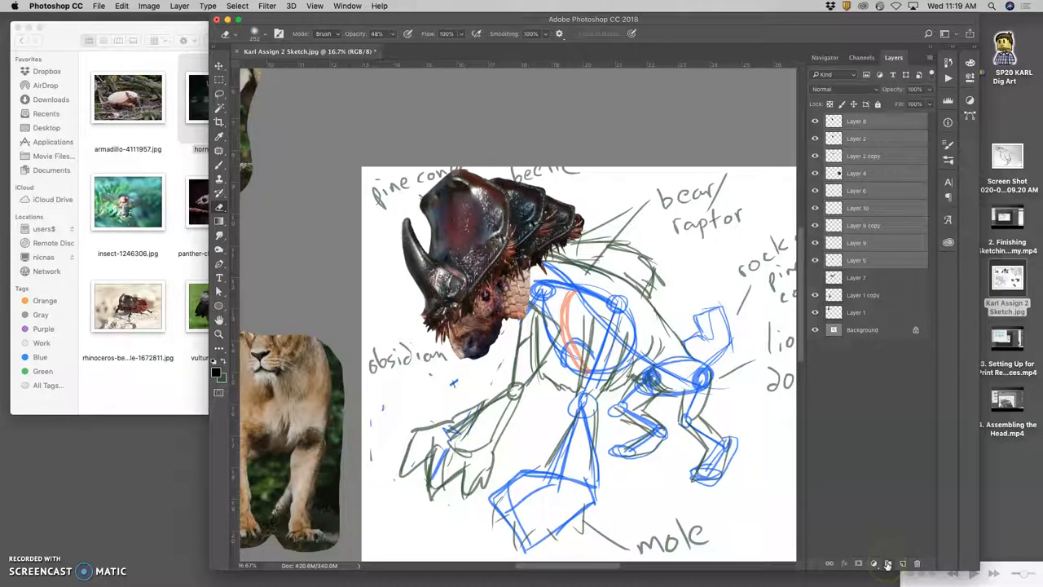
{"action": "mouse_move", "coordinate": [903, 563]}
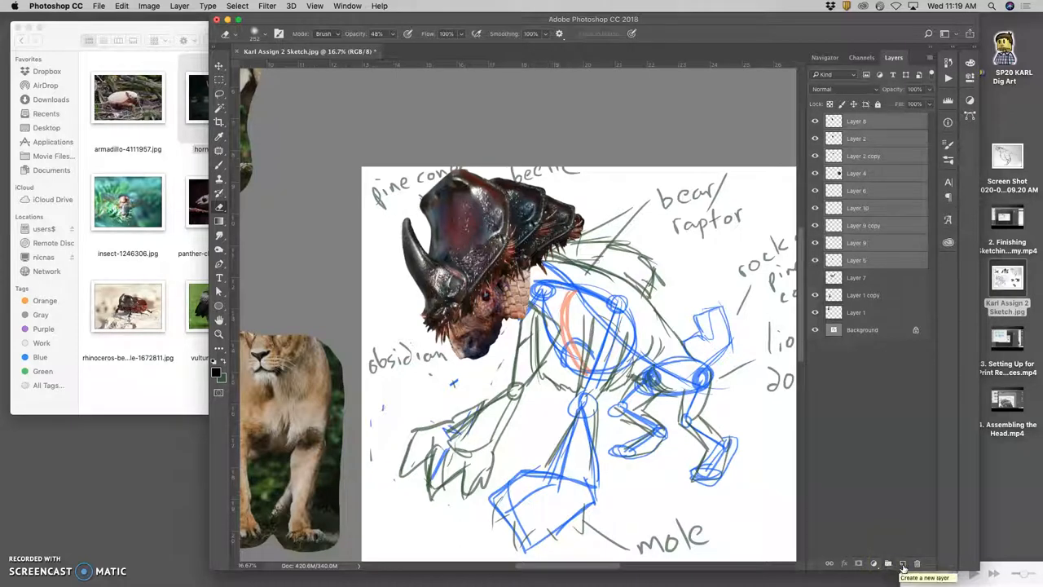
{"action": "left_click", "coordinate": [888, 564]}
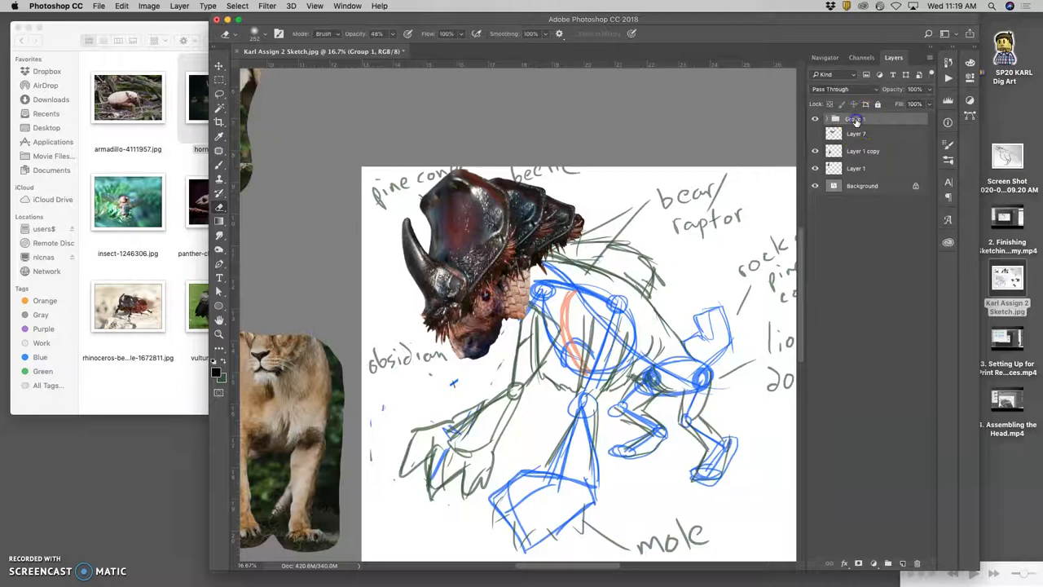
{"action": "double_click", "coordinate": [854, 119]}
{"action": "type", "text": "Head"}
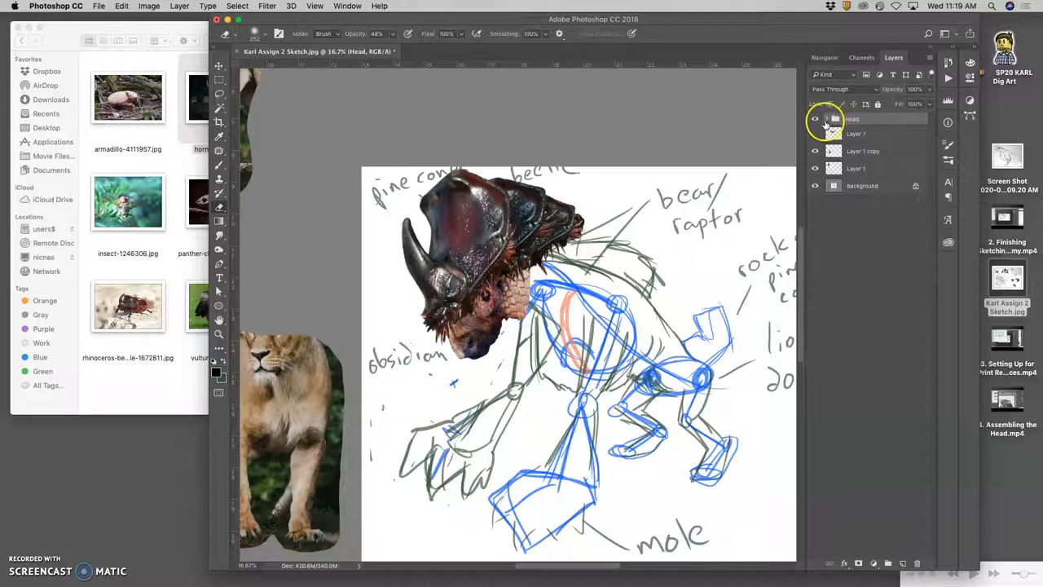
{"action": "left_click", "coordinate": [815, 119]}
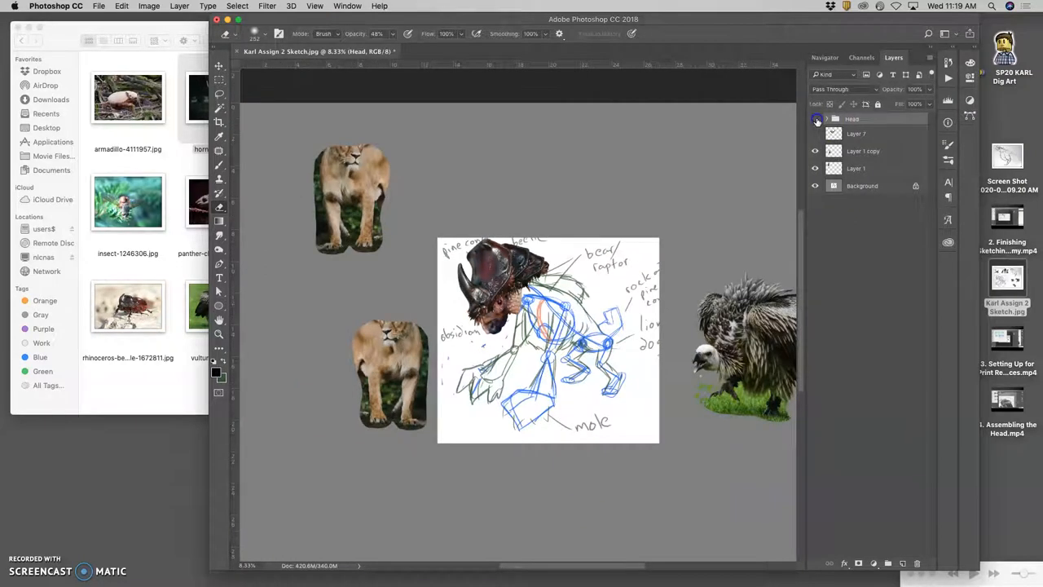
Make the Head group visible again and expand it to list its layers.
{"action": "left_click", "coordinate": [814, 119]}
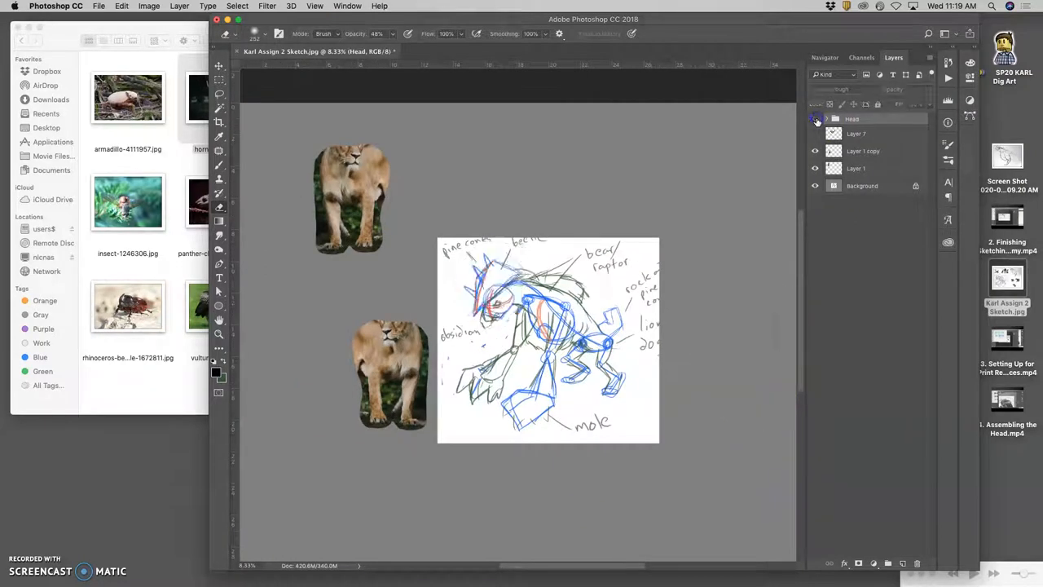
{"action": "left_click", "coordinate": [814, 119]}
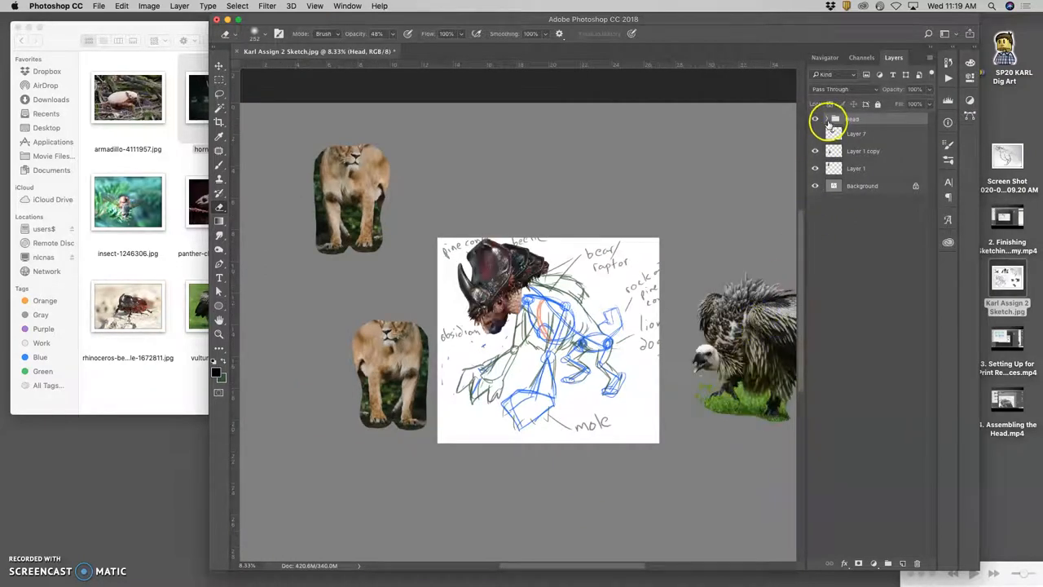
{"action": "left_click", "coordinate": [828, 117]}
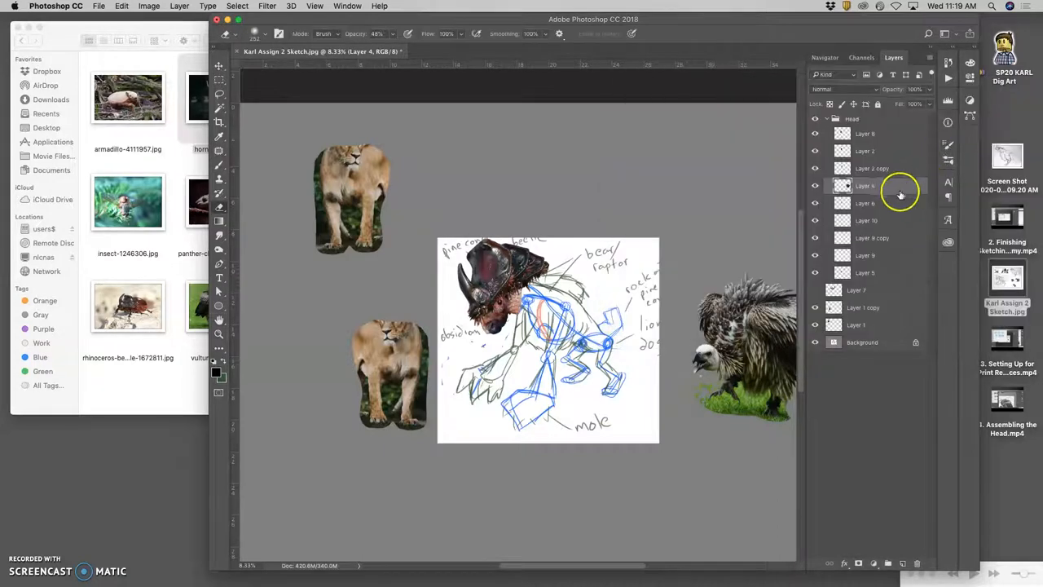
Free Transform the vulture body on Layer 4, moving it under the beetle head and enlarging it slightly.
{"action": "left_click", "coordinate": [863, 272]}
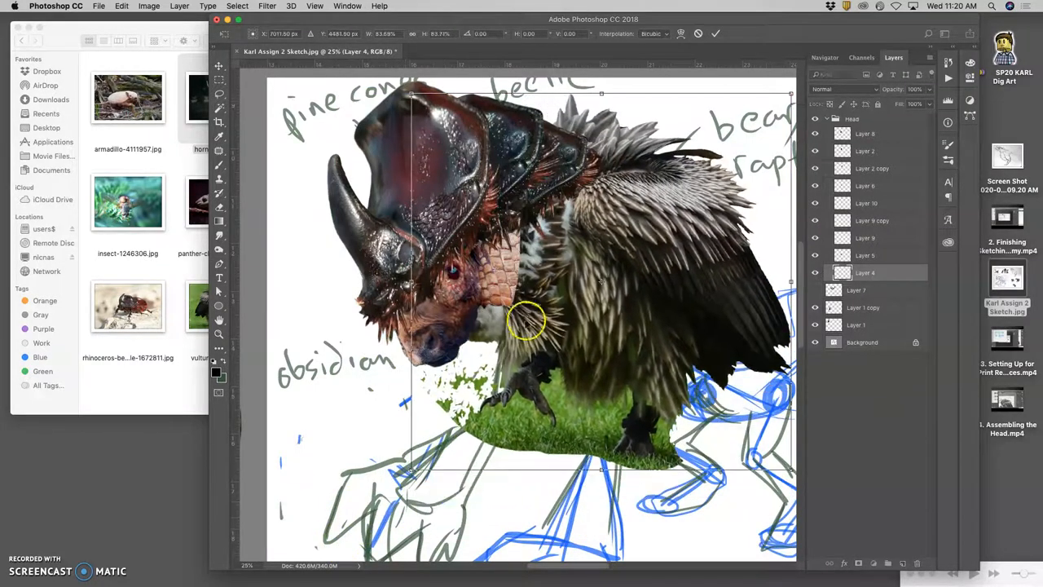
{"action": "left_click_drag", "start_coordinate": [525, 325], "coordinate": [538, 307]}
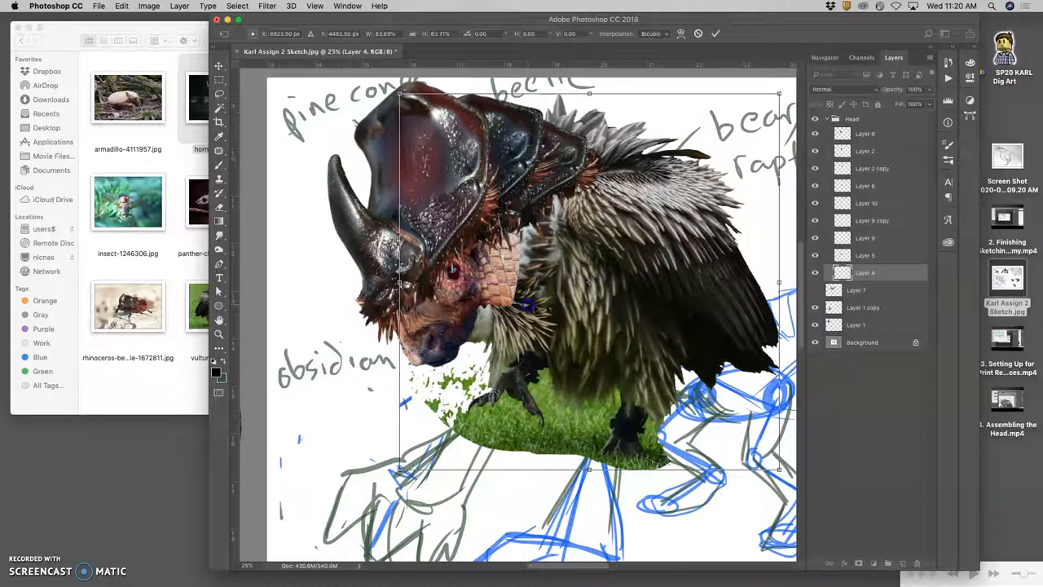
{"action": "left_click_drag", "start_coordinate": [779, 284], "coordinate": [788, 286]}
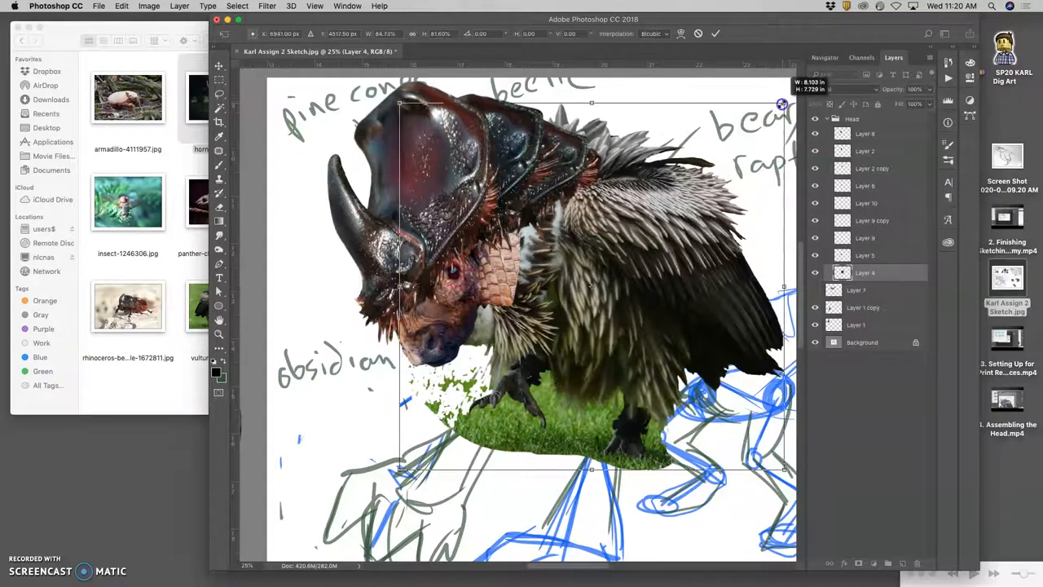
Warp the vulture body to fit snugly beneath the head and commit the transform.
{"action": "right_click", "coordinate": [528, 372]}
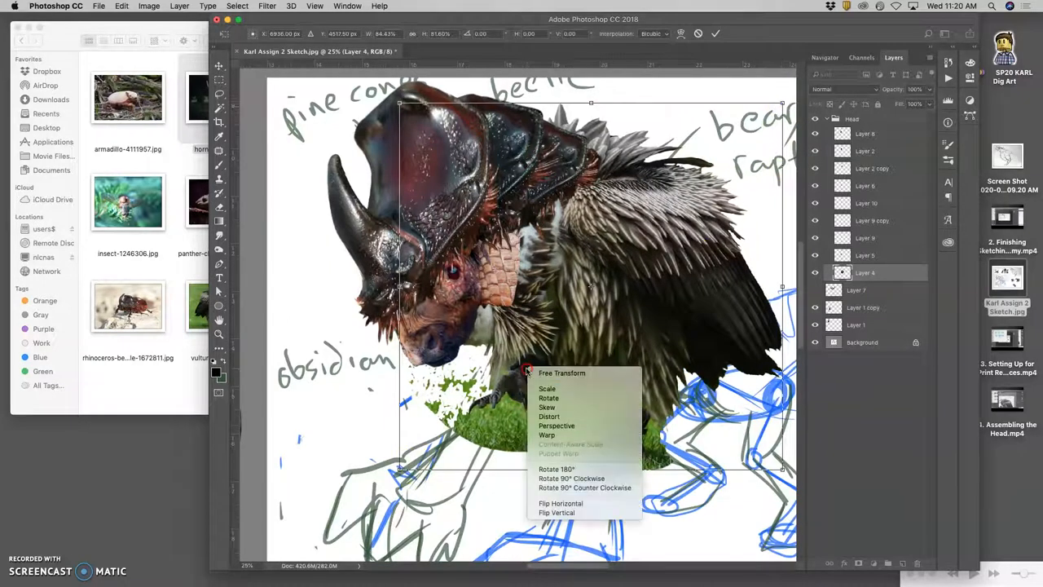
{"action": "left_click", "coordinate": [547, 433]}
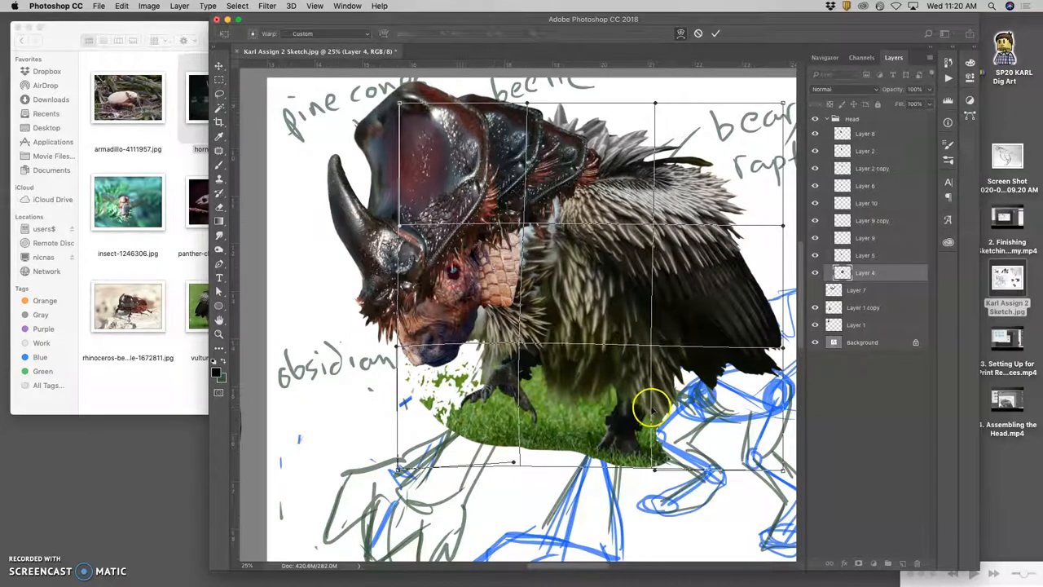
{"action": "left_click", "coordinate": [713, 33]}
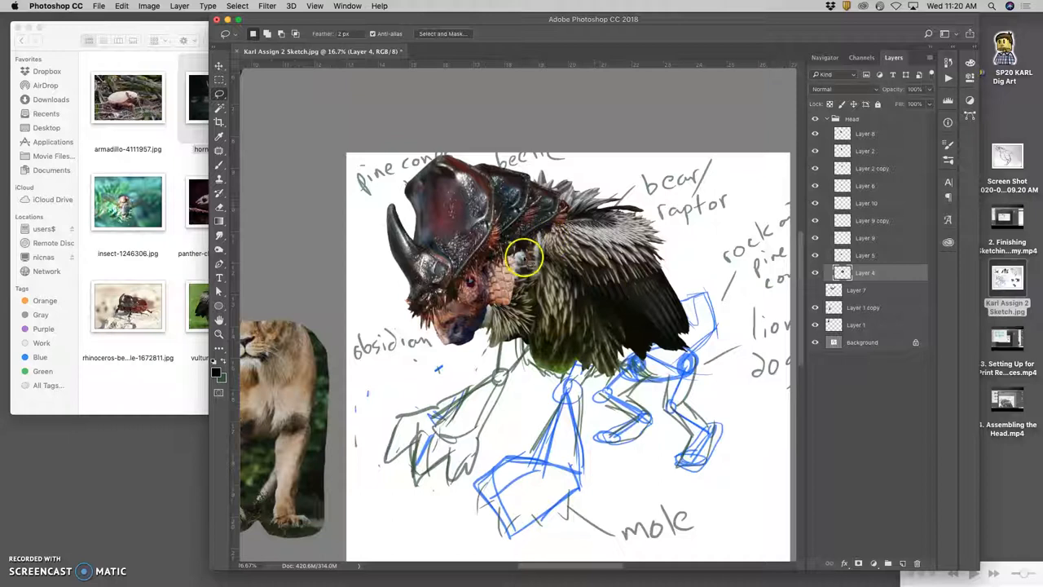
{"action": "left_click", "coordinate": [148, 6]}
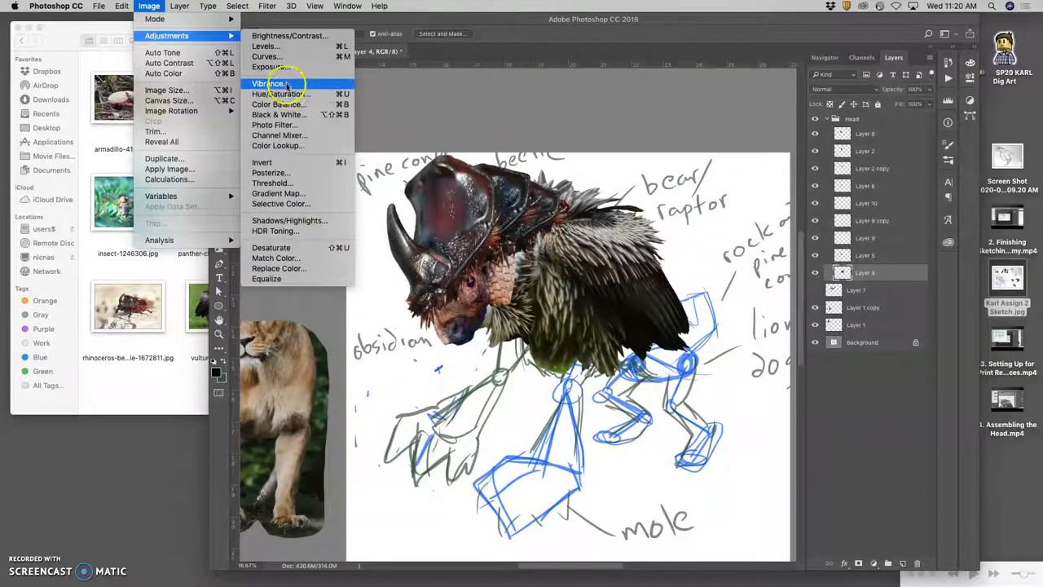
Apply a Levels adjustment to the vulture body's tones.
{"action": "left_click", "coordinate": [264, 46]}
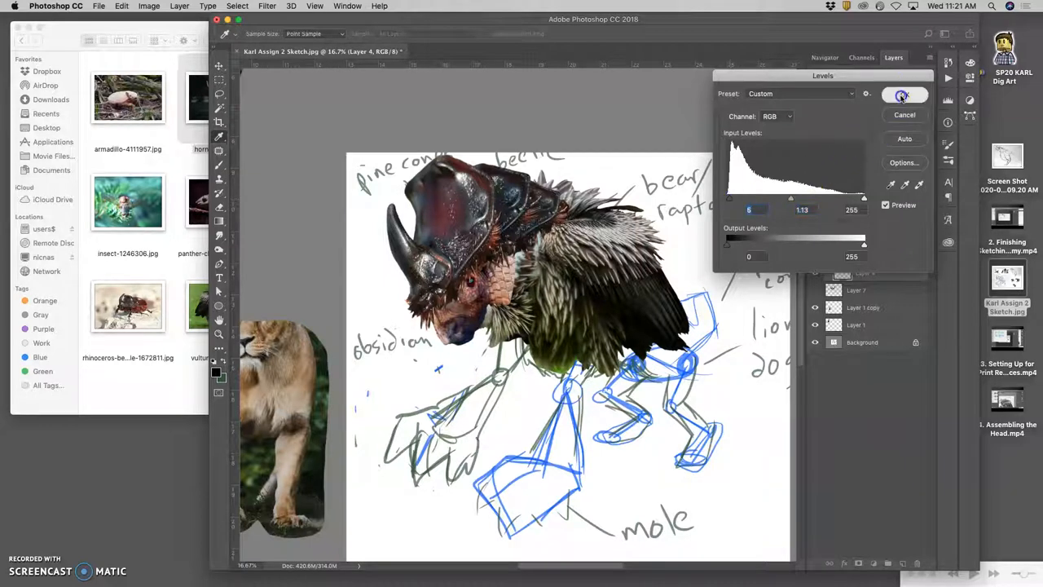
{"action": "left_click", "coordinate": [150, 6]}
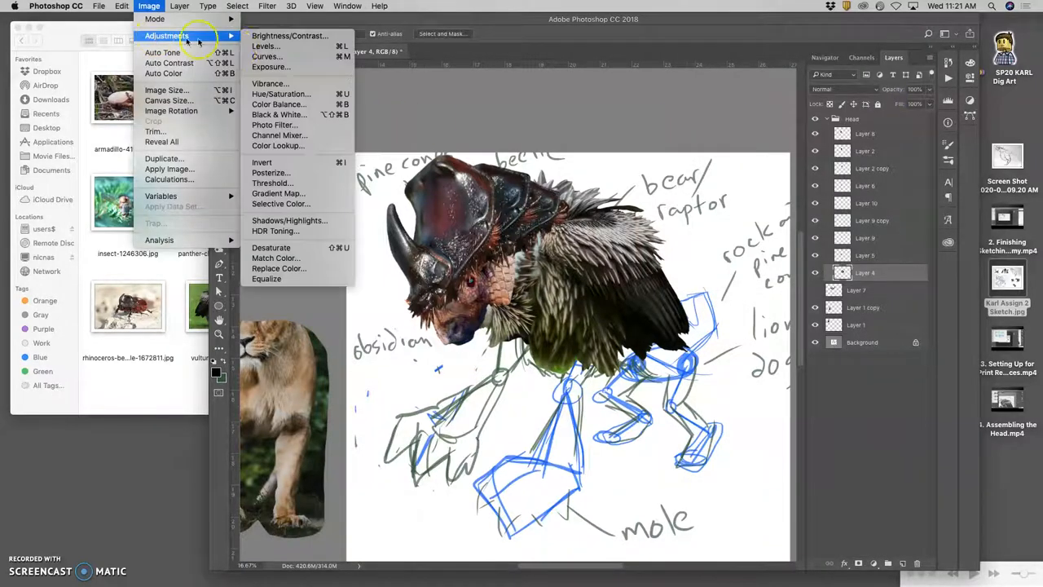
{"action": "left_click", "coordinate": [279, 104]}
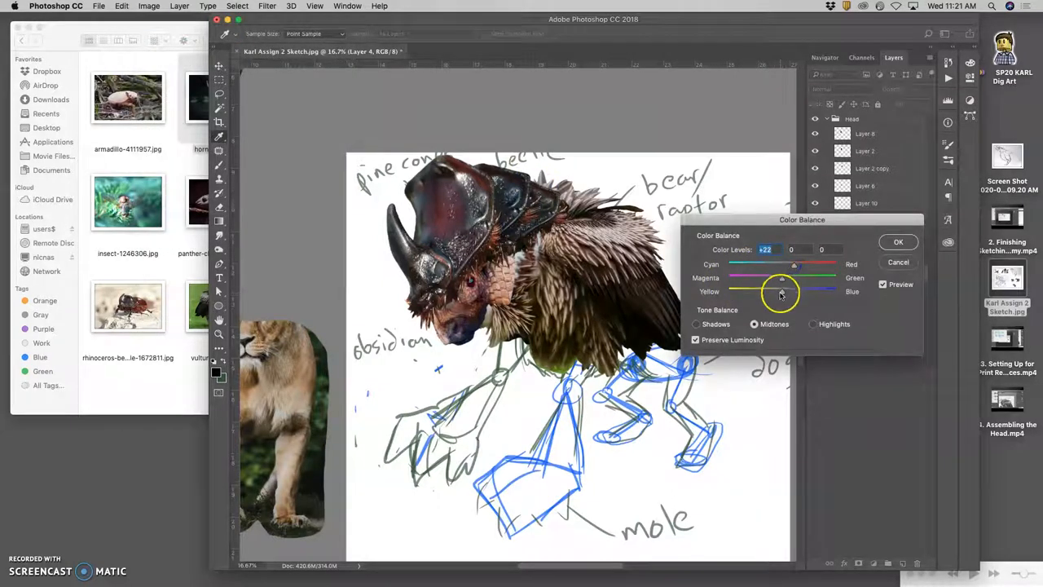
Colour-balance the vulture body's midtones and highlights so its feathers match the head.
{"action": "left_click_drag", "start_coordinate": [781, 290], "coordinate": [789, 290]}
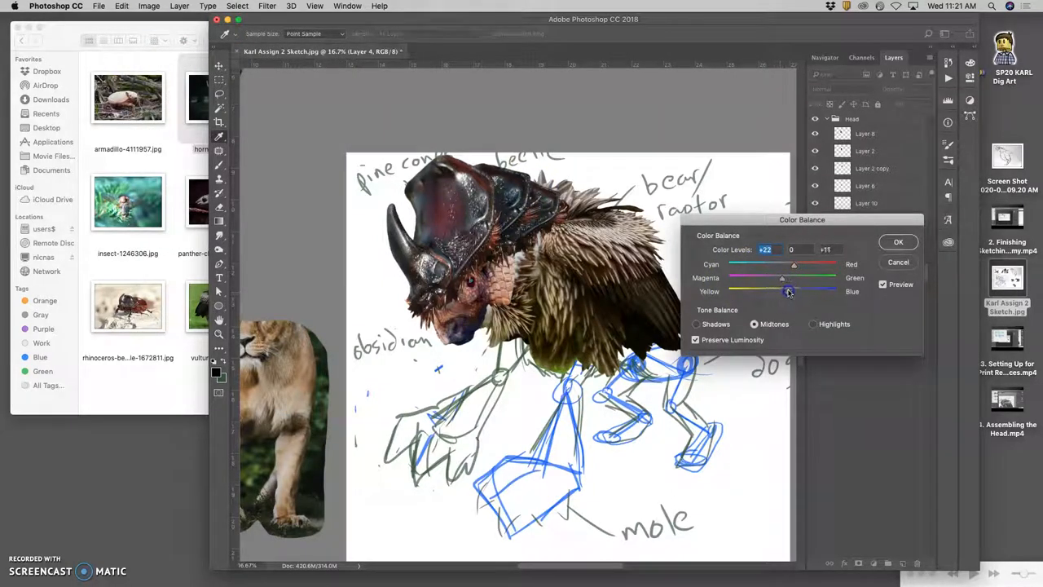
{"action": "left_click", "coordinate": [697, 323]}
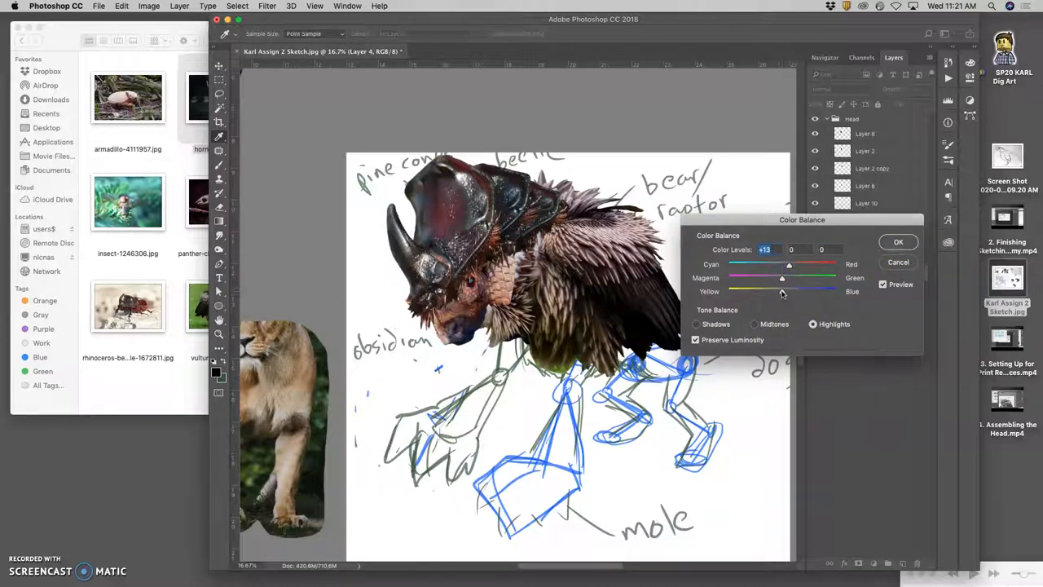
{"action": "left_click", "coordinate": [898, 242]}
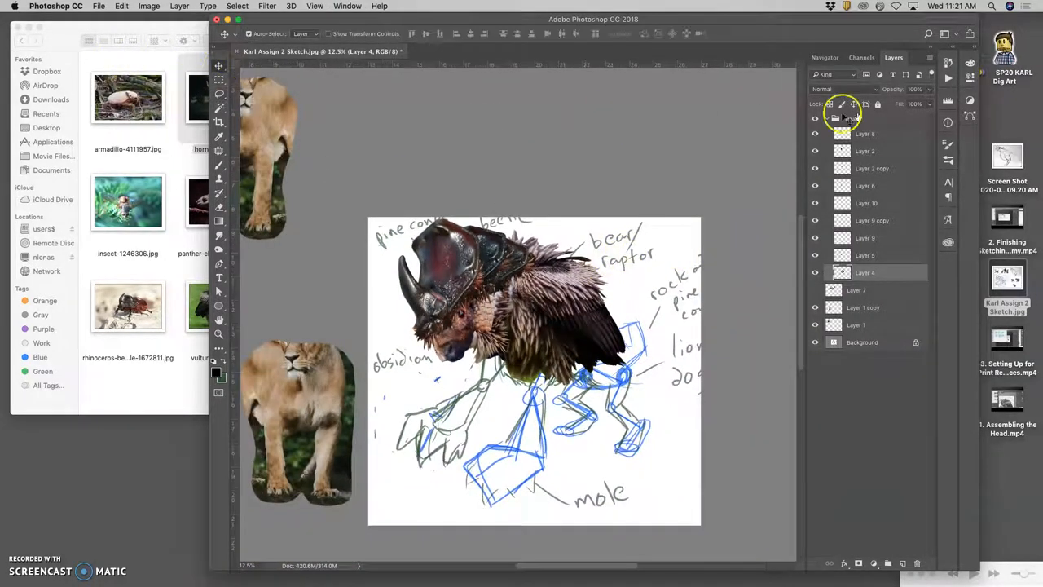
Colour-tag the head layers green, collapse the Head group and move the whole head to test it.
{"action": "right_click", "coordinate": [815, 117]}
{"action": "type", "text": "Head"}
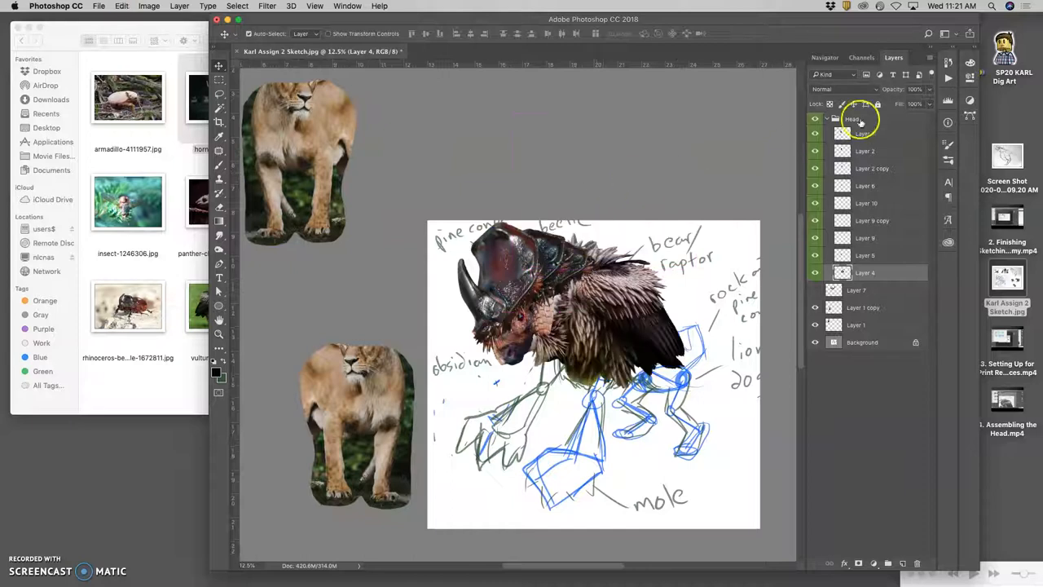
{"action": "left_click", "coordinate": [828, 119]}
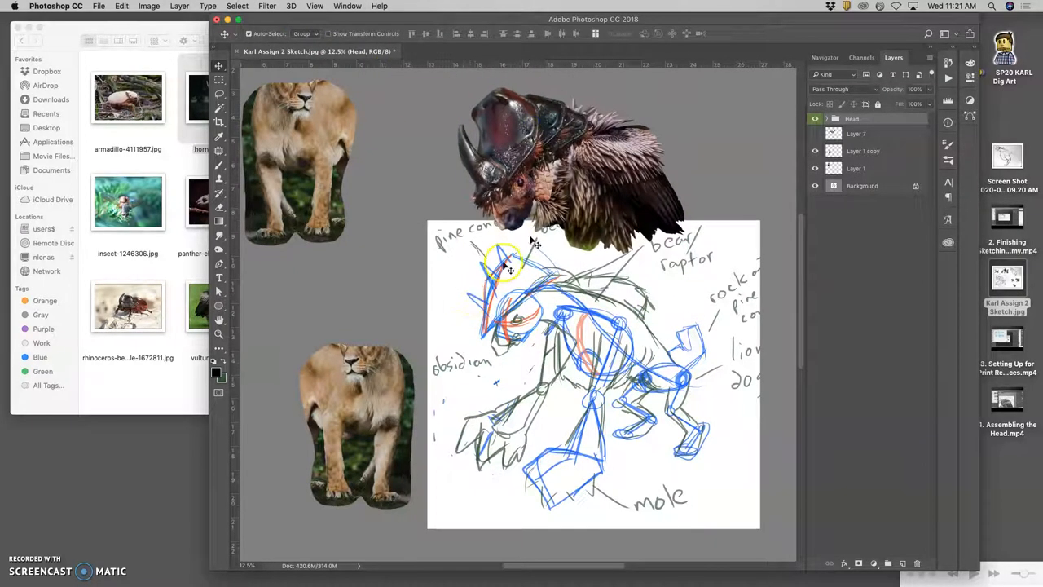
{"action": "left_click_drag", "start_coordinate": [529, 163], "coordinate": [554, 318]}
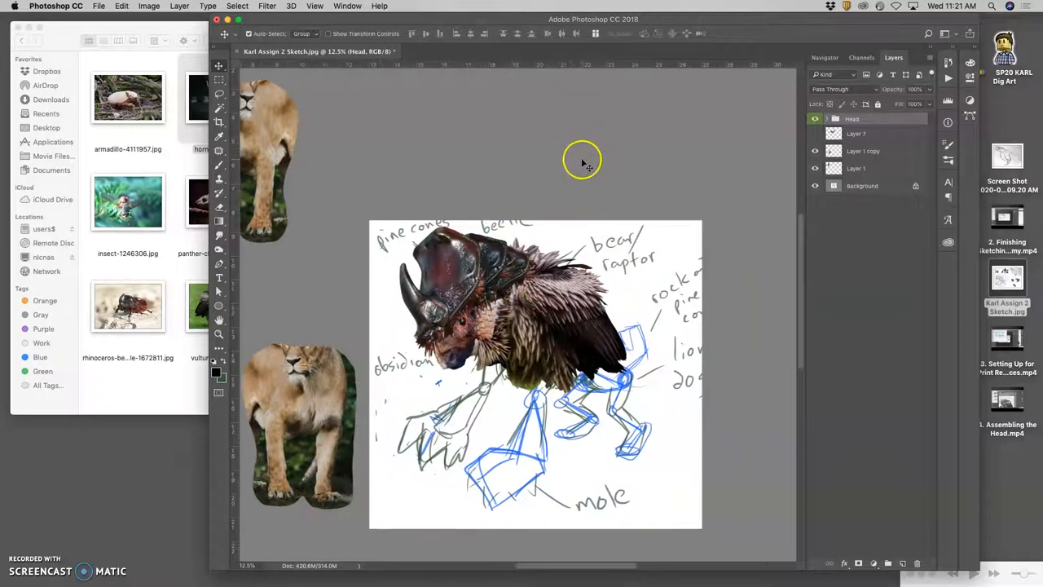
Save the composite to the Desktop as a layered Photoshop PSD.
{"action": "left_click", "coordinate": [98, 6]}
{"action": "type", "text": "Karl Assign 2 Fantasy Creature.psd"}
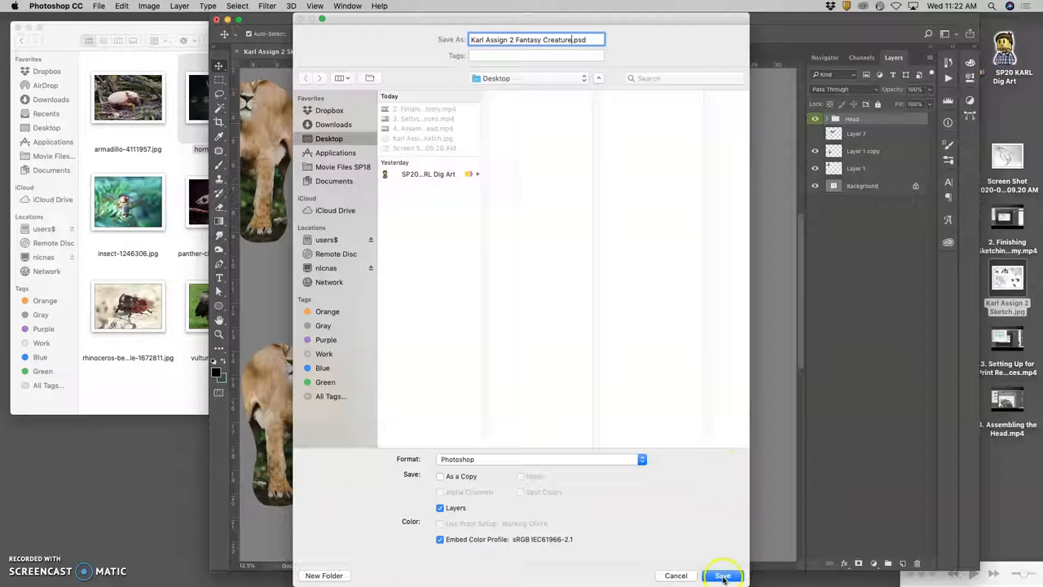
{"action": "left_click", "coordinate": [722, 575]}
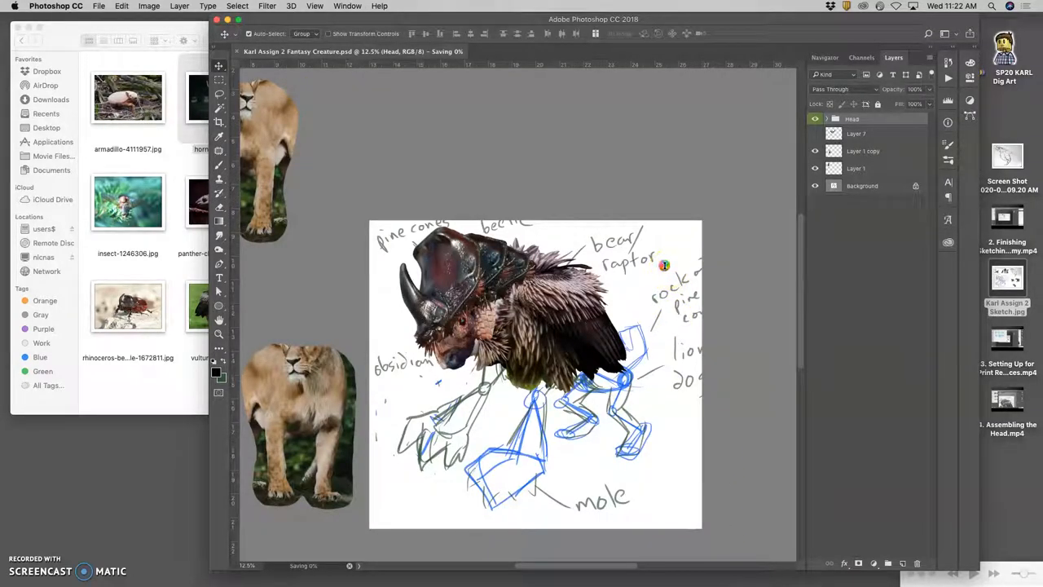
{"action": "mouse_move", "coordinate": [632, 259]}
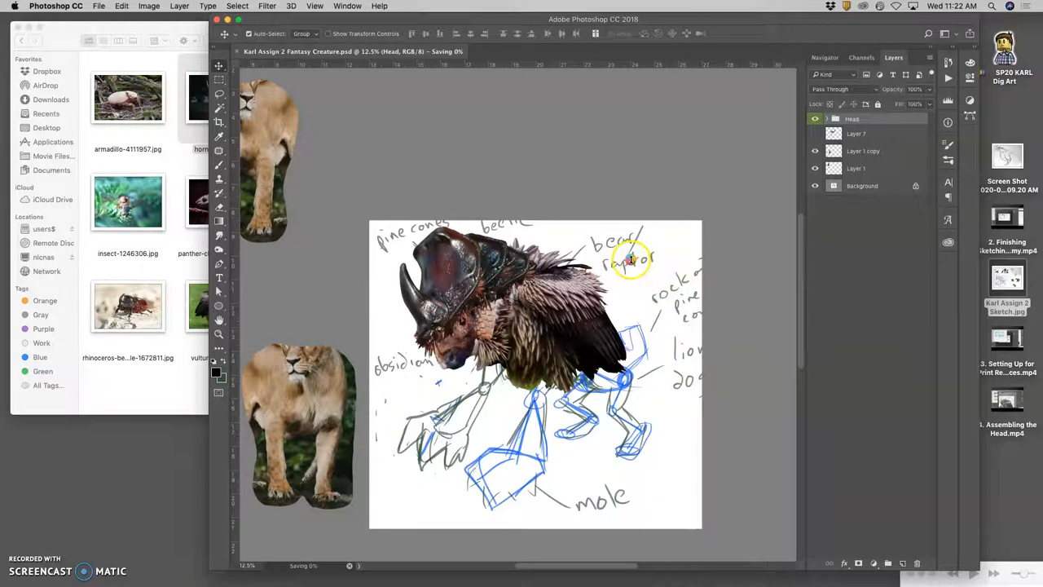
{"action": "mouse_move", "coordinate": [171, 261]}
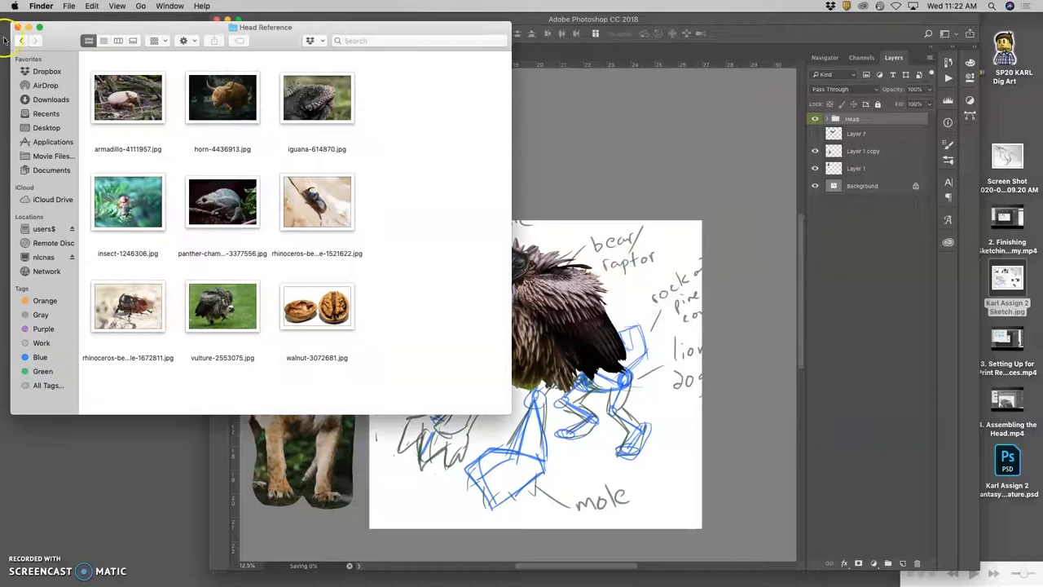
Go back to the reference folders in Finder and select the lion forearm Layer 1.
{"action": "left_click", "coordinate": [19, 39]}
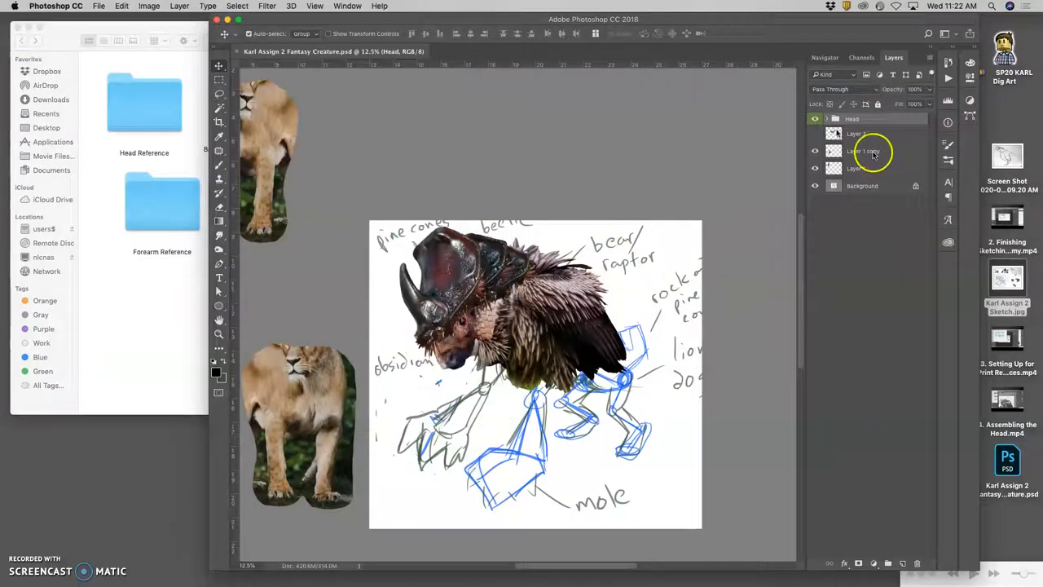
{"action": "left_click", "coordinate": [815, 119]}
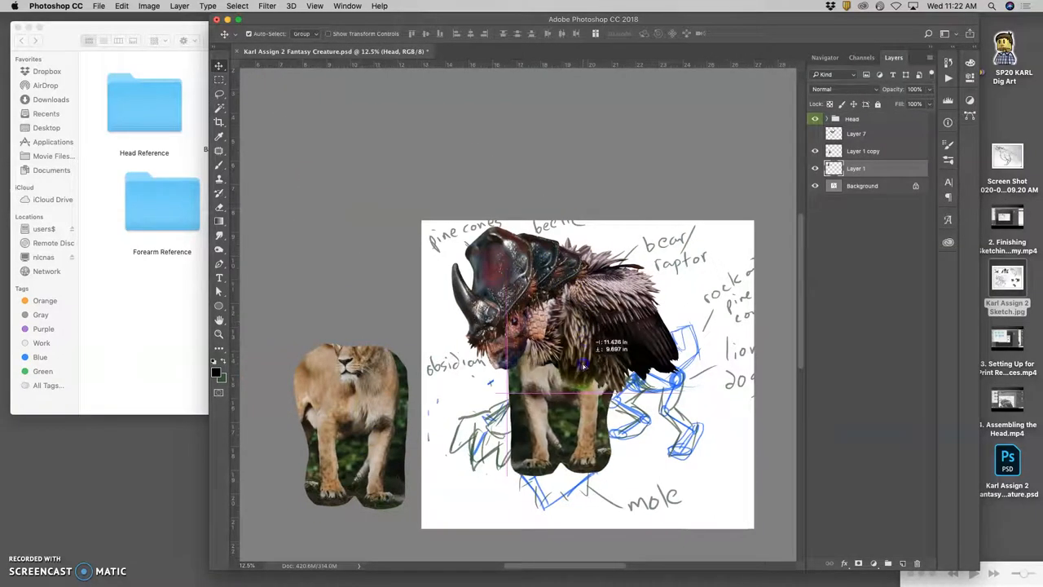
Move the lion forearm cutout to the upper left, distort a corner outward and commit.
{"action": "left_click_drag", "start_coordinate": [583, 367], "coordinate": [413, 299]}
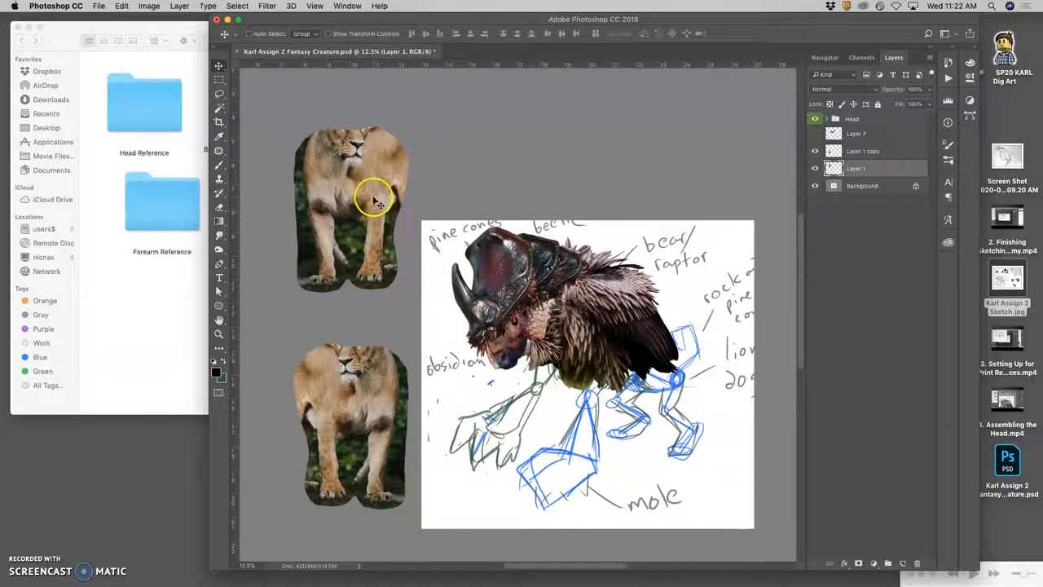
{"action": "right_click", "coordinate": [374, 199]}
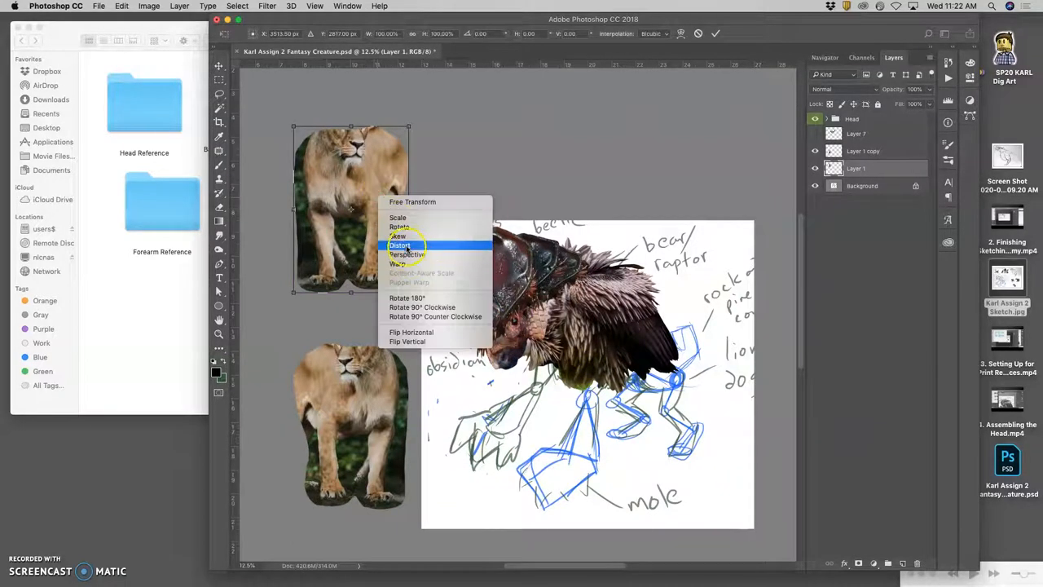
{"action": "left_click", "coordinate": [401, 244]}
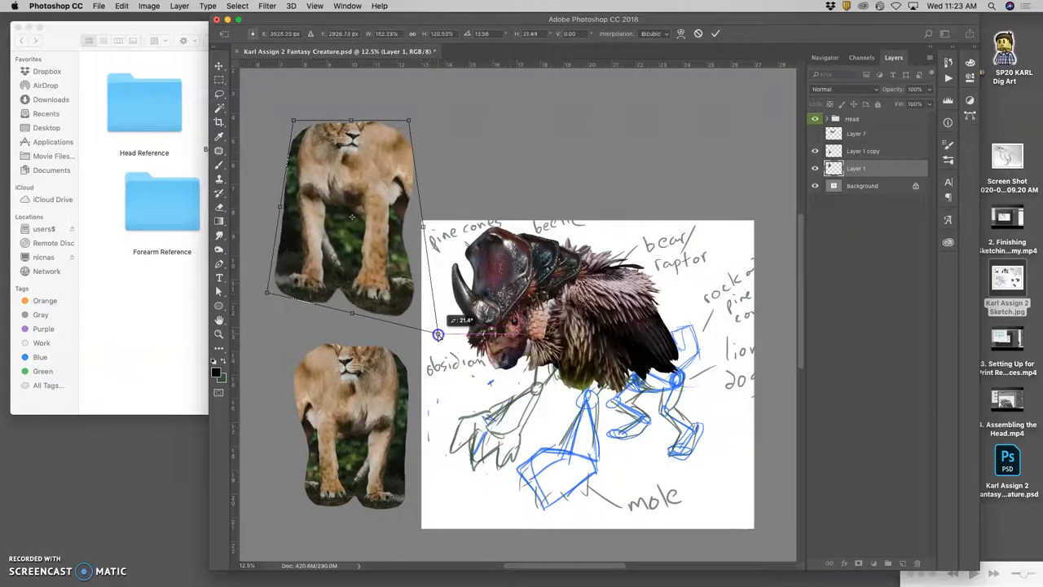
{"action": "left_click_drag", "start_coordinate": [438, 335], "coordinate": [249, 290]}
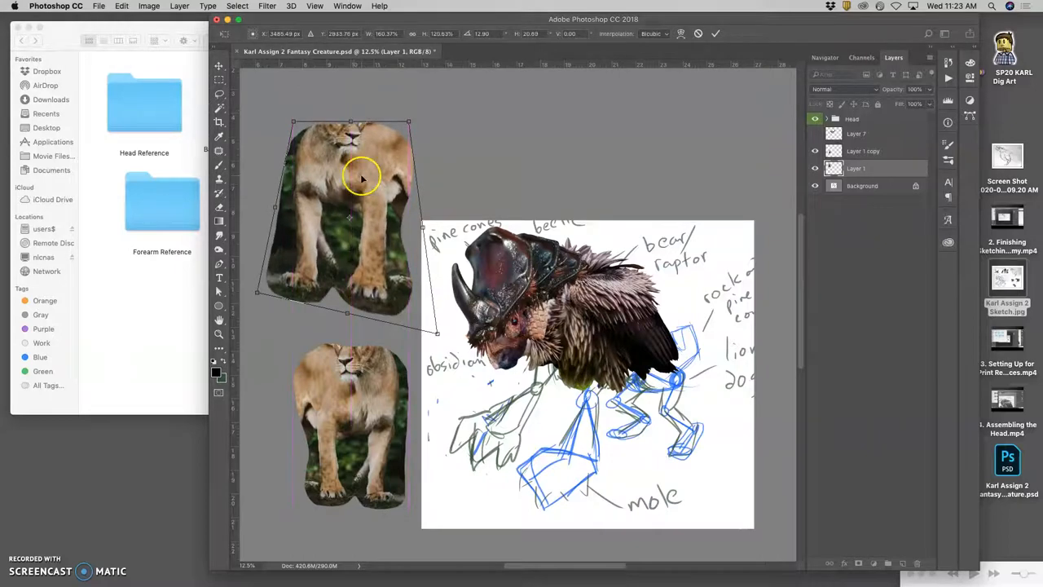
{"action": "key", "text": "Return"}
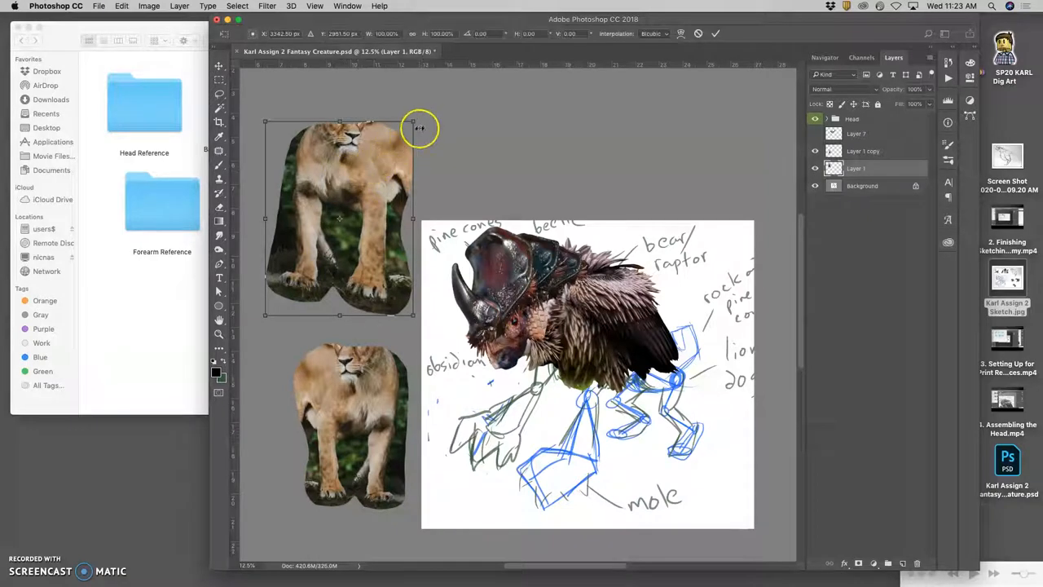
Resize the upper lion-forearm cutout and tilt it with Rotate/Skew.
{"action": "left_click_drag", "start_coordinate": [421, 127], "coordinate": [417, 121]}
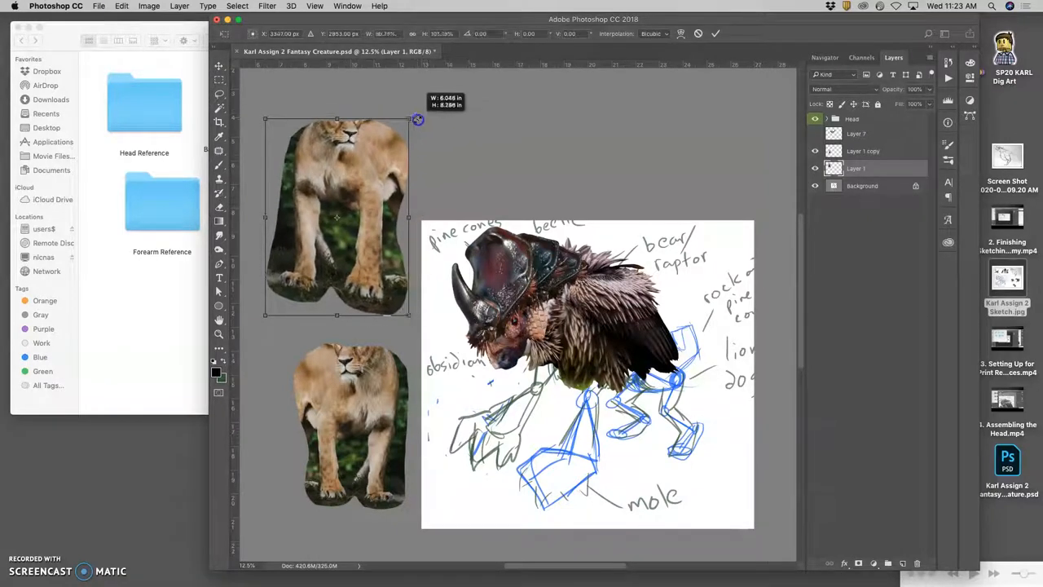
{"action": "right_click", "coordinate": [339, 219]}
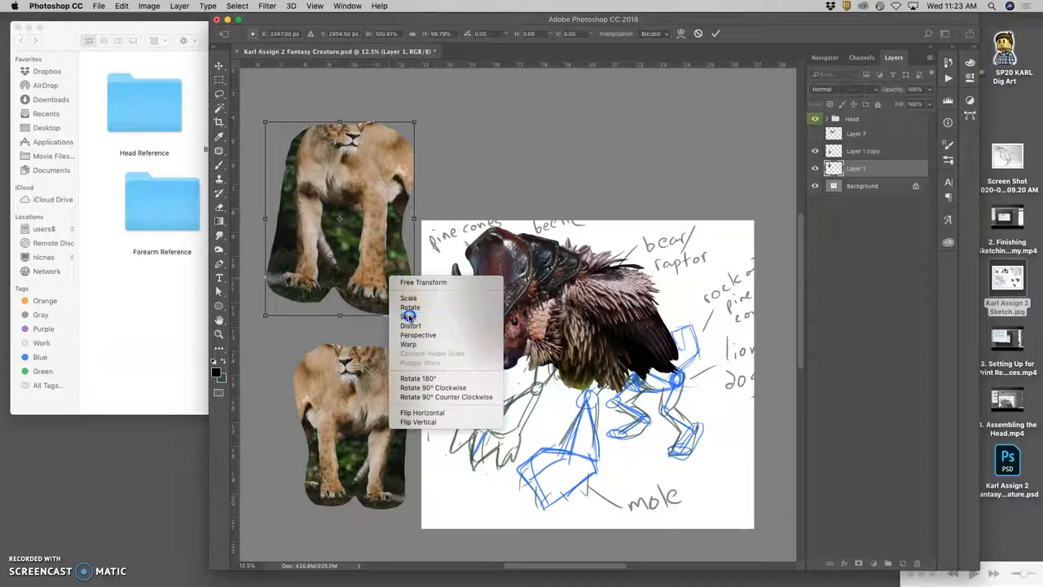
{"action": "left_click", "coordinate": [409, 316]}
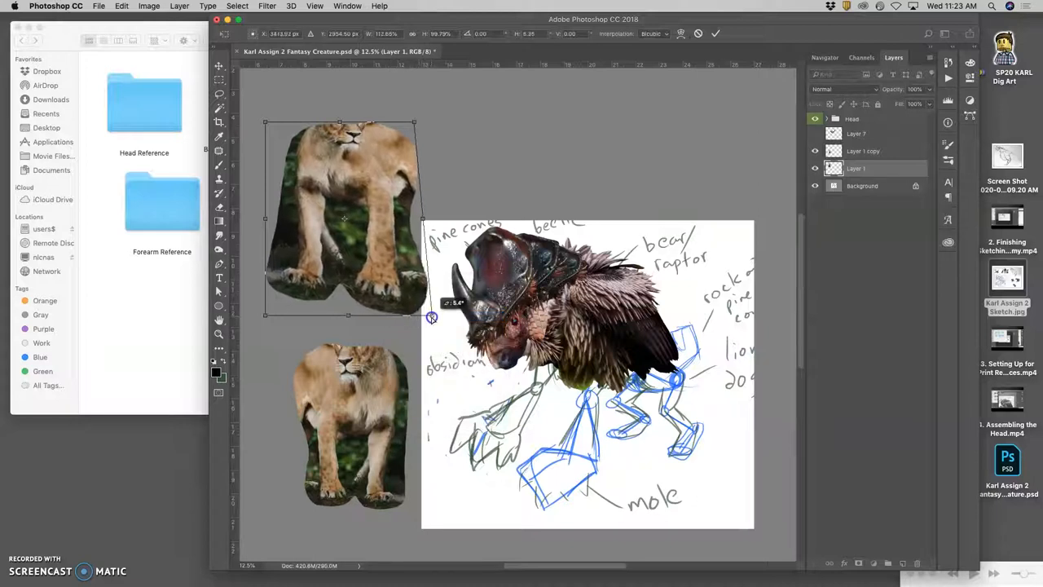
{"action": "left_click_drag", "start_coordinate": [432, 318], "coordinate": [259, 320]}
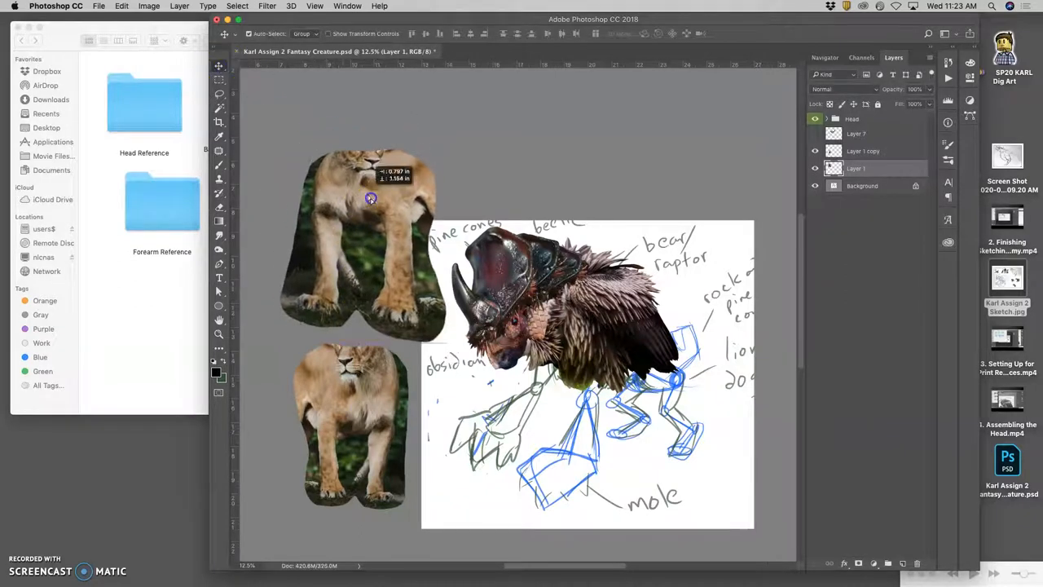
Drag the lion-forearm cutout under the beetle-vulture head and distort it to fit the pose.
{"action": "left_click_drag", "start_coordinate": [371, 199], "coordinate": [570, 345]}
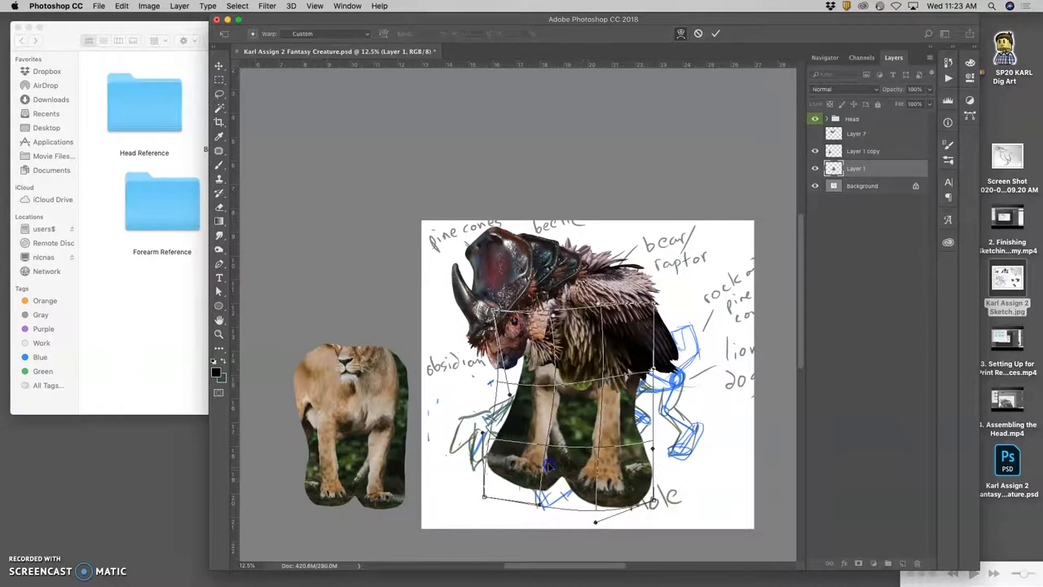
{"action": "left_click_drag", "start_coordinate": [547, 464], "coordinate": [487, 466]}
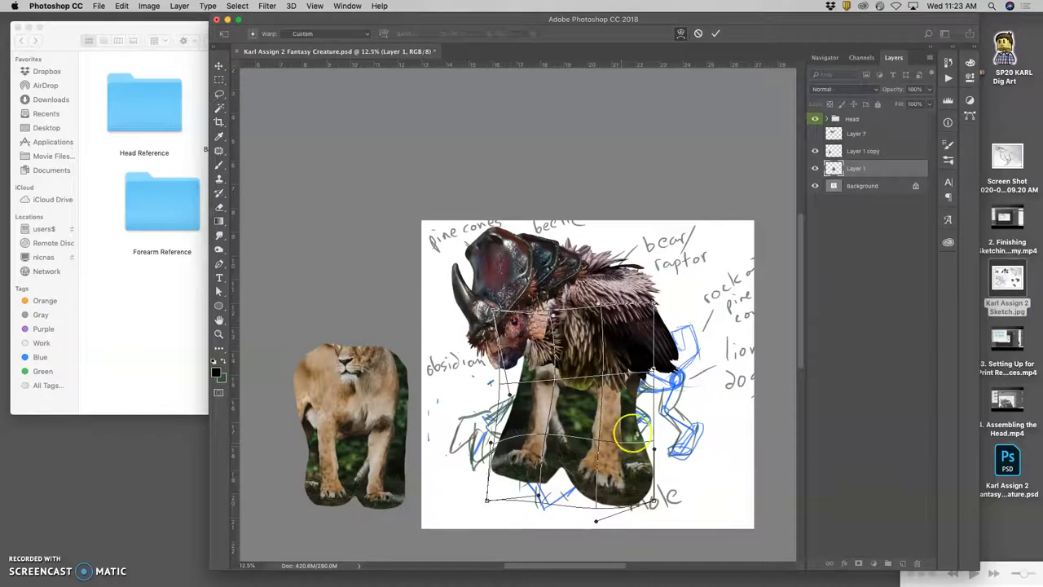
{"action": "left_click", "coordinate": [714, 33]}
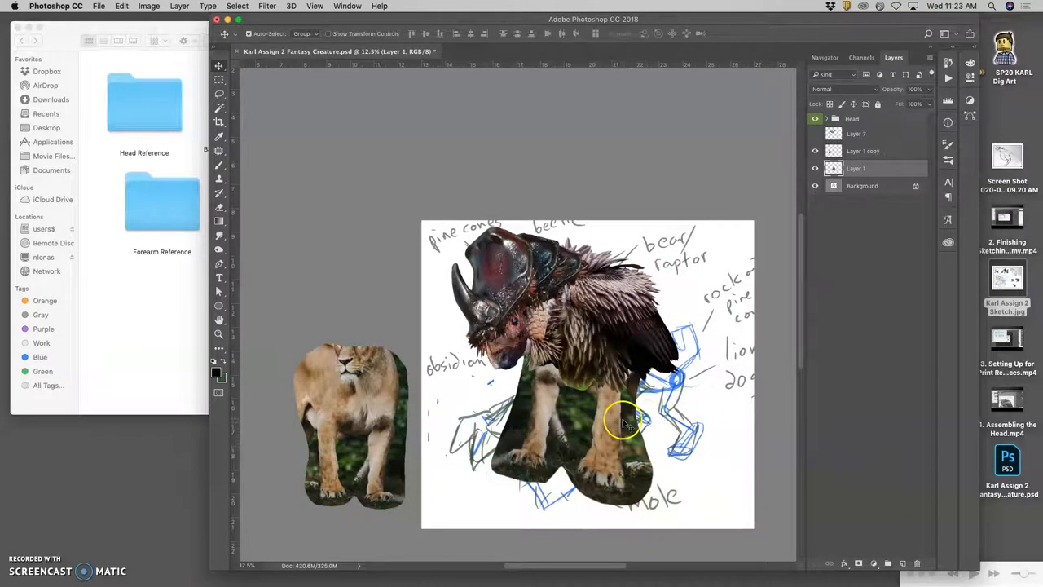
Nudge the warped lion body into its final spot beneath the head.
{"action": "left_click_drag", "start_coordinate": [623, 420], "coordinate": [611, 404]}
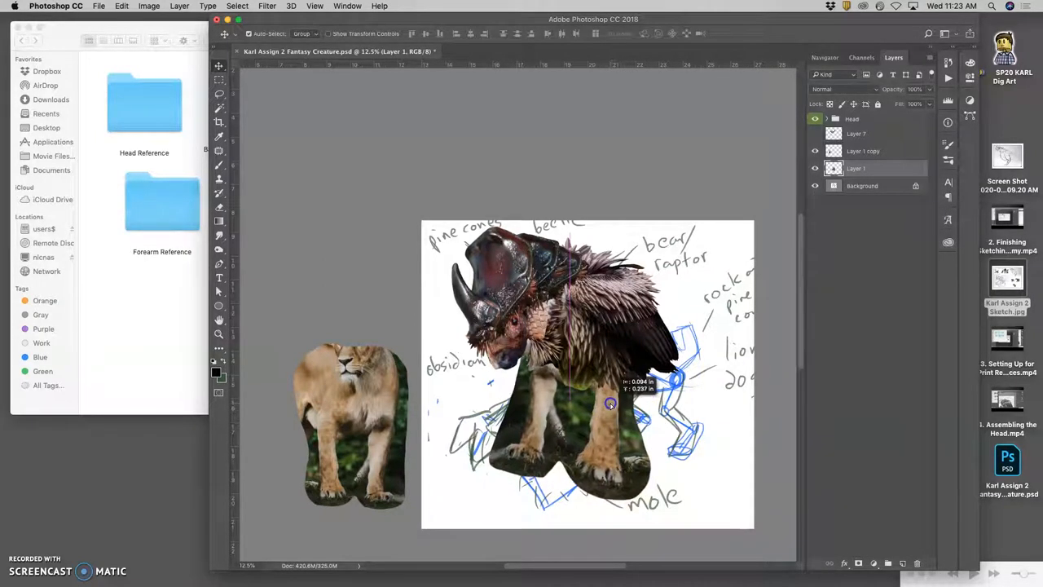
{"action": "left_click_drag", "start_coordinate": [611, 404], "coordinate": [545, 415]}
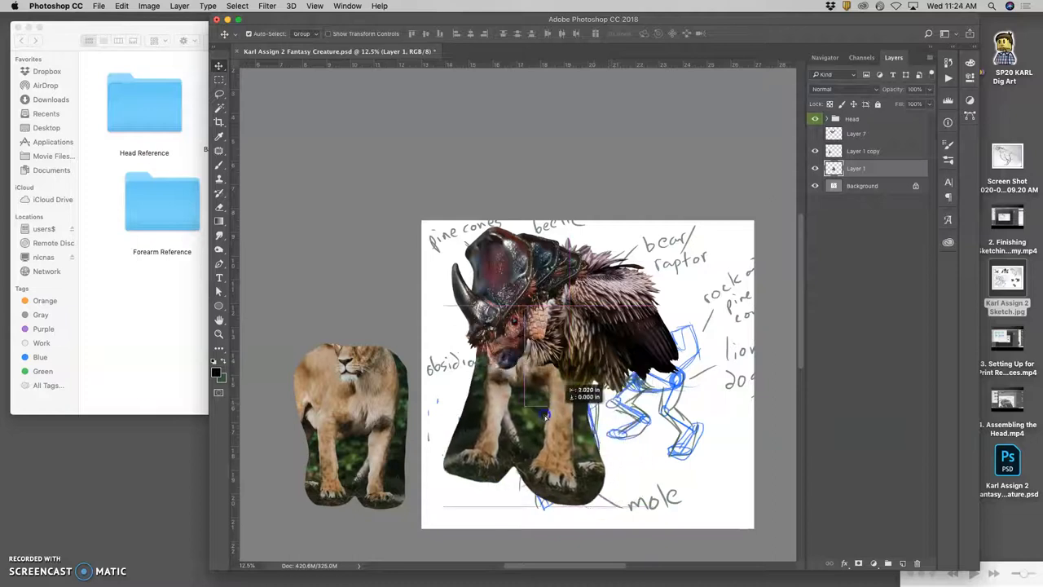
{"action": "left_click_drag", "start_coordinate": [544, 415], "coordinate": [599, 411]}
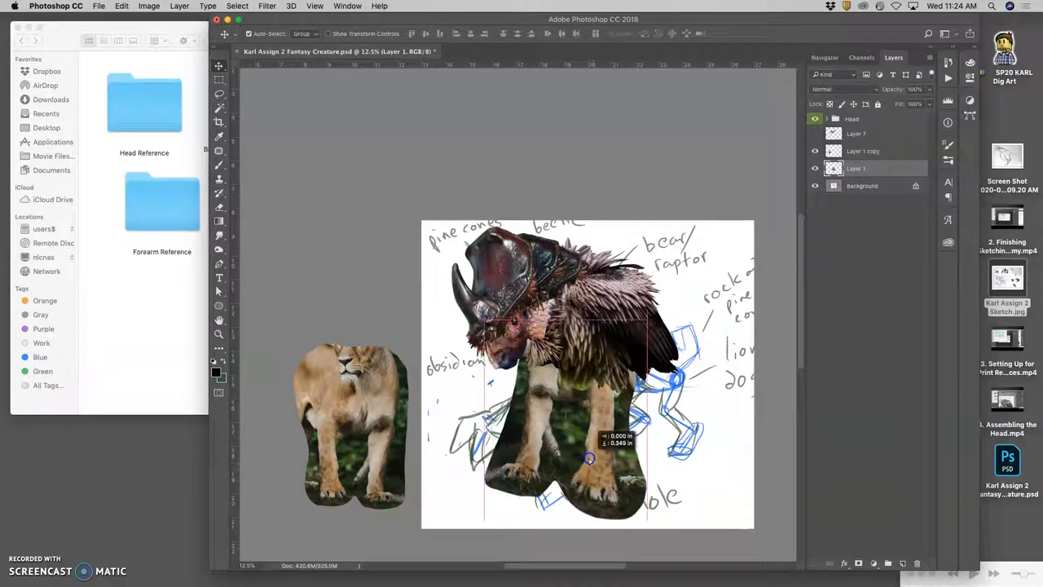
Place a duplicate lion-forearm piece under the head and shift it toward the left.
{"action": "left_click_drag", "start_coordinate": [590, 458], "coordinate": [590, 449]}
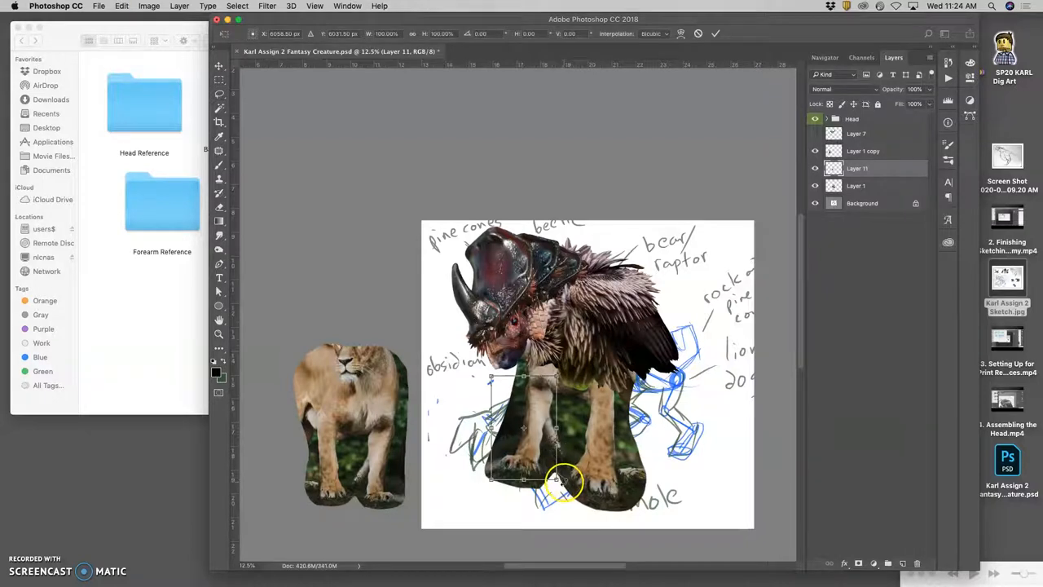
{"action": "left_click_drag", "start_coordinate": [557, 481], "coordinate": [524, 421]}
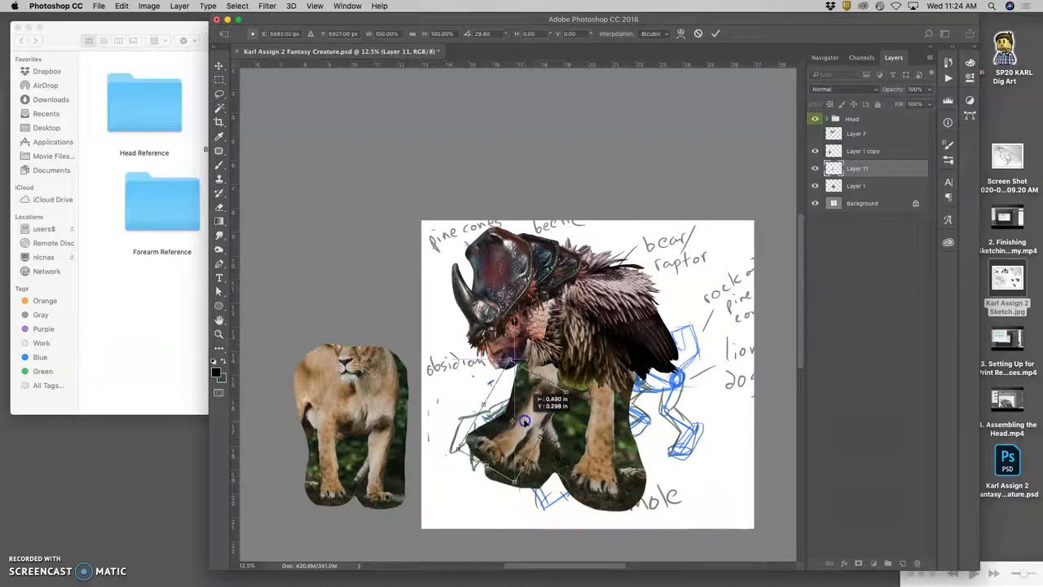
{"action": "right_click", "coordinate": [508, 414]}
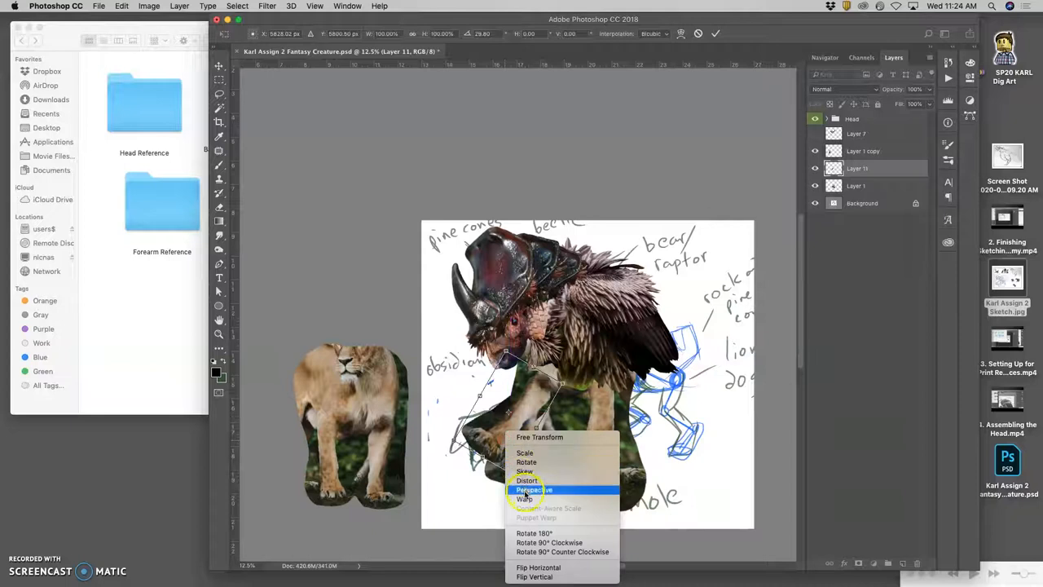
Apply Perspective distortion so the new piece's paw reaches forward to the left.
{"action": "left_click", "coordinate": [533, 489]}
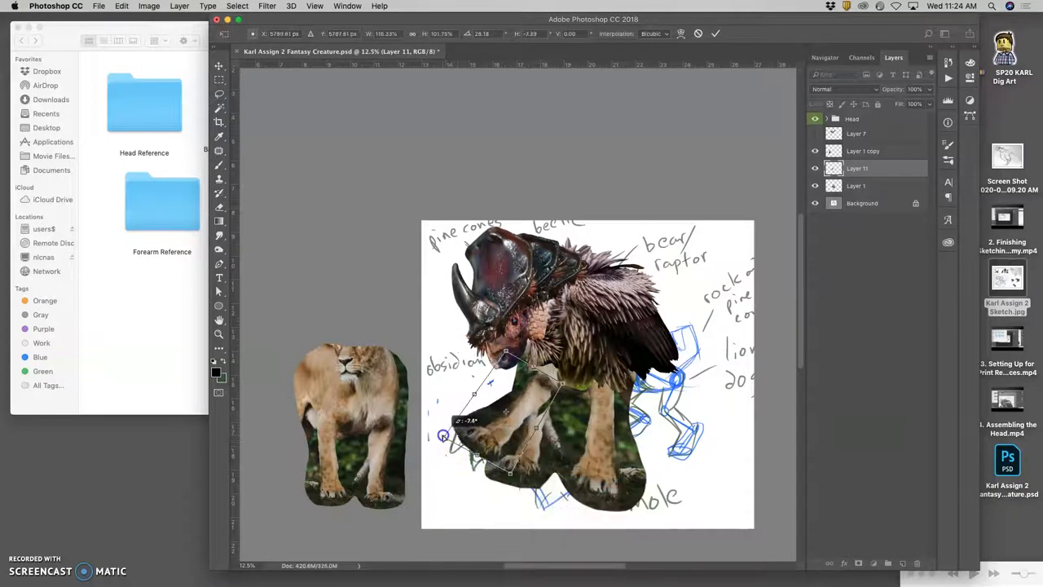
{"action": "left_click_drag", "start_coordinate": [443, 434], "coordinate": [508, 465]}
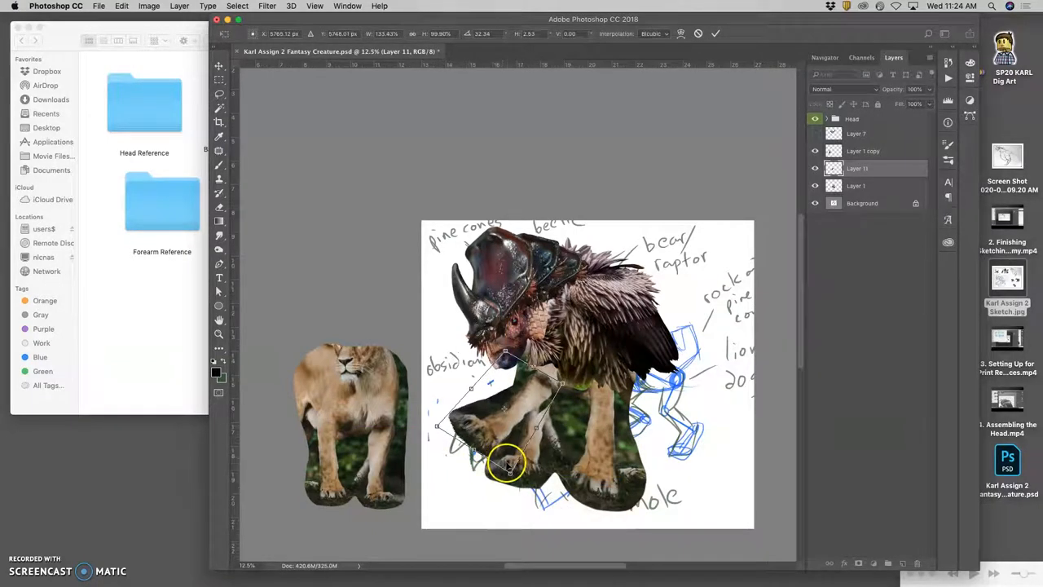
{"action": "left_click_drag", "start_coordinate": [505, 464], "coordinate": [534, 407]}
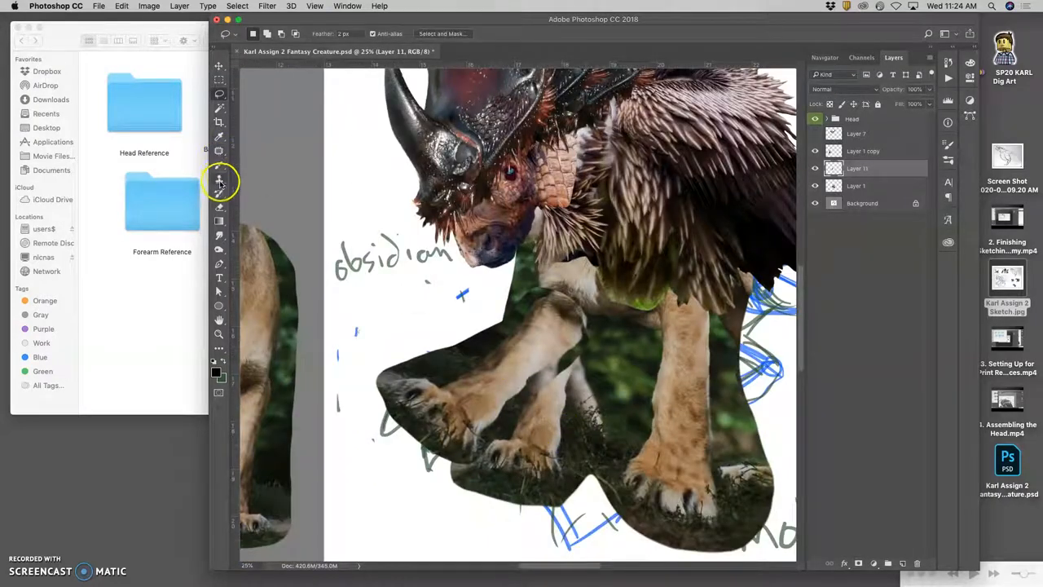
Try the Eraser on the extra leg, then hide and delete Layer 11 so only one lion body remains.
{"action": "left_click", "coordinate": [218, 178]}
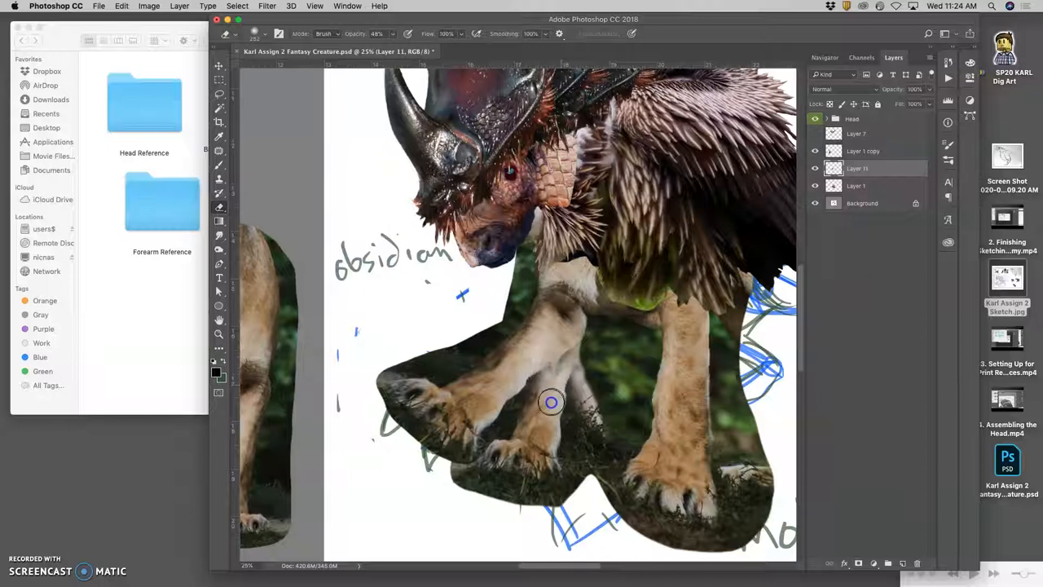
{"action": "mouse_move", "coordinate": [520, 453]}
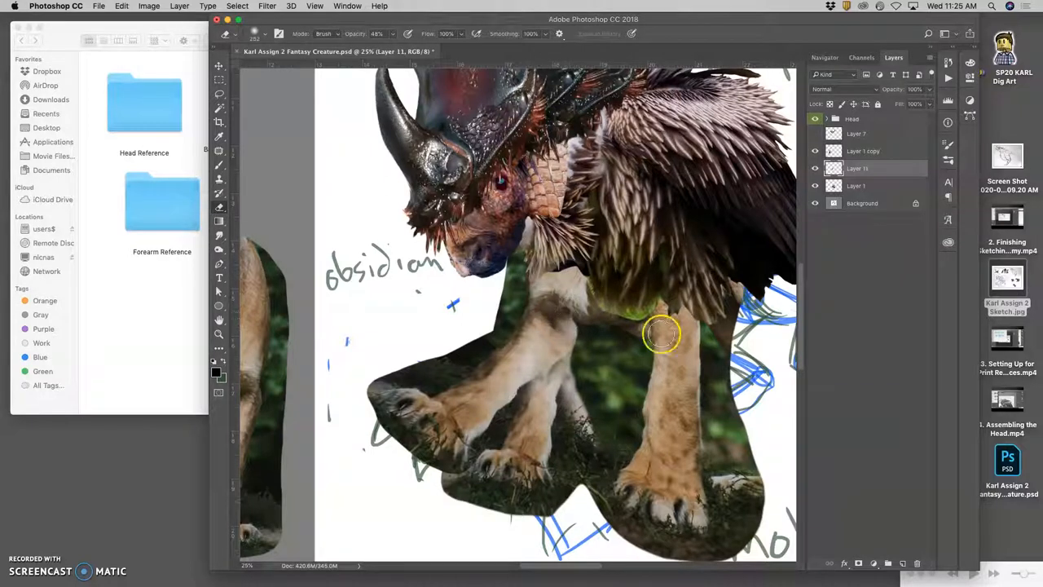
{"action": "left_click", "coordinate": [815, 133]}
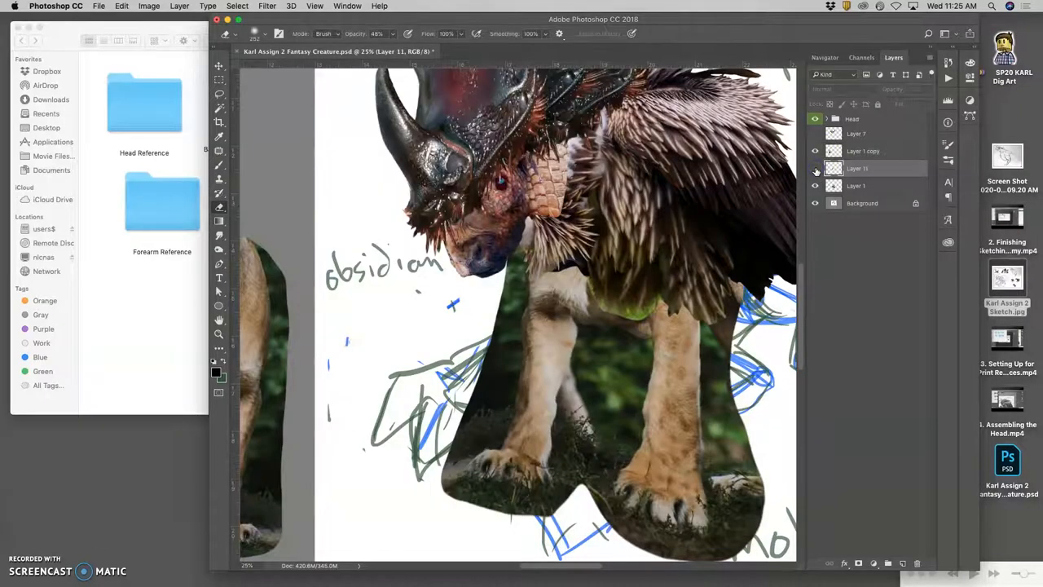
{"action": "left_click", "coordinate": [815, 168]}
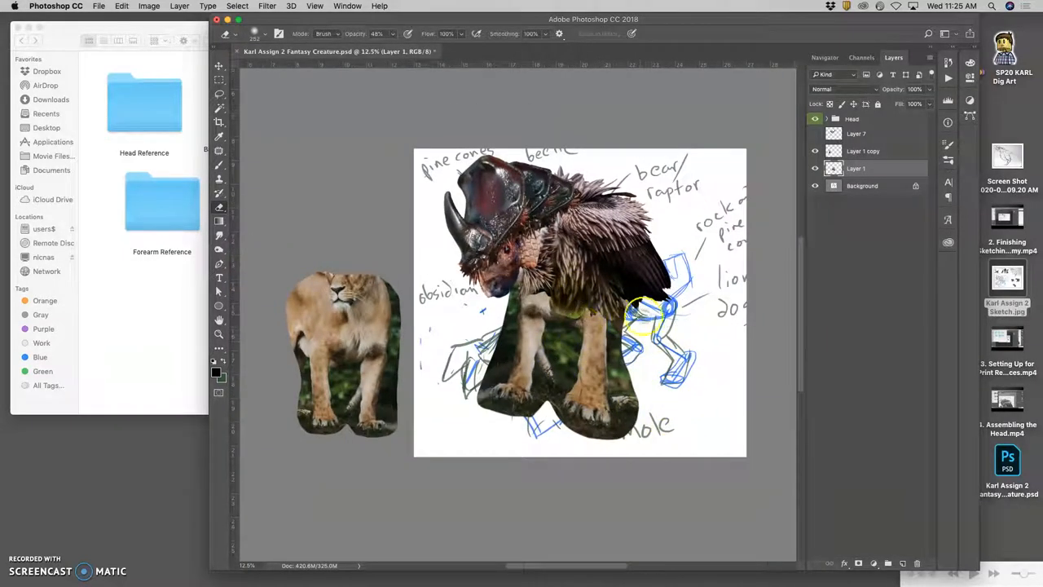
{"action": "mouse_move", "coordinate": [394, 285]}
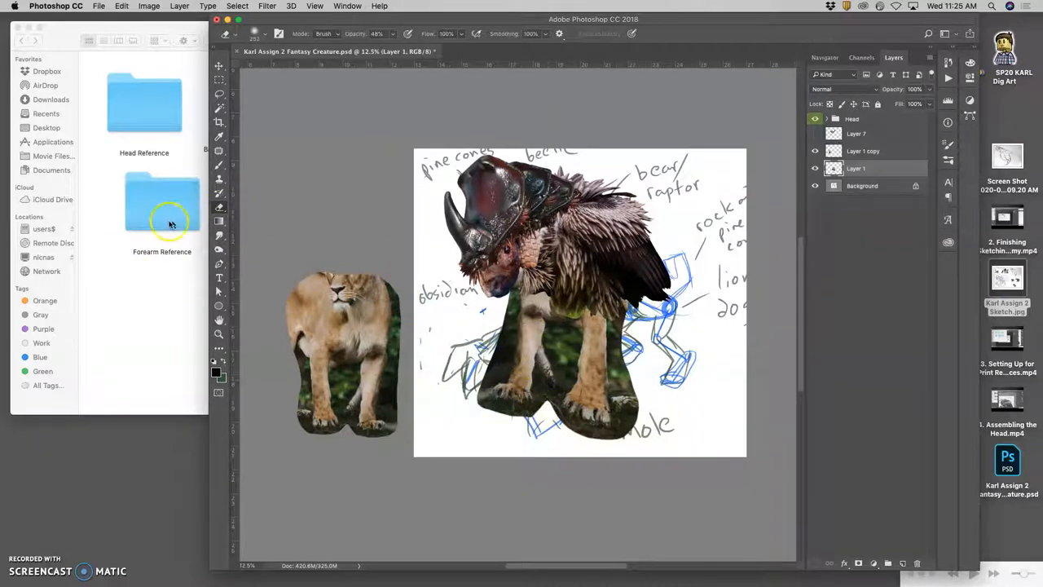
Open the Forearm Reference folder and drag crab-647797.jpg into the Photoshop composite.
{"action": "double_click", "coordinate": [161, 202]}
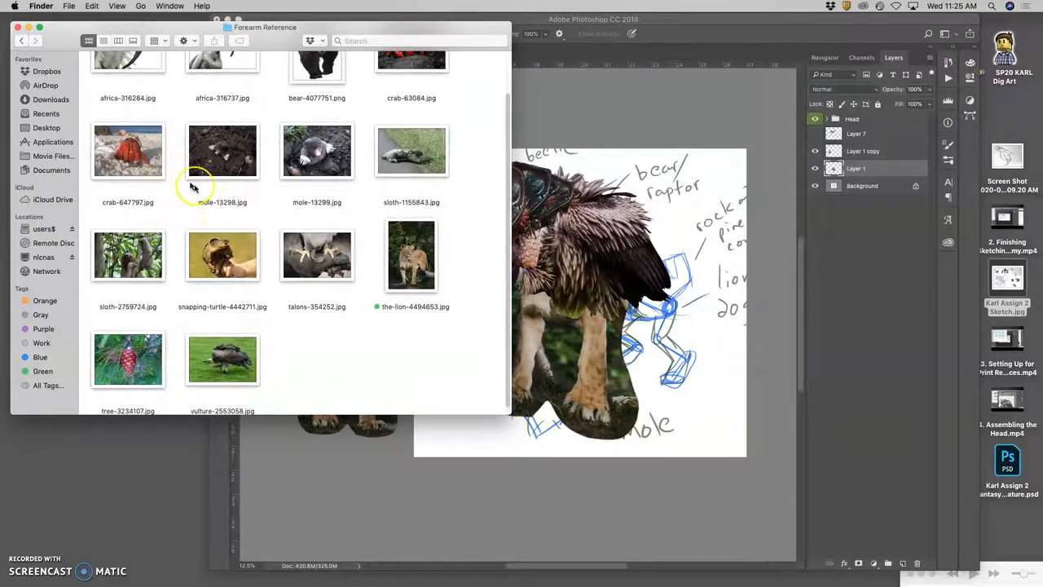
{"action": "left_click_drag", "start_coordinate": [127, 150], "coordinate": [563, 464]}
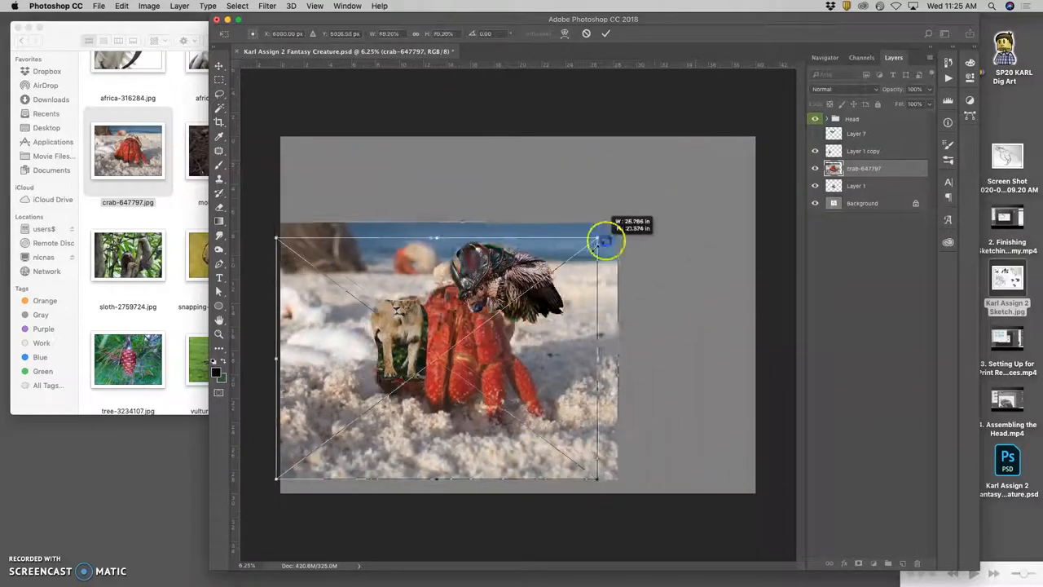
Scale the placed crab photo down and move it onto the canvas below the creature.
{"action": "left_click_drag", "start_coordinate": [602, 241], "coordinate": [375, 404]}
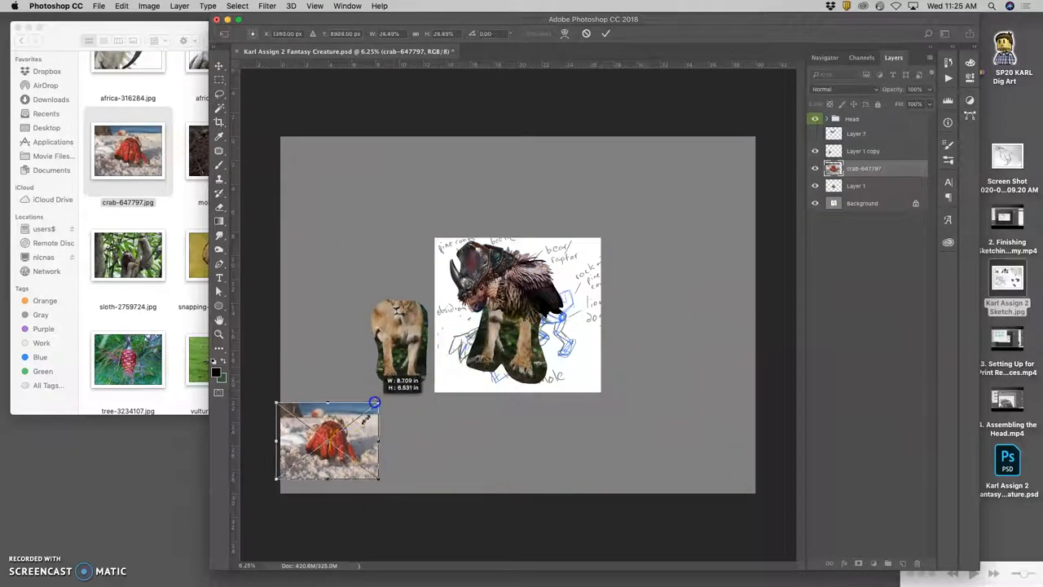
{"action": "left_click_drag", "start_coordinate": [326, 440], "coordinate": [518, 371]}
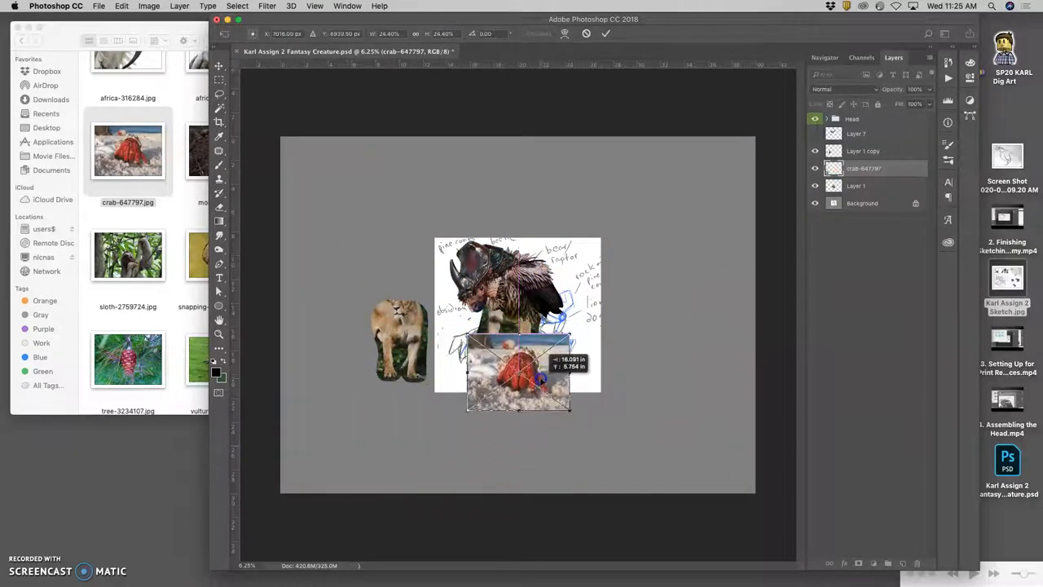